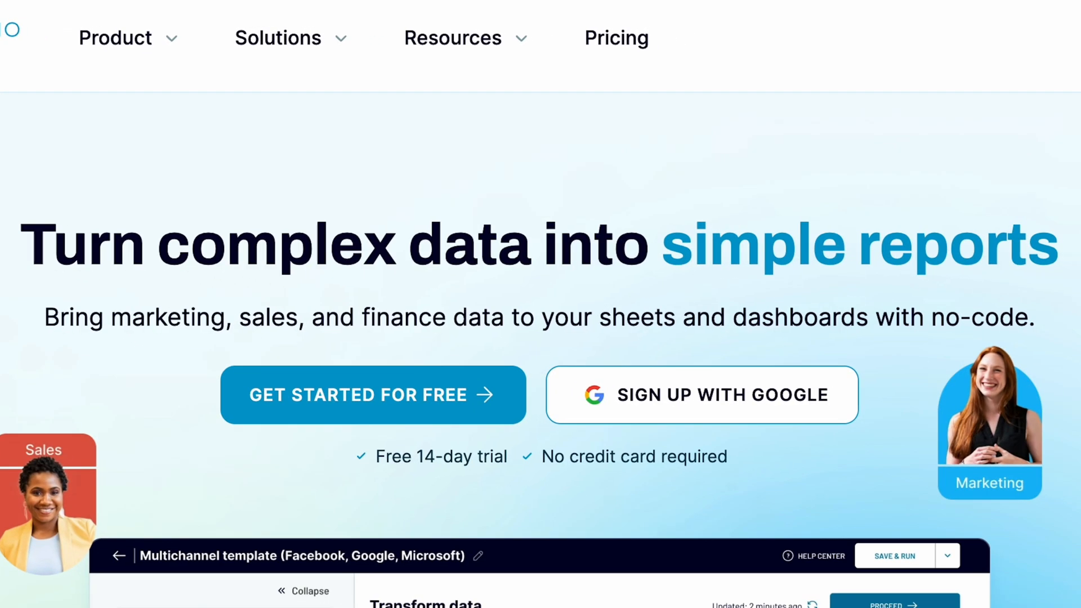
Scroll the Coupler.io homepage toward the PPC data source link.
{"action": "scroll", "scroll_direction": "down", "scroll_amount": 3}
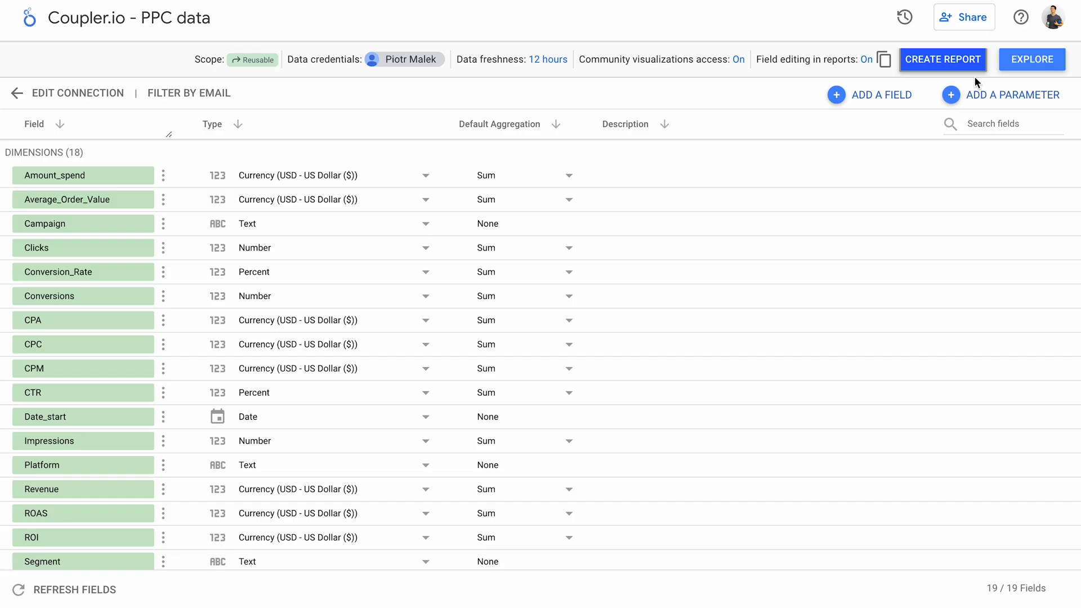
Create a new Untitled Report from the Coupler.io - PPC data source.
{"action": "left_click", "coordinate": [943, 59]}
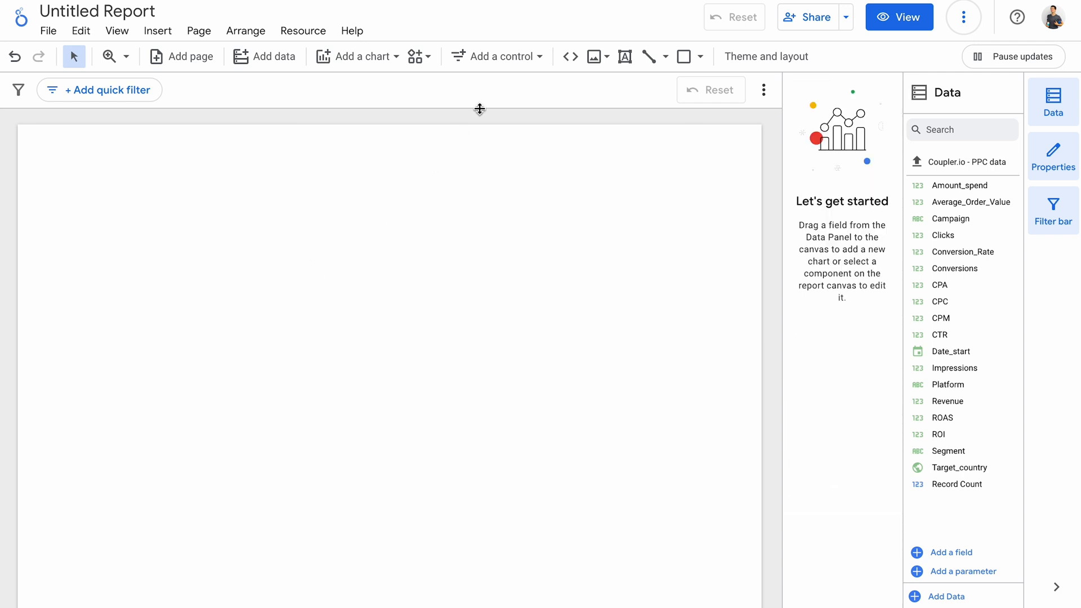
Choose a Table chart from the Add a chart gallery.
{"action": "left_click", "coordinate": [359, 56]}
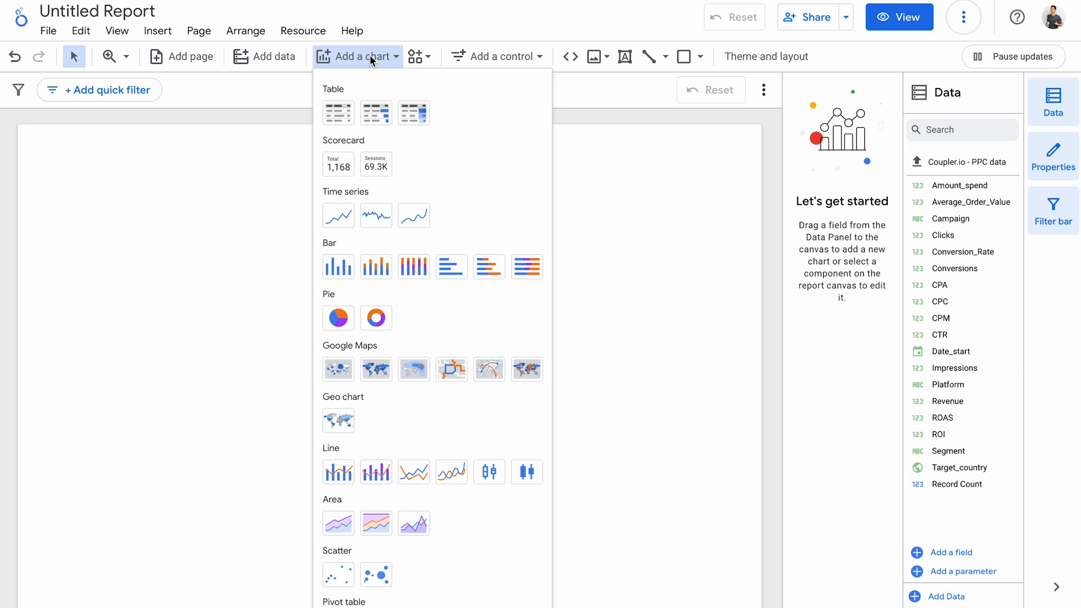
{"action": "mouse_move", "coordinate": [339, 112]}
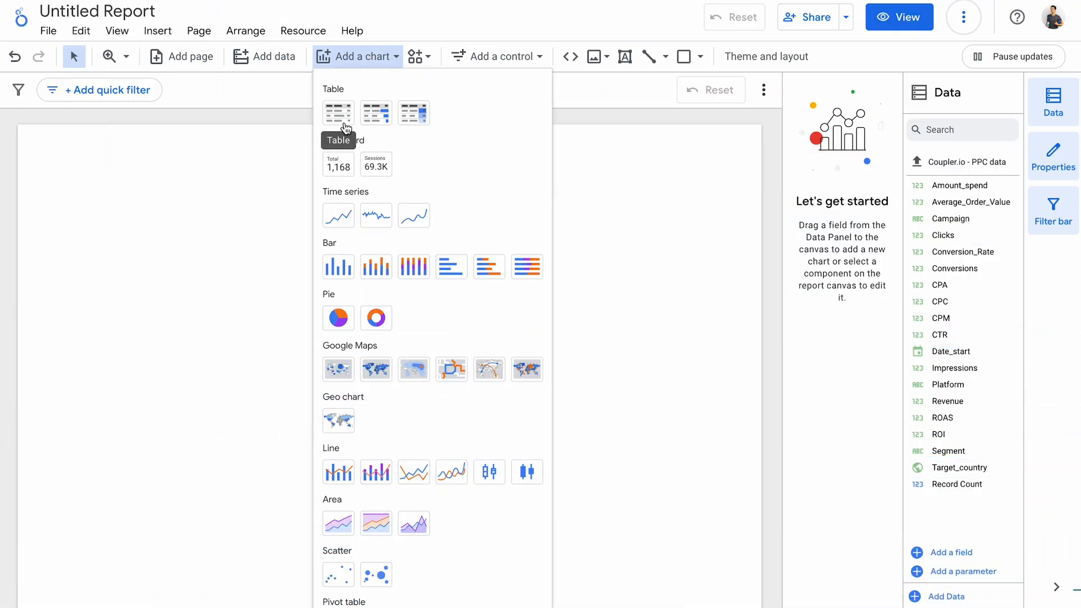
{"action": "mouse_move", "coordinate": [376, 113]}
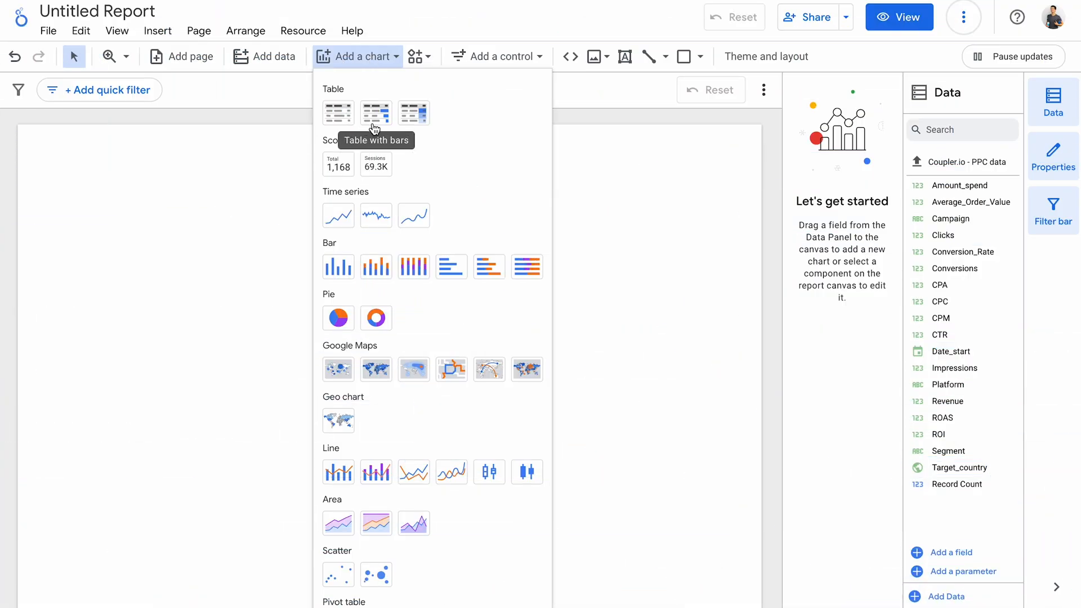
{"action": "mouse_move", "coordinate": [413, 113]}
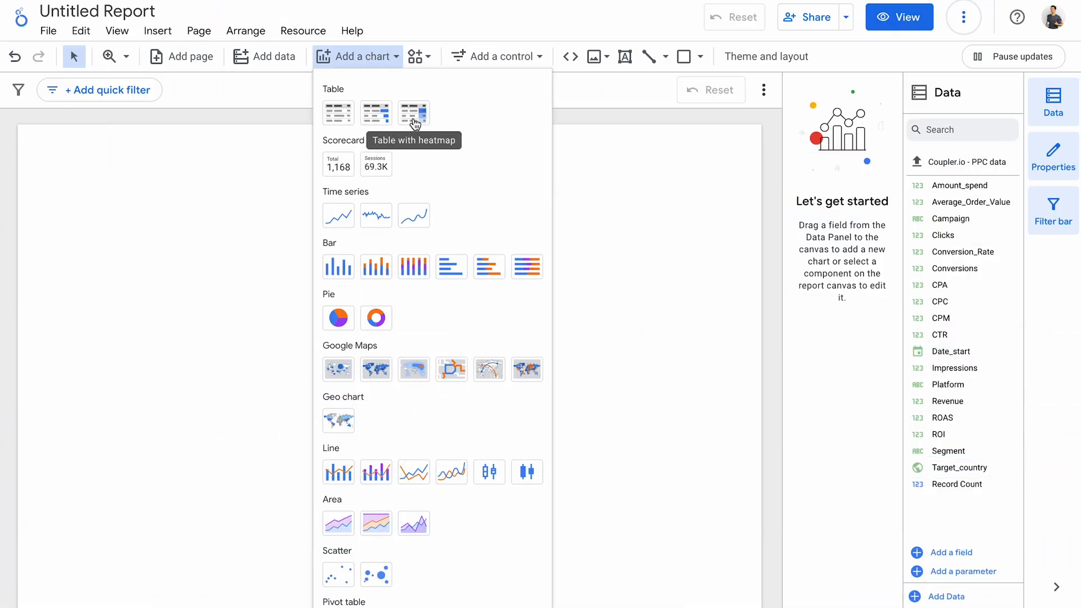
{"action": "left_click", "coordinate": [413, 113]}
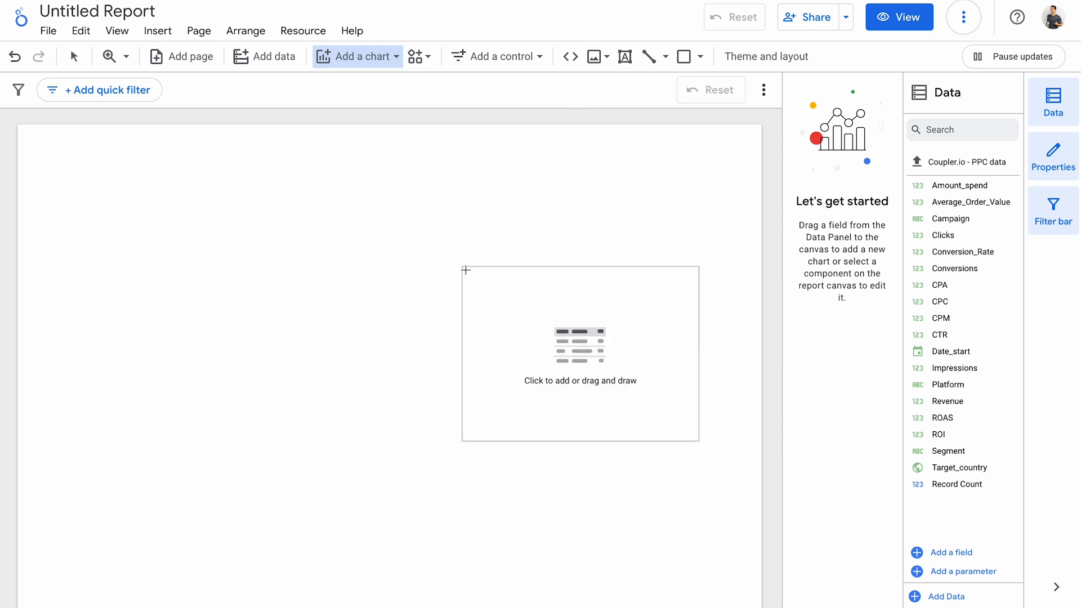
Place the table of campaigns with Impressions and Clicks, aggregating Clicks as Average.
{"action": "left_click", "coordinate": [579, 352]}
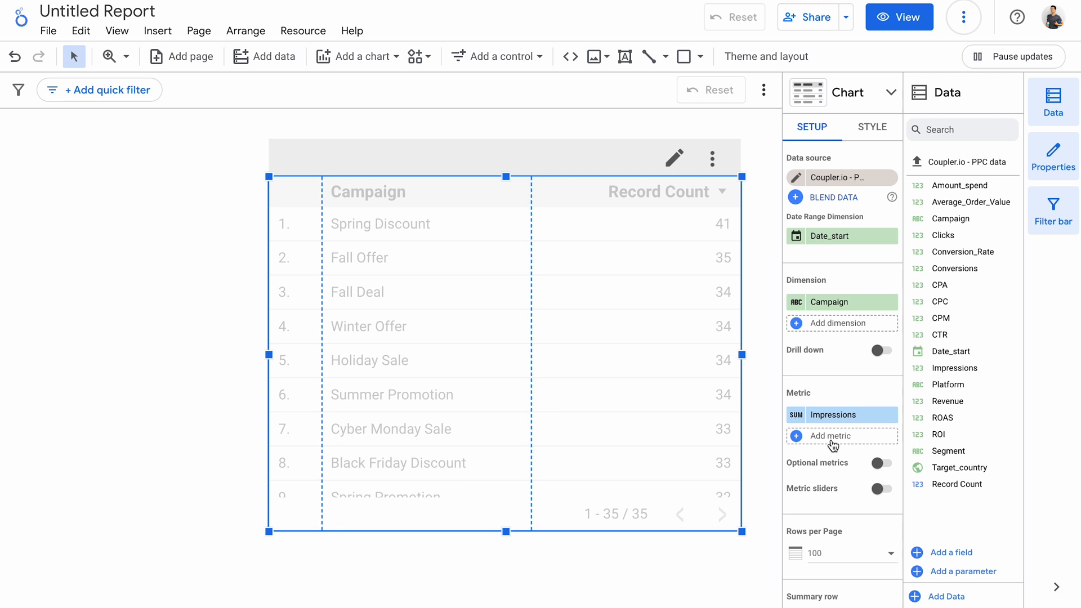
{"action": "left_click", "coordinate": [834, 436]}
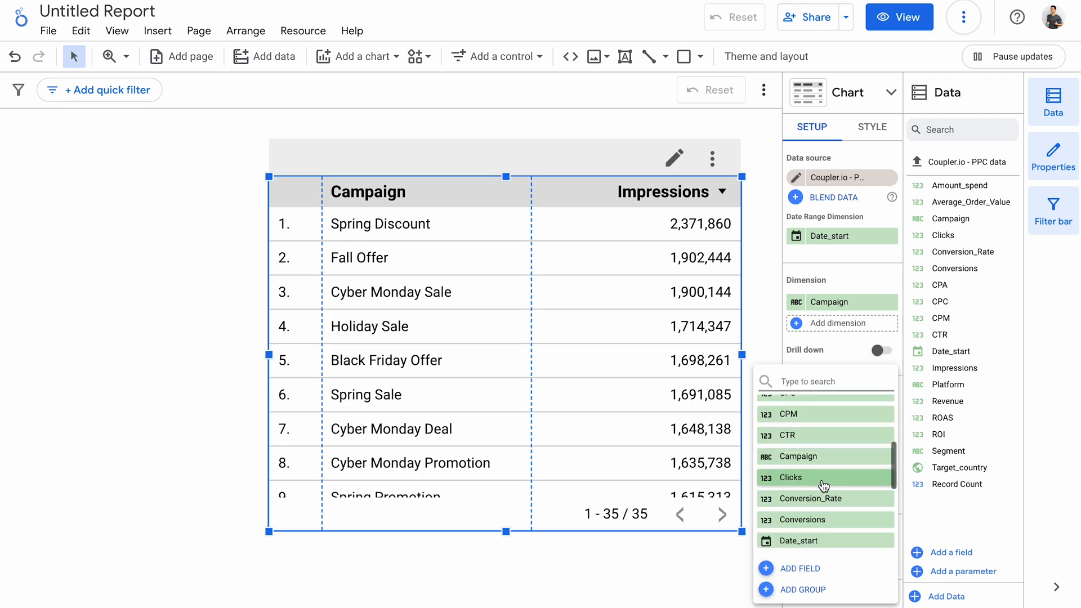
{"action": "left_click", "coordinate": [792, 477]}
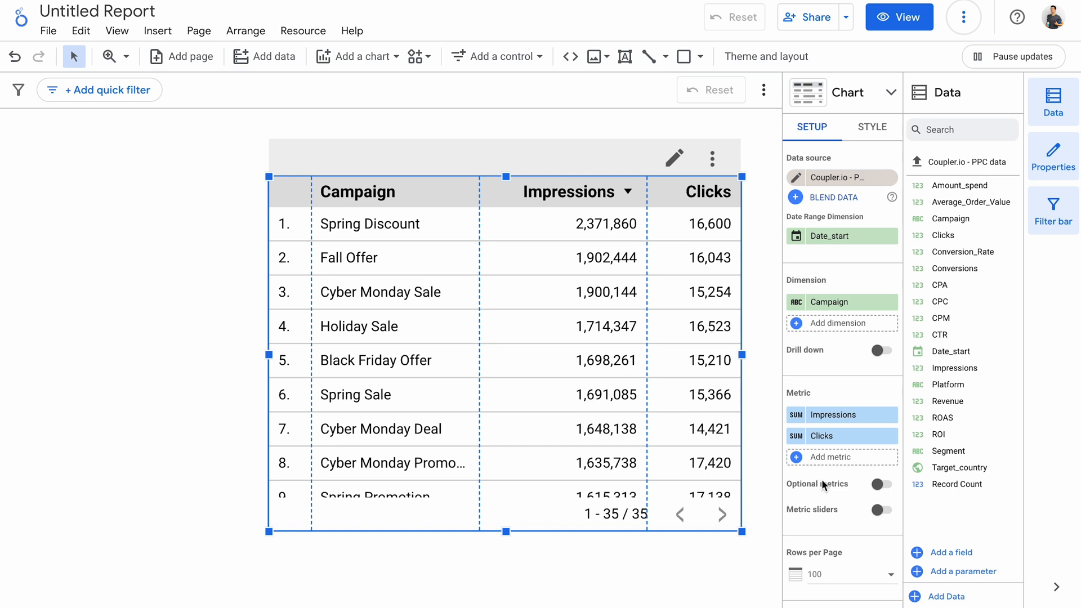
{"action": "mouse_move", "coordinate": [813, 466]}
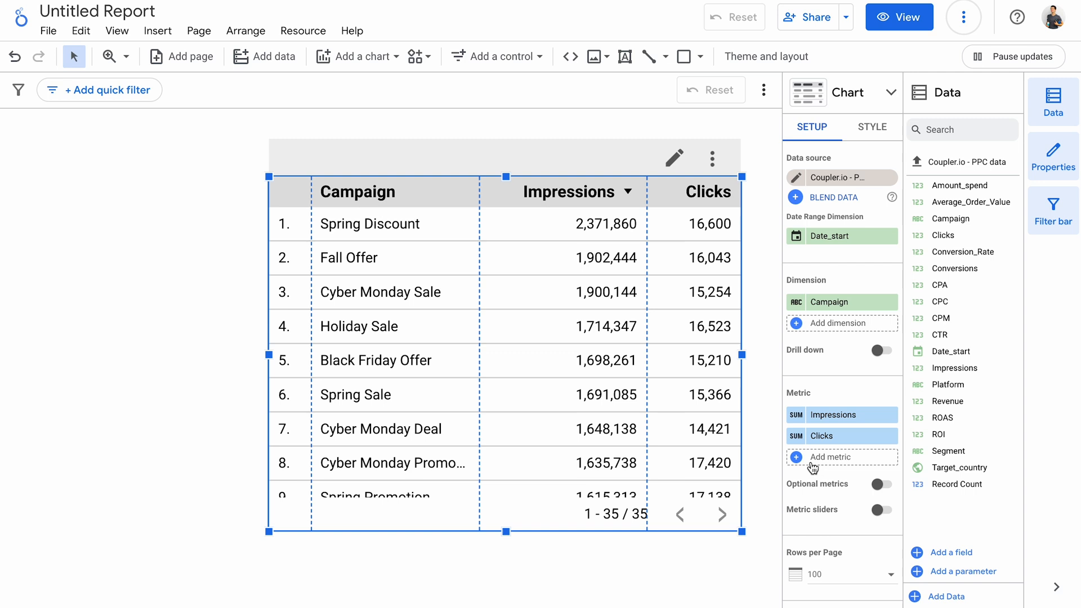
{"action": "left_click", "coordinate": [821, 435]}
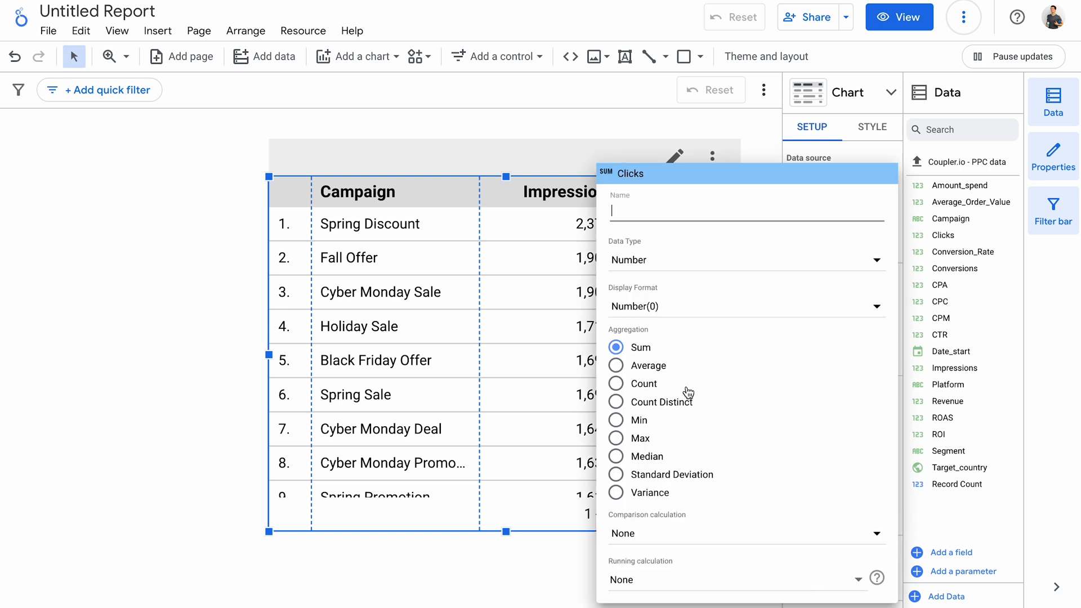
{"action": "left_click", "coordinate": [616, 365]}
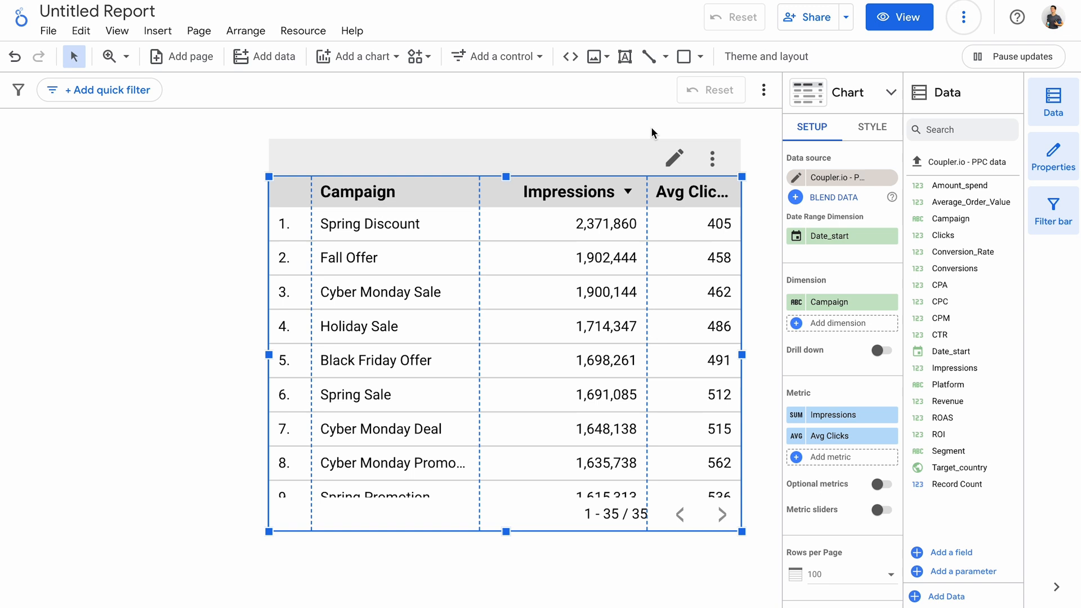
Switch the campaign table to Table with bars, then to Table with heatmap.
{"action": "left_click", "coordinate": [849, 92]}
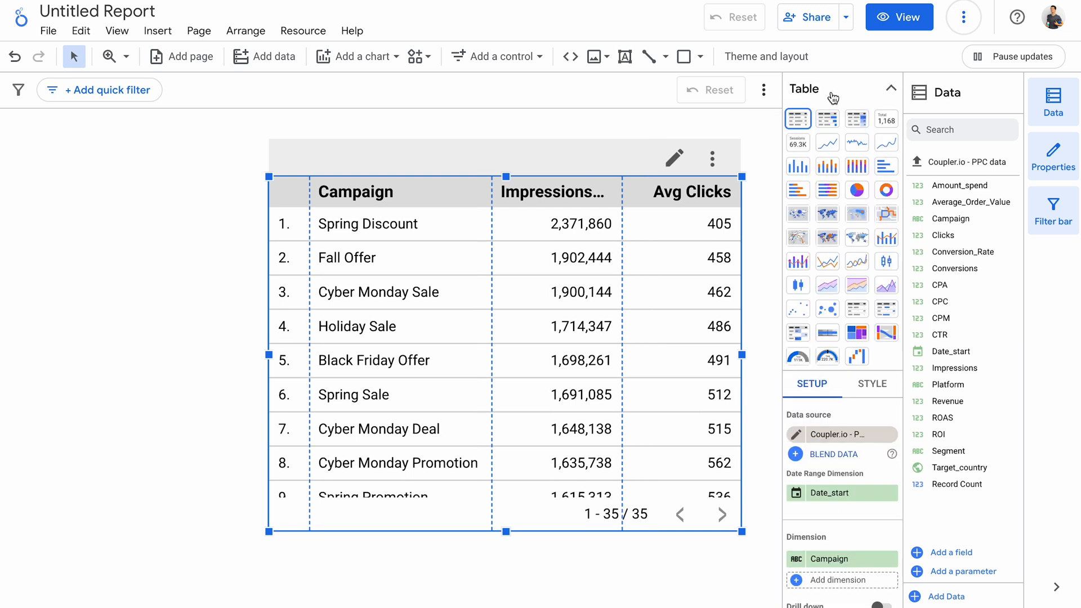
{"action": "left_click", "coordinate": [826, 118]}
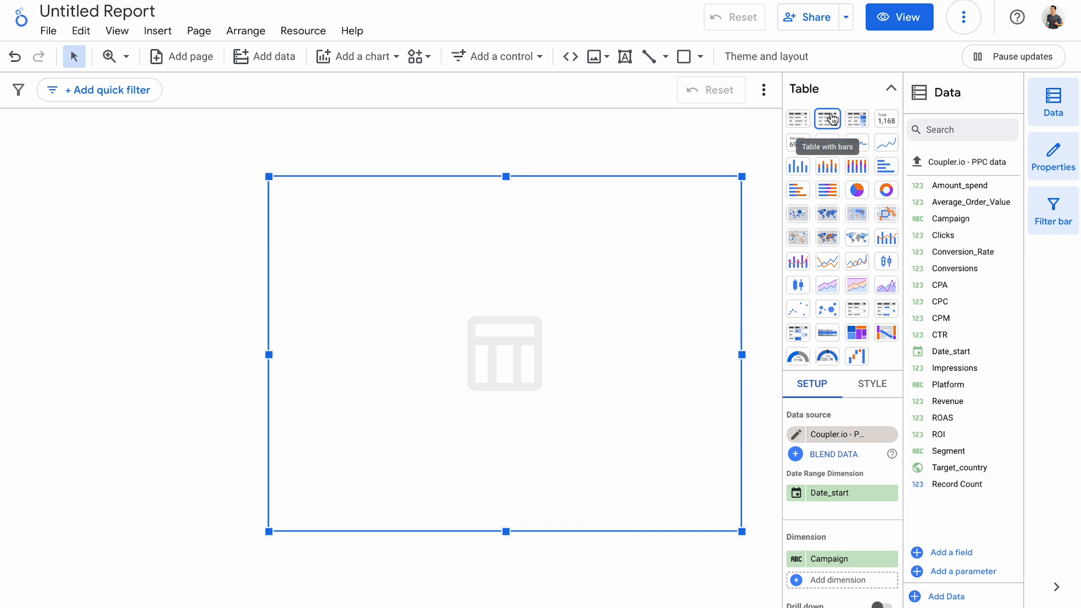
{"action": "mouse_move", "coordinate": [856, 118]}
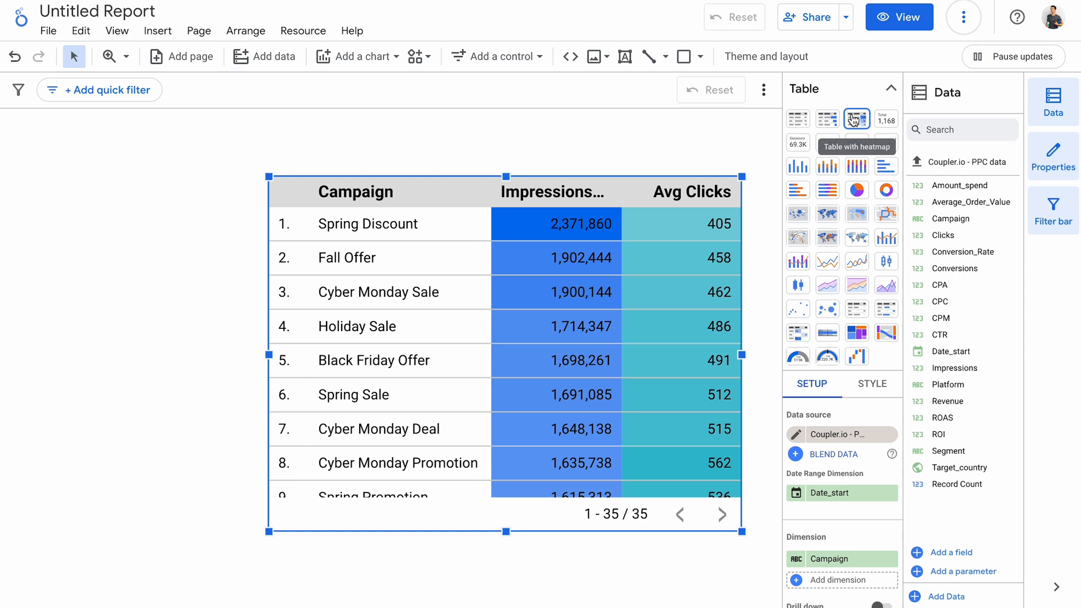
{"action": "left_click", "coordinate": [358, 57]}
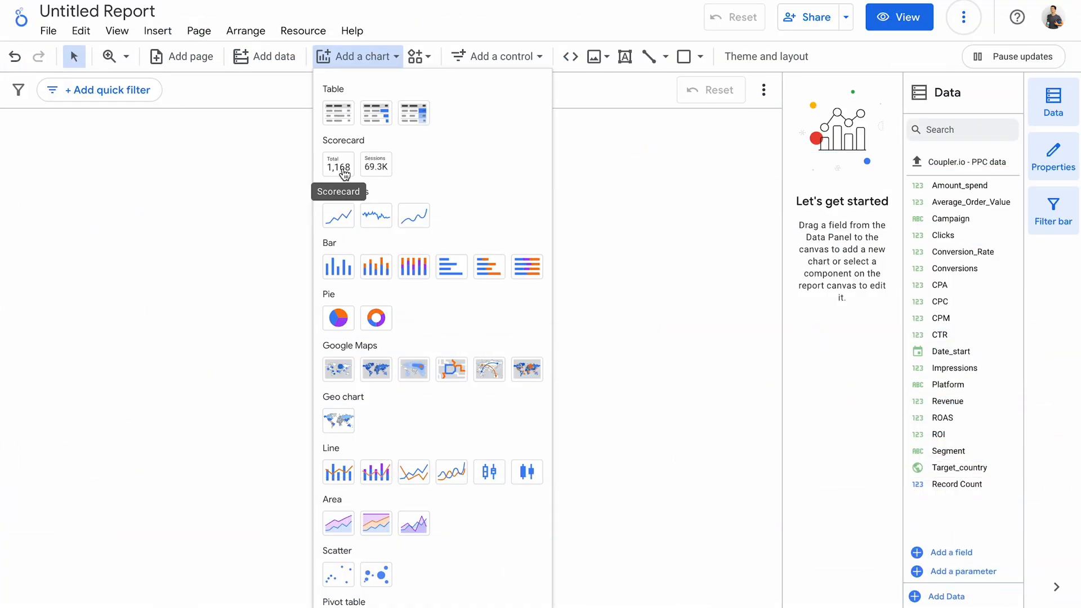
{"action": "mouse_move", "coordinate": [375, 164]}
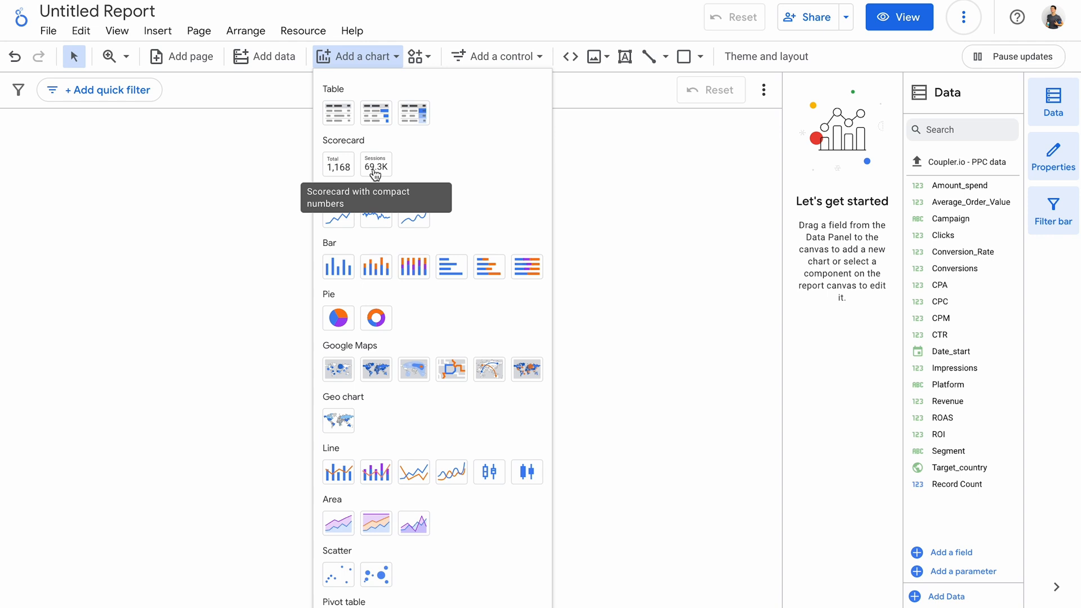
Place a scorecard on the page and set its metric to ROI.
{"action": "left_click", "coordinate": [337, 164]}
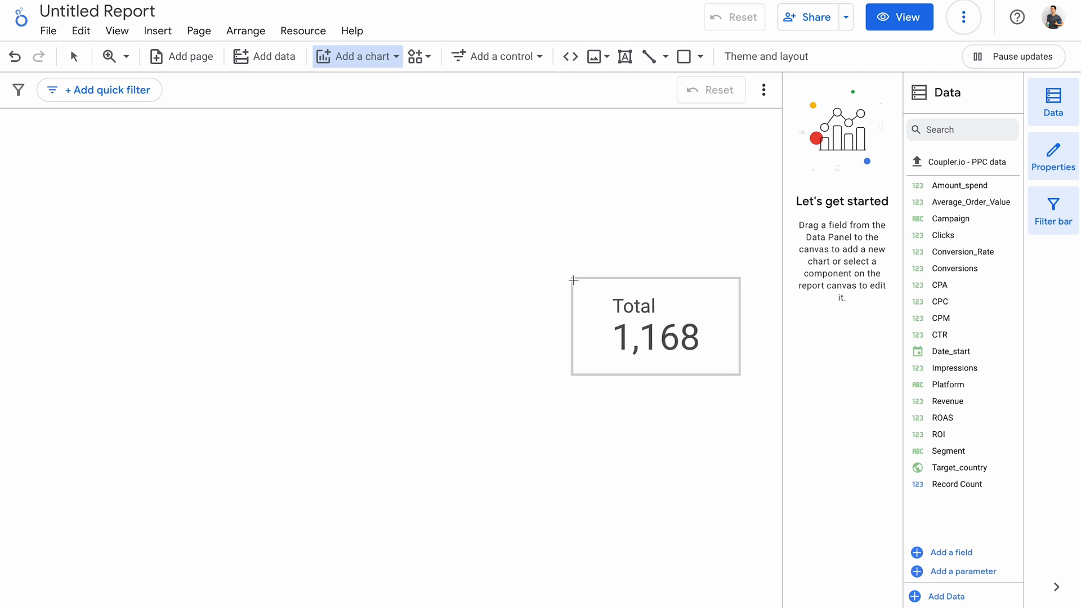
{"action": "left_click", "coordinate": [656, 326]}
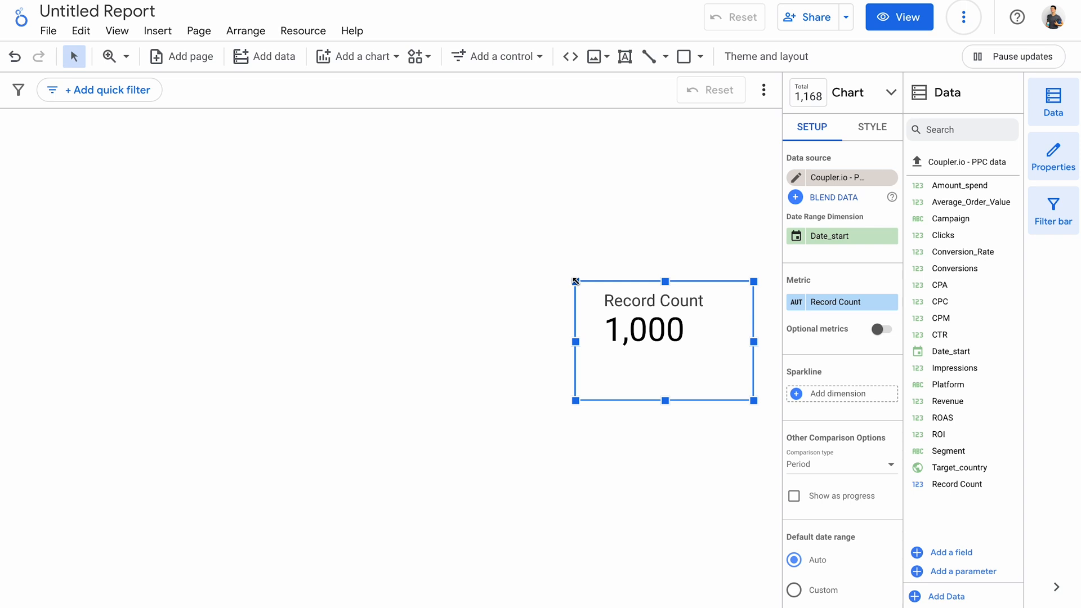
{"action": "left_click", "coordinate": [834, 301]}
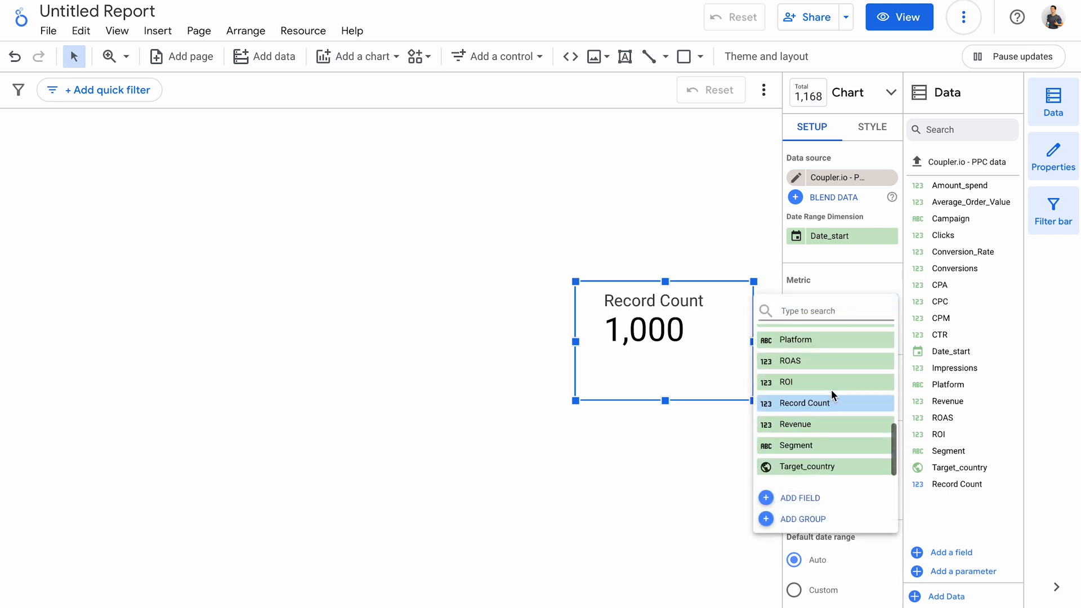
{"action": "left_click", "coordinate": [784, 382]}
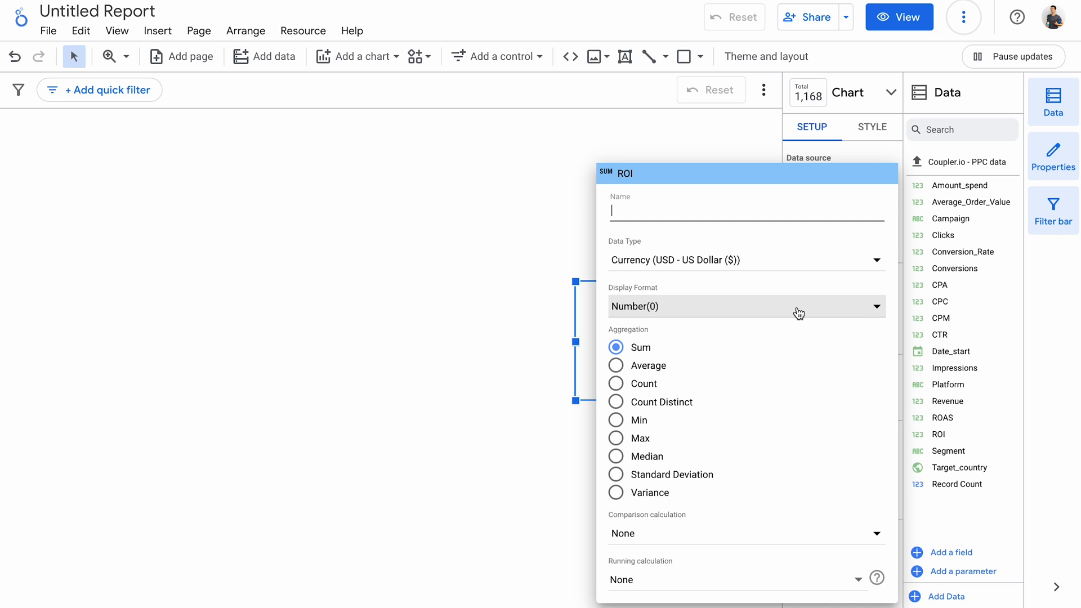
Show ROI as an average with two decimal places, giving $5.01.
{"action": "left_click", "coordinate": [615, 365]}
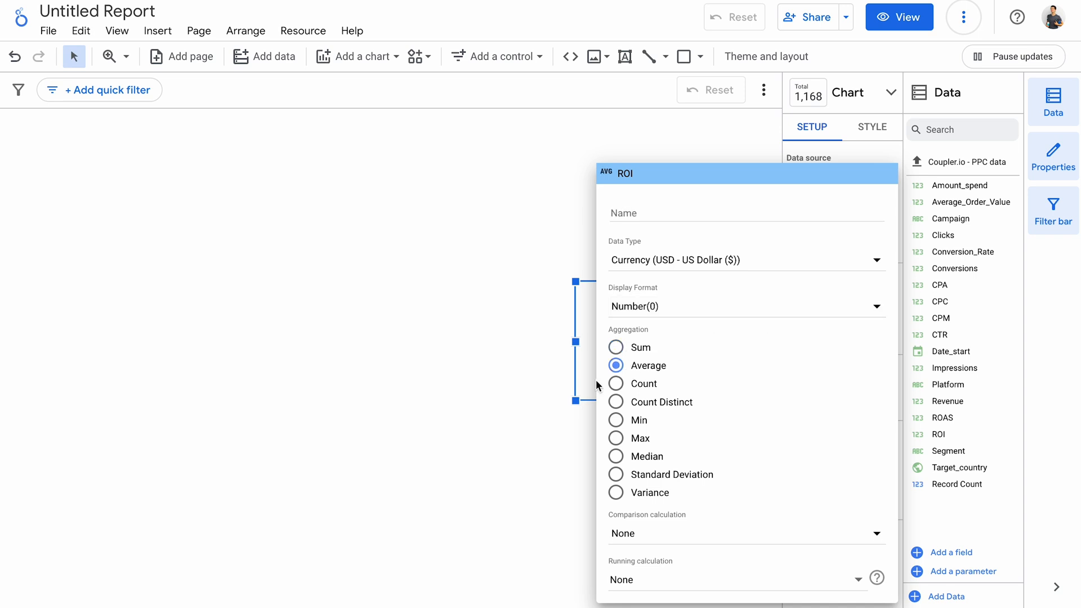
{"action": "left_click", "coordinate": [746, 306]}
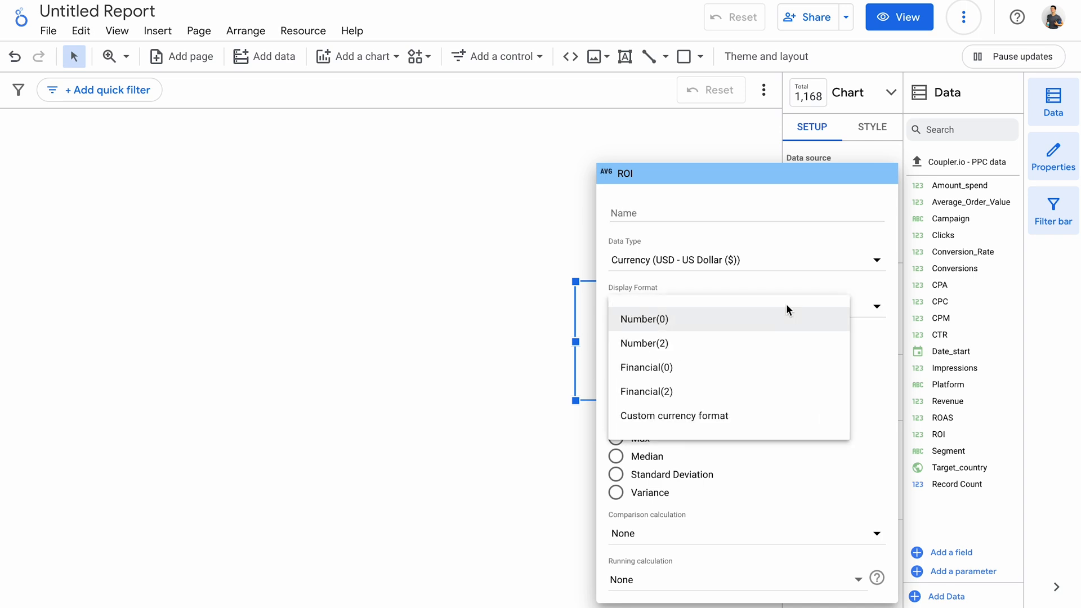
{"action": "left_click", "coordinate": [644, 344]}
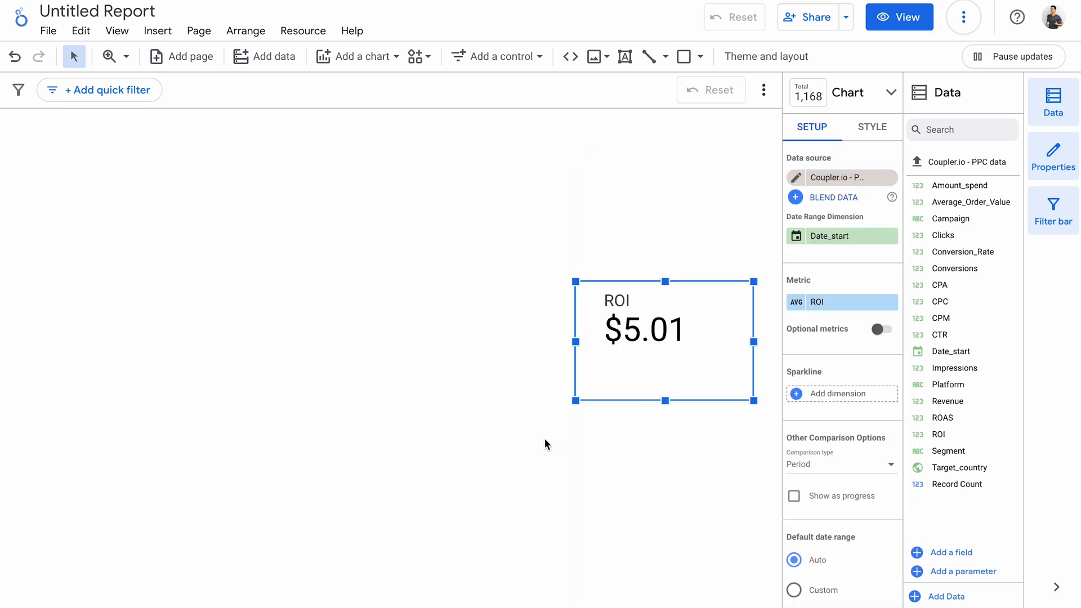
{"action": "left_click", "coordinate": [359, 57]}
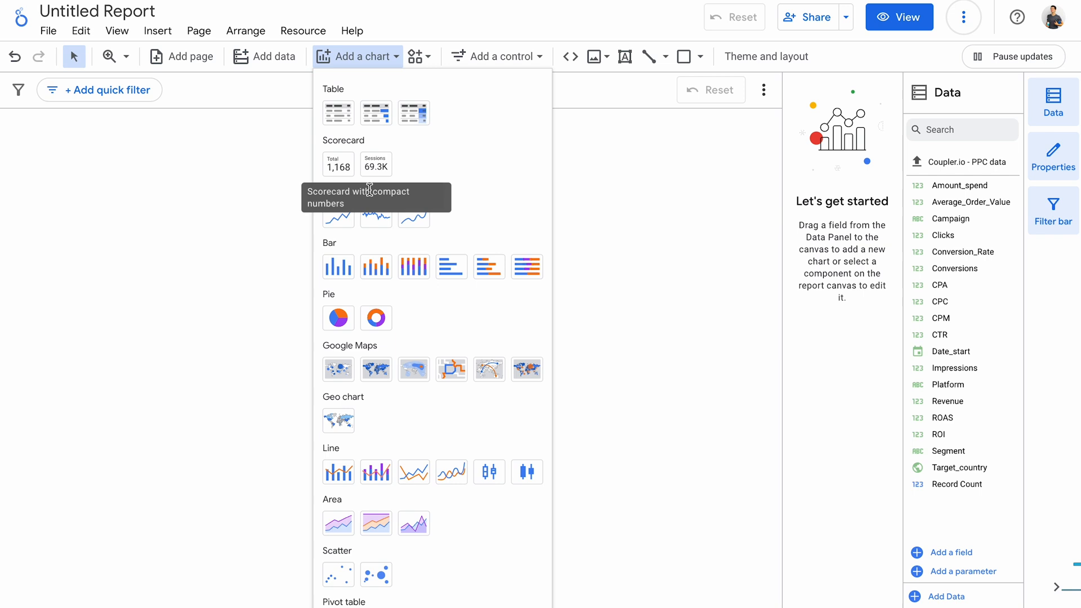
{"action": "mouse_move", "coordinate": [375, 216]}
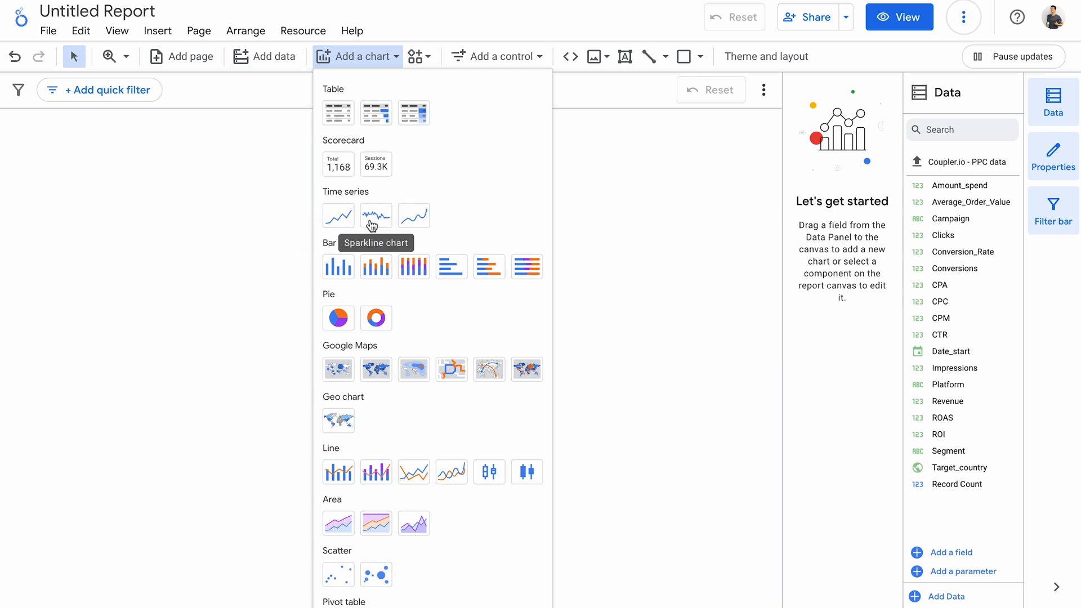
{"action": "mouse_move", "coordinate": [413, 216]}
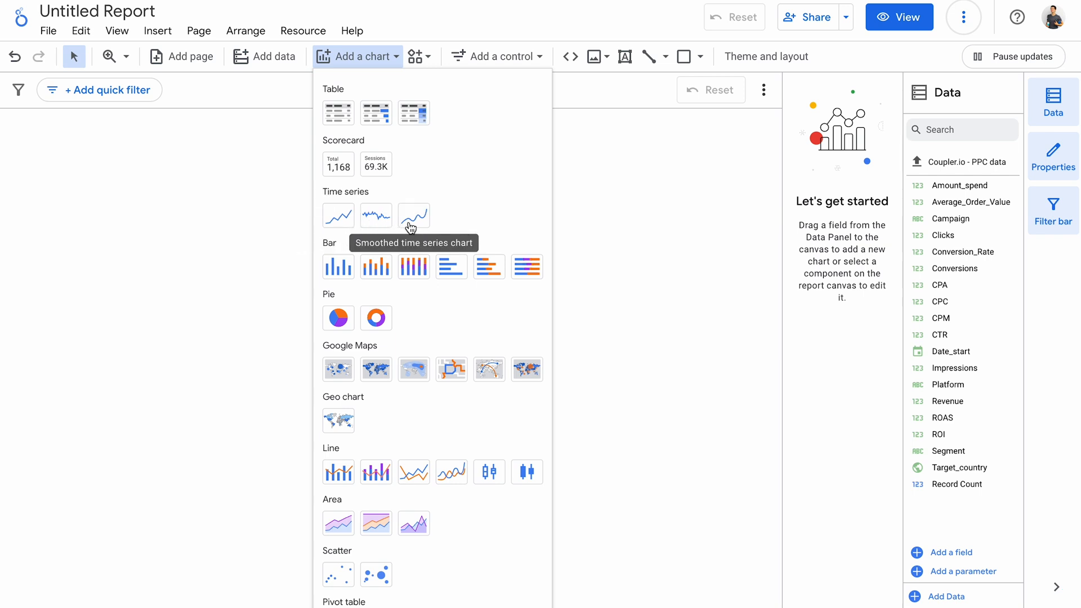
Add a time series of Conversions grouped by Year Month and switch it to Smoothed time series.
{"action": "left_click", "coordinate": [413, 215]}
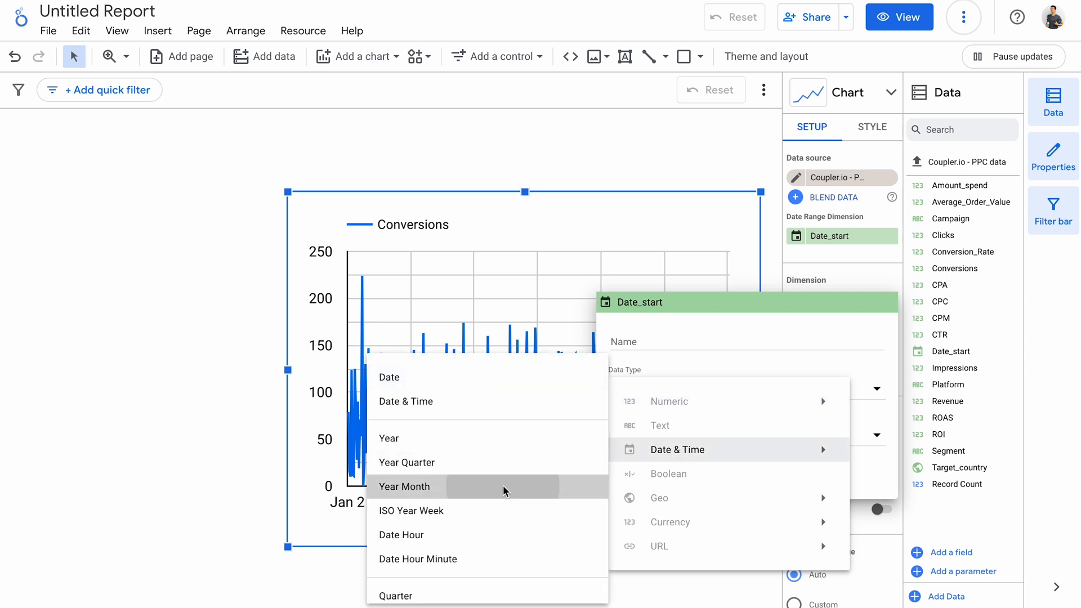
{"action": "left_click", "coordinate": [405, 486]}
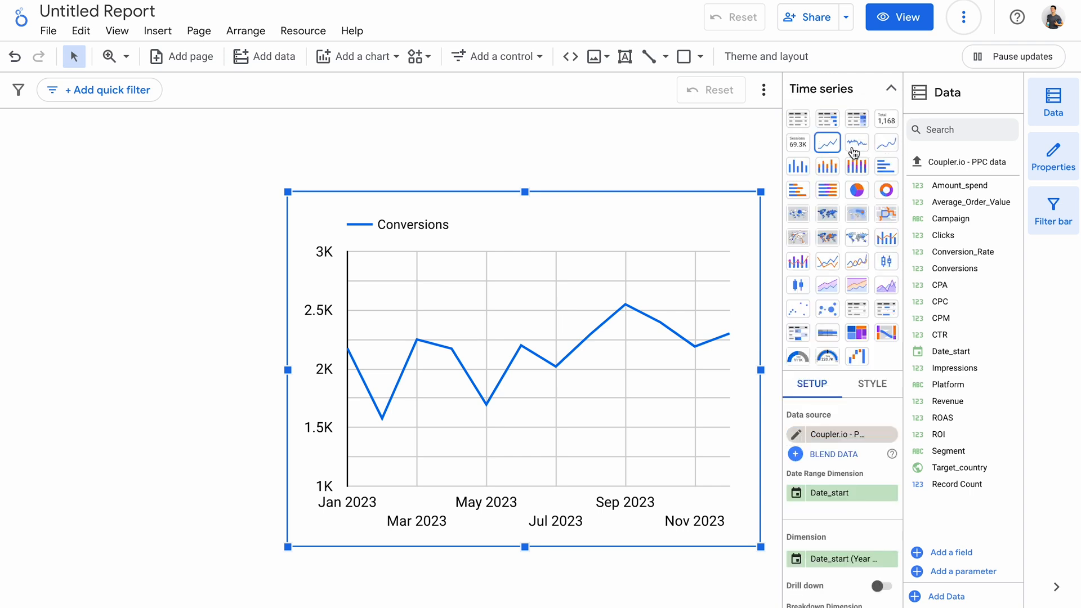
{"action": "left_click", "coordinate": [856, 143]}
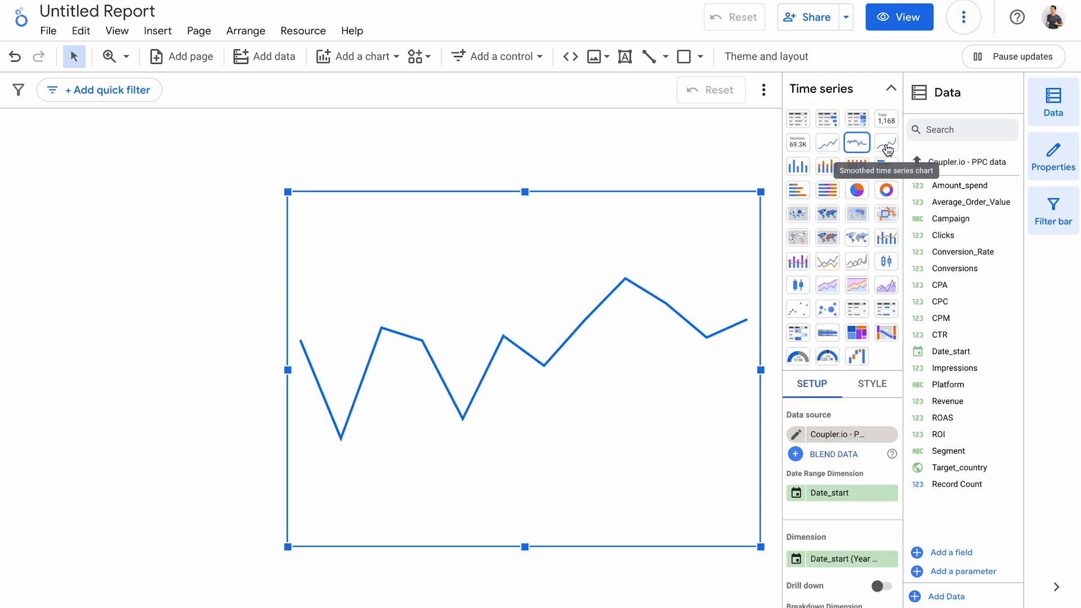
{"action": "left_click", "coordinate": [886, 143]}
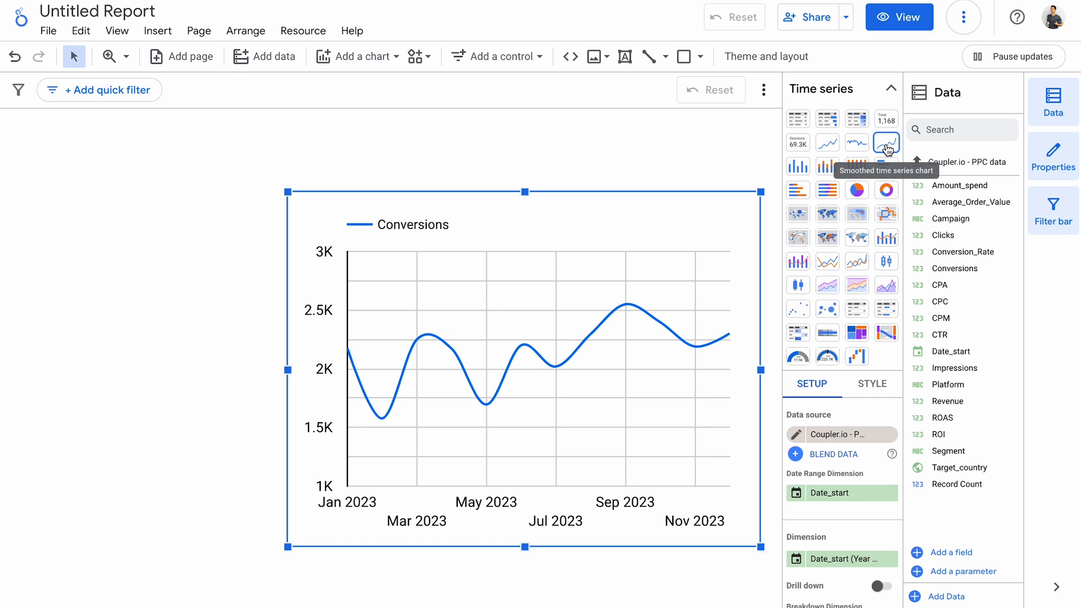
{"action": "left_click", "coordinate": [357, 57]}
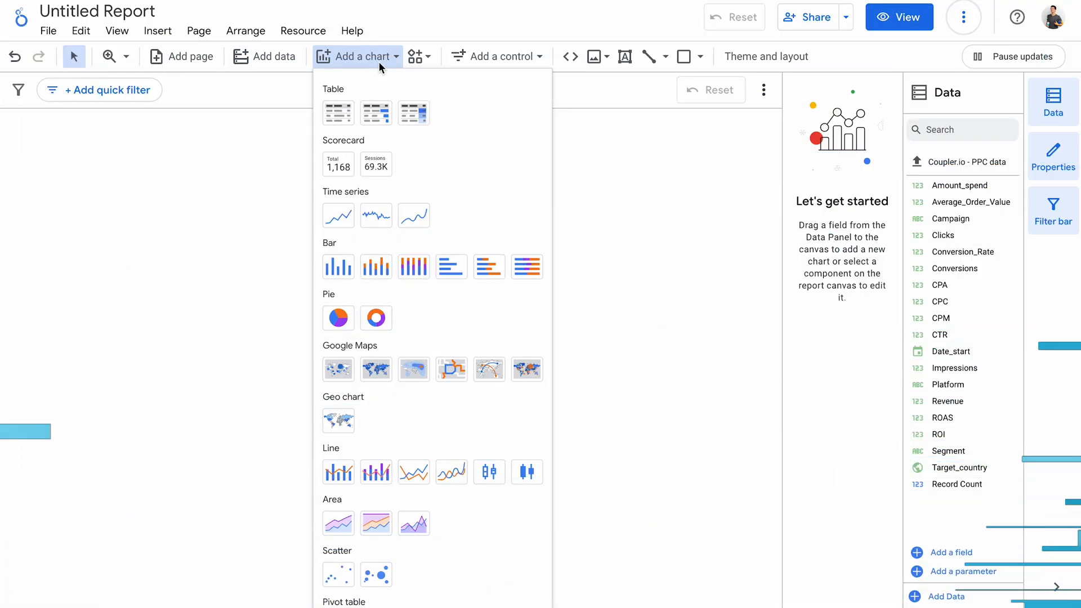
{"action": "mouse_move", "coordinate": [339, 268]}
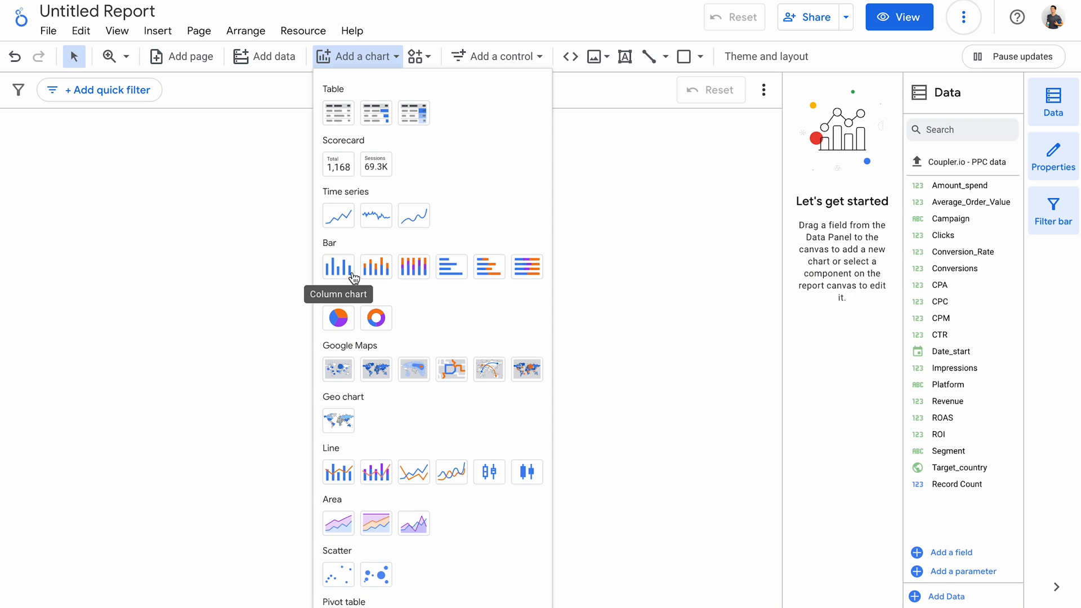
{"action": "mouse_move", "coordinate": [413, 267]}
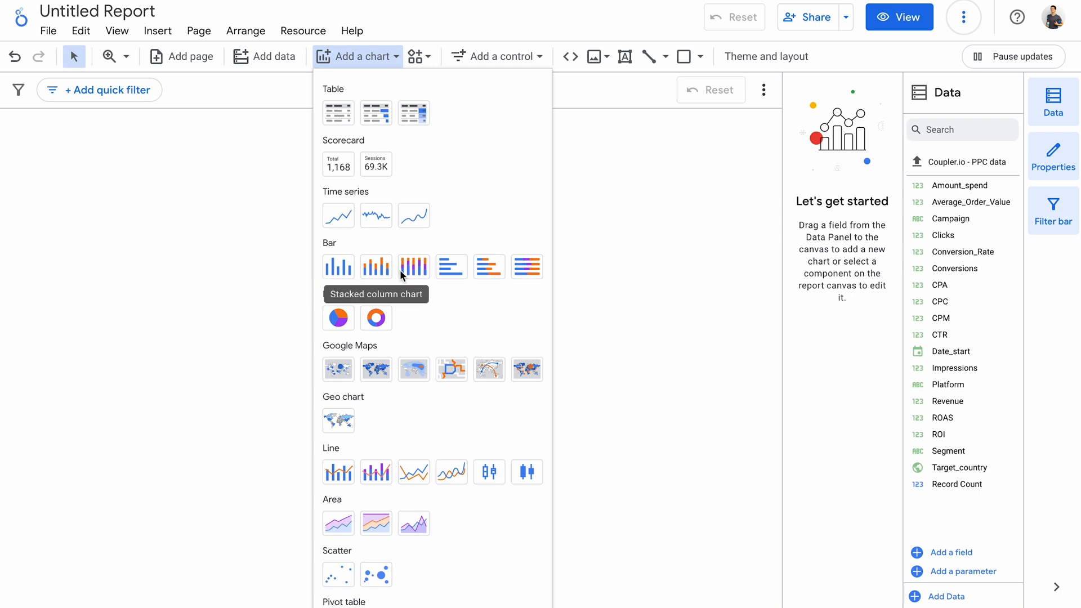
{"action": "mouse_move", "coordinate": [414, 268]}
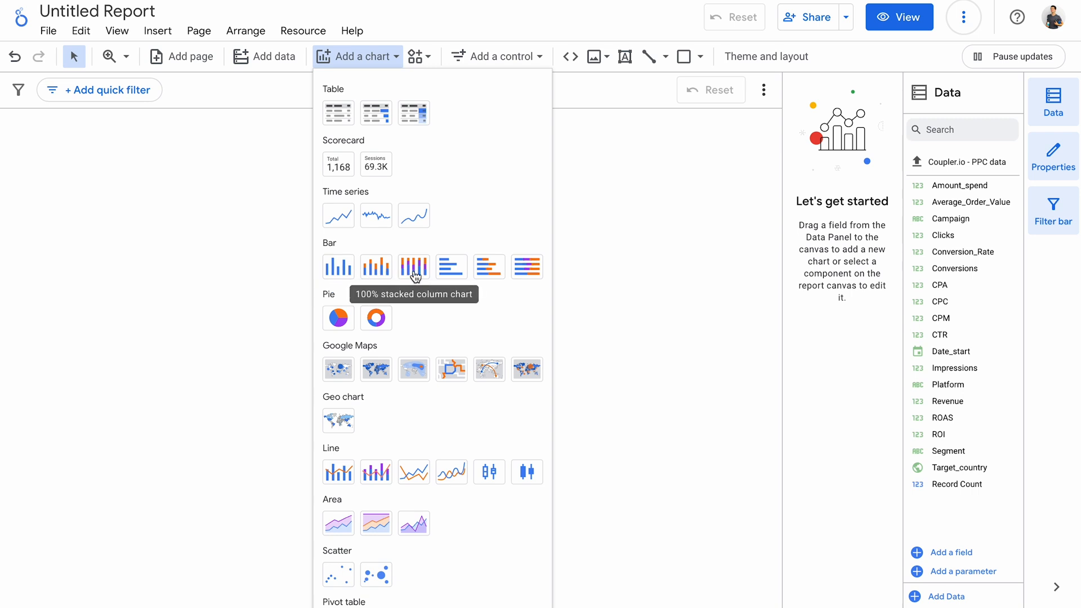
{"action": "mouse_move", "coordinate": [554, 277]}
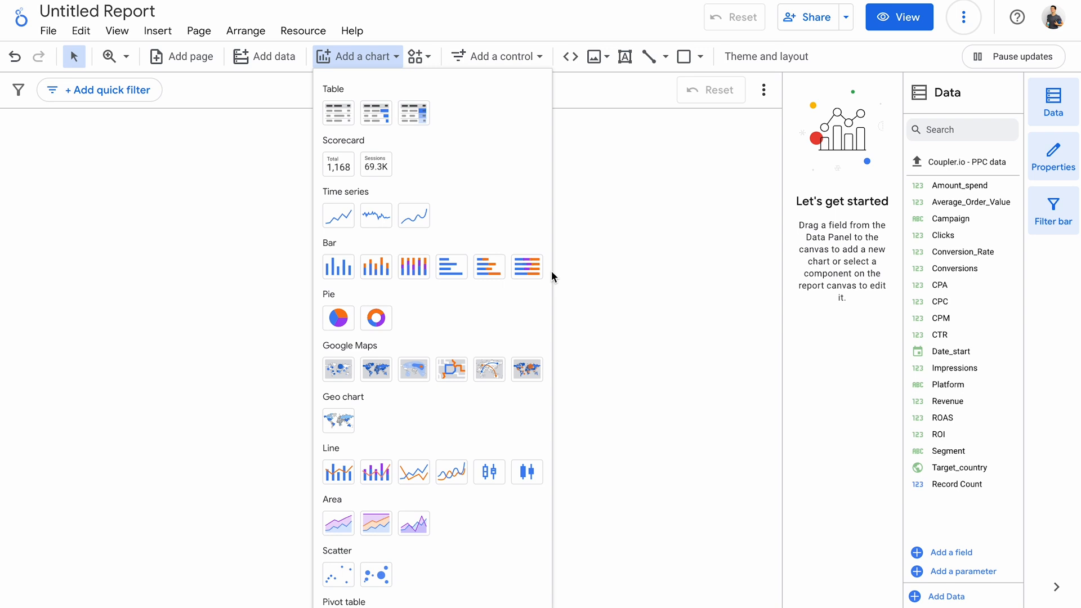
{"action": "mouse_move", "coordinate": [376, 267]}
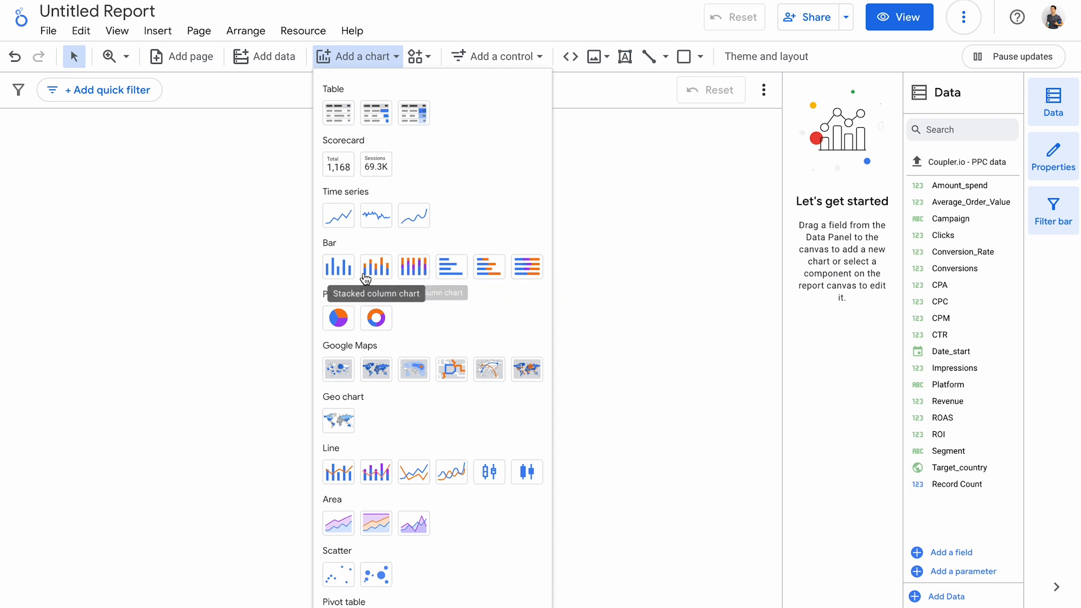
Add a column chart of Impressions by Platform, broken down by Platform for per-platform colours.
{"action": "left_click", "coordinate": [375, 267]}
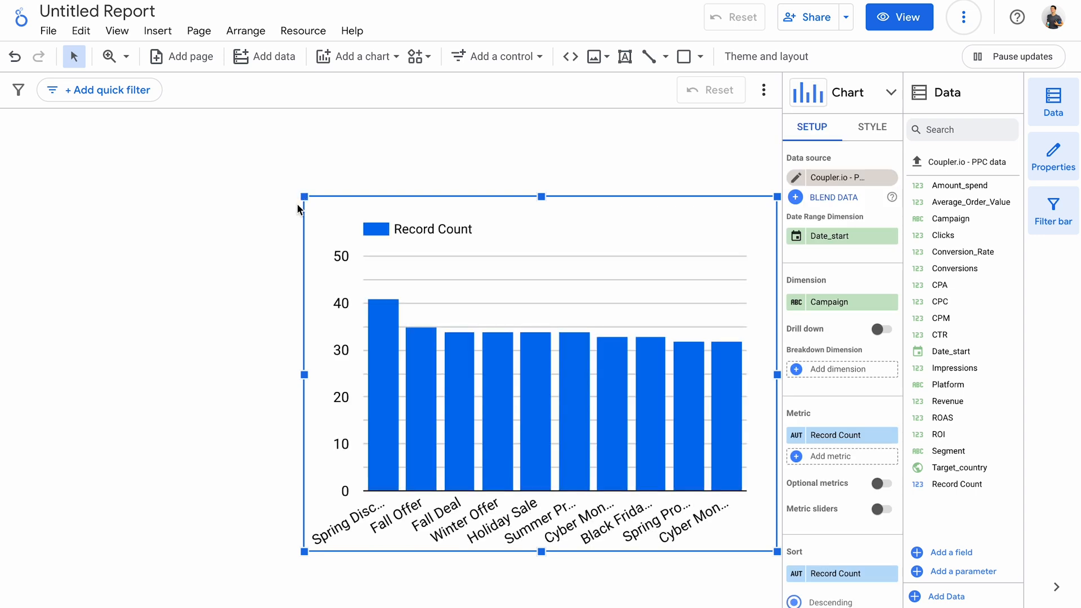
{"action": "mouse_move", "coordinate": [727, 274]}
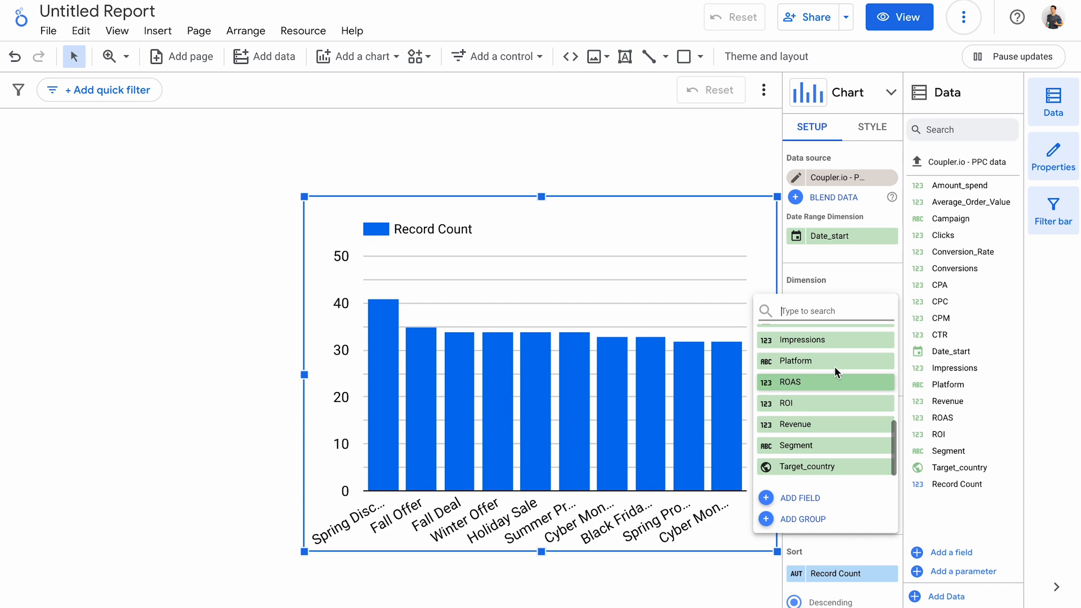
{"action": "left_click", "coordinate": [795, 360]}
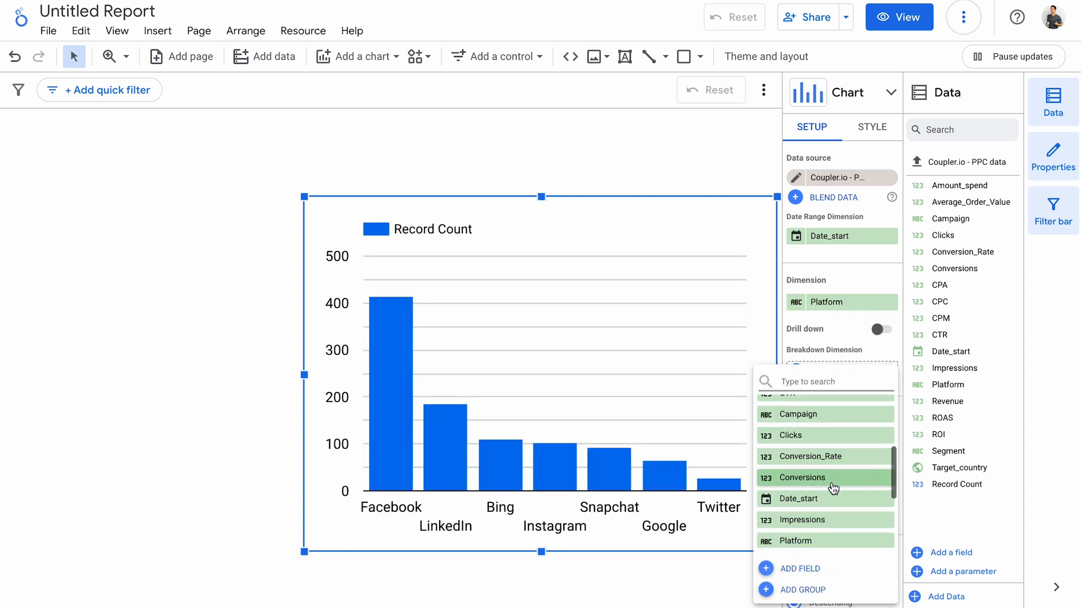
{"action": "left_click", "coordinate": [802, 478]}
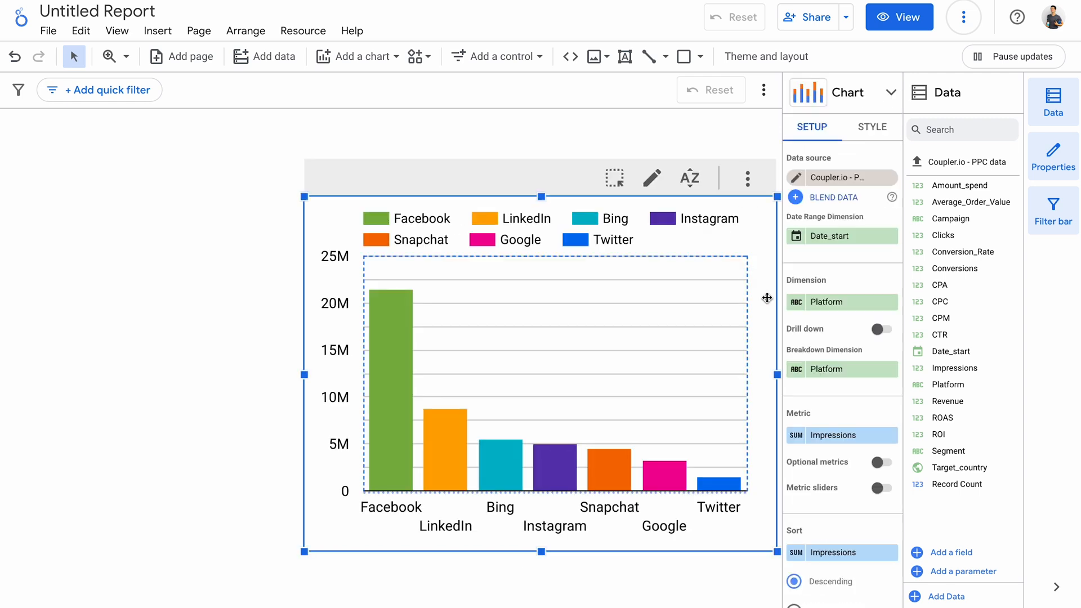
{"action": "left_click", "coordinate": [841, 370]}
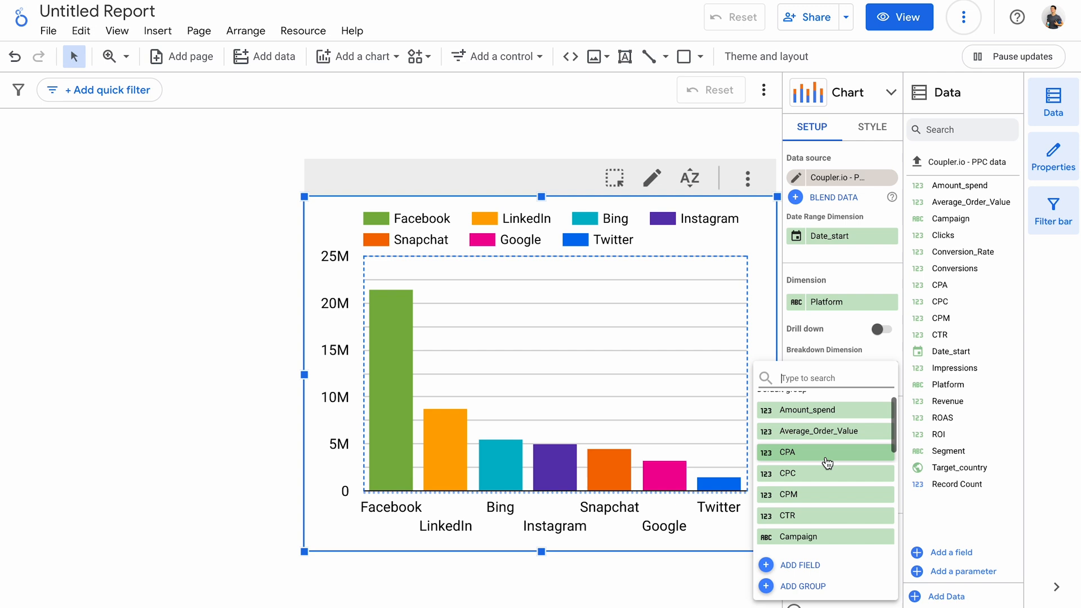
{"action": "scroll", "scroll_direction": "down", "scroll_amount": 3}
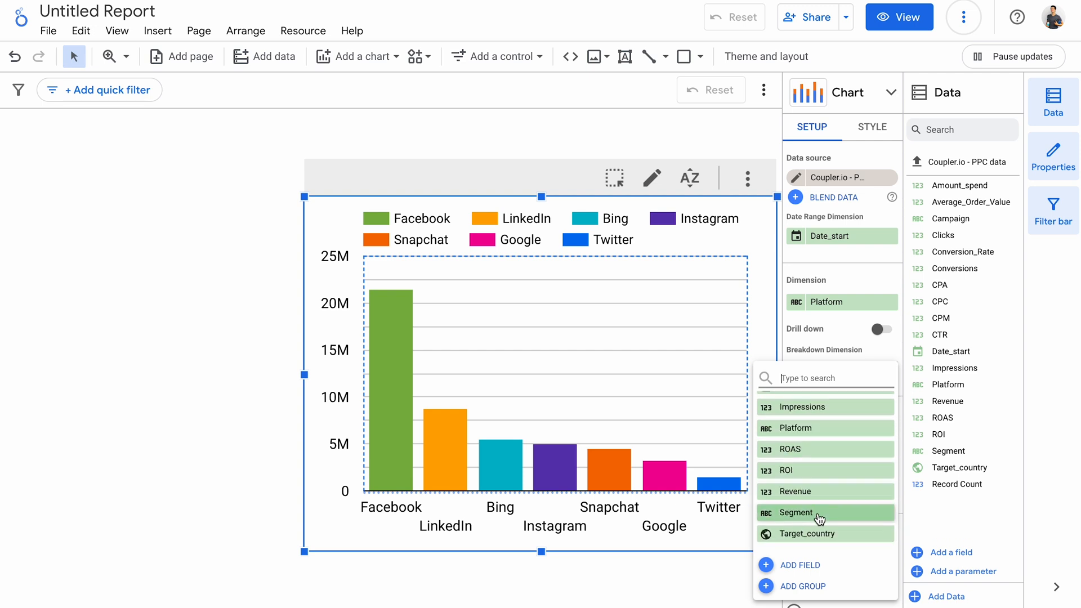
{"action": "left_click", "coordinate": [358, 56]}
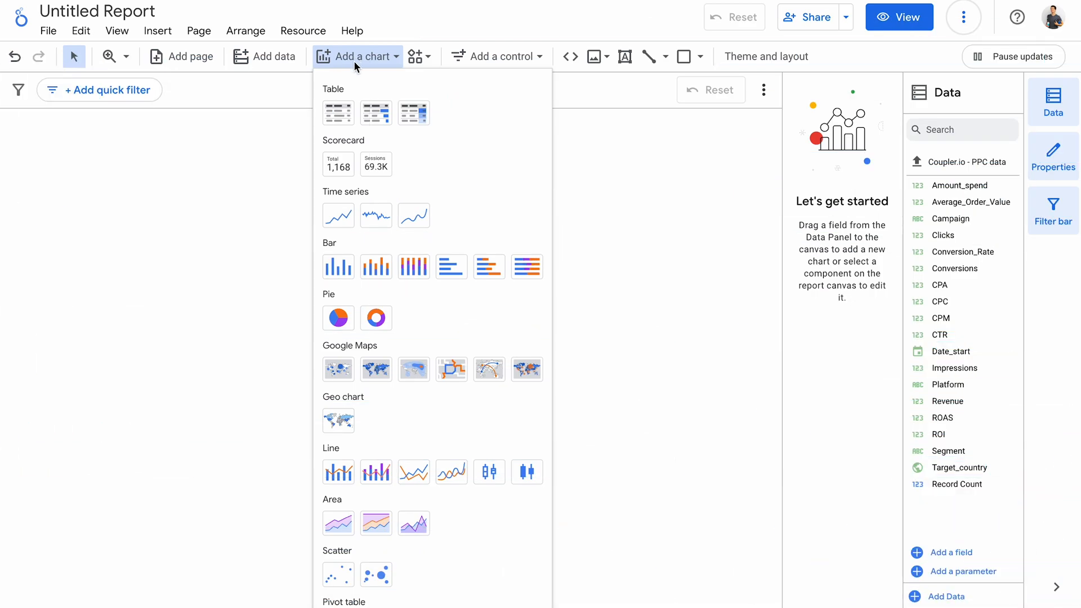
{"action": "mouse_move", "coordinate": [338, 267]}
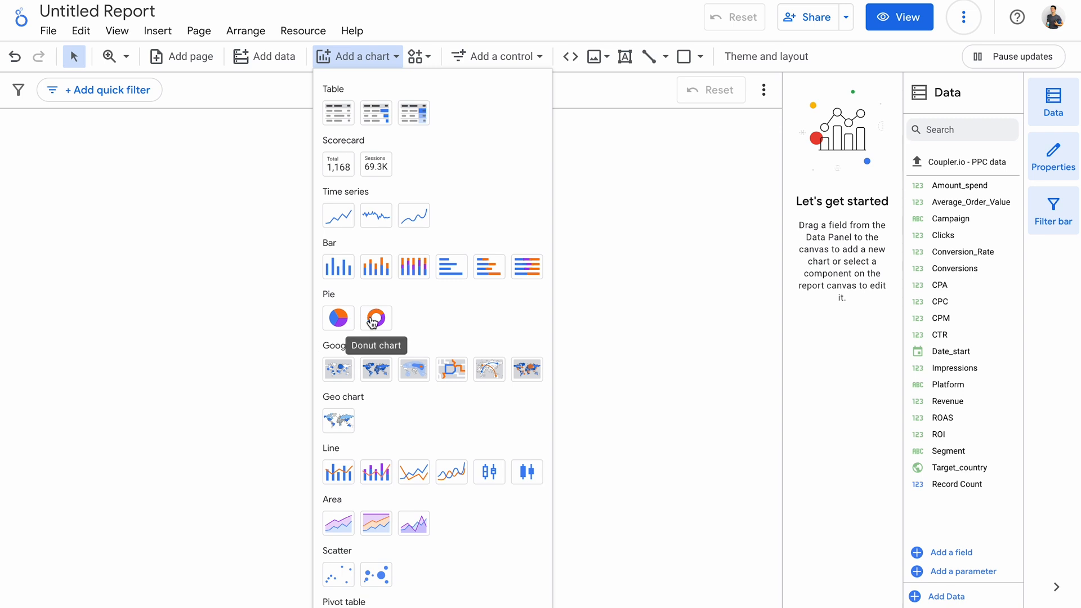
{"action": "mouse_move", "coordinate": [338, 318]}
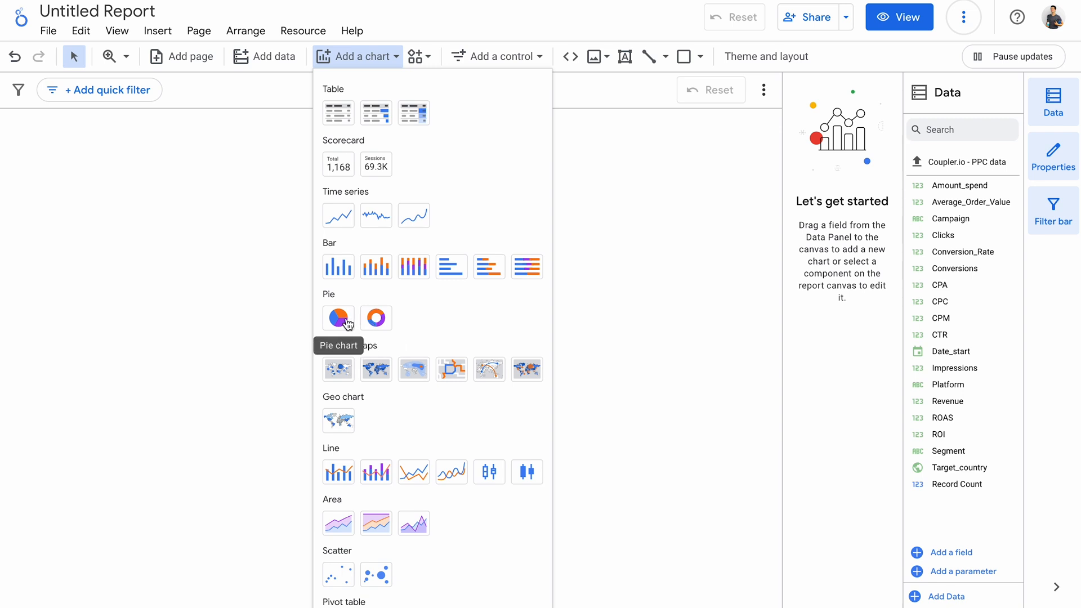
Add a pie chart of records by Target_country and switch it to a donut chart.
{"action": "left_click", "coordinate": [337, 317]}
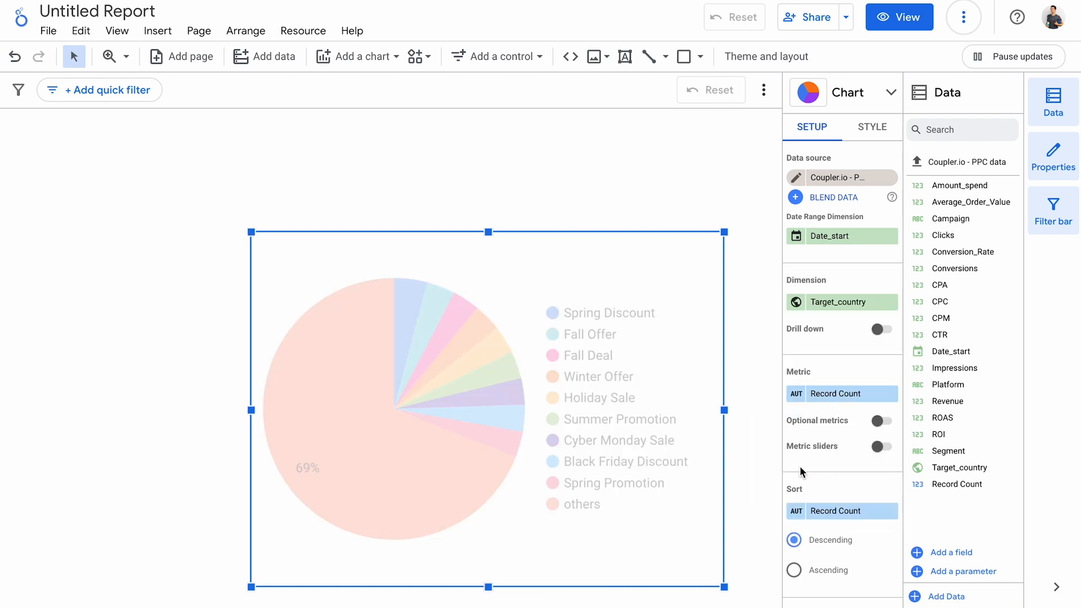
{"action": "left_click", "coordinate": [842, 393]}
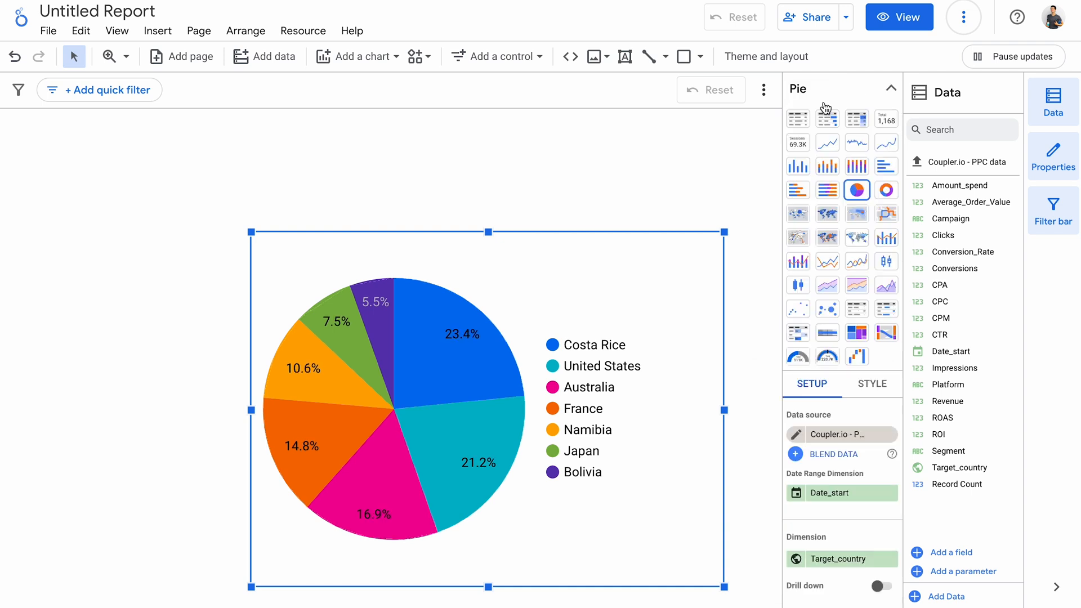
{"action": "left_click", "coordinate": [886, 189]}
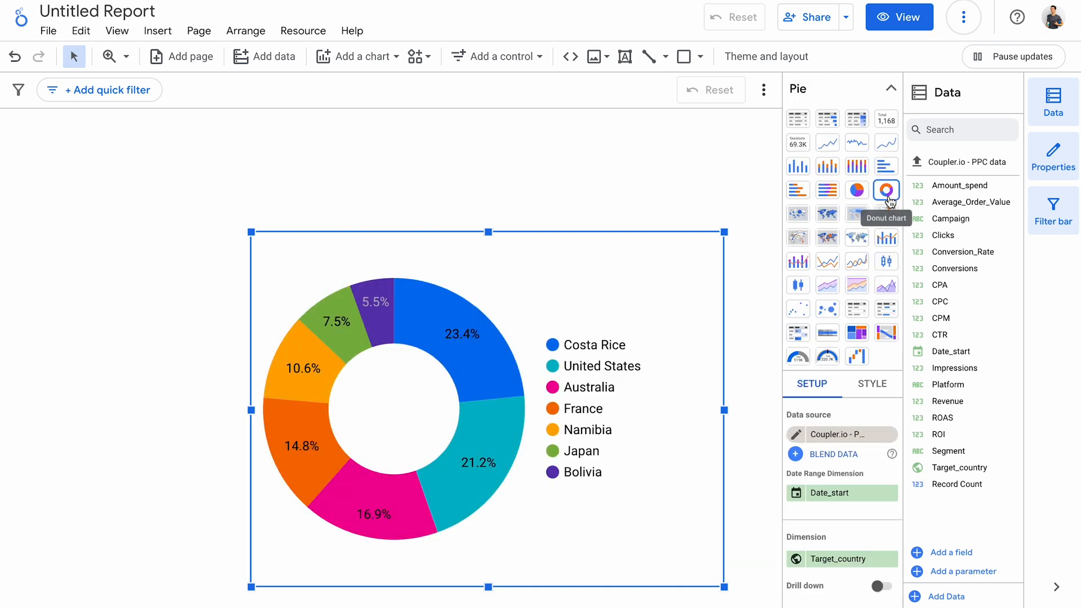
{"action": "left_click", "coordinate": [357, 56]}
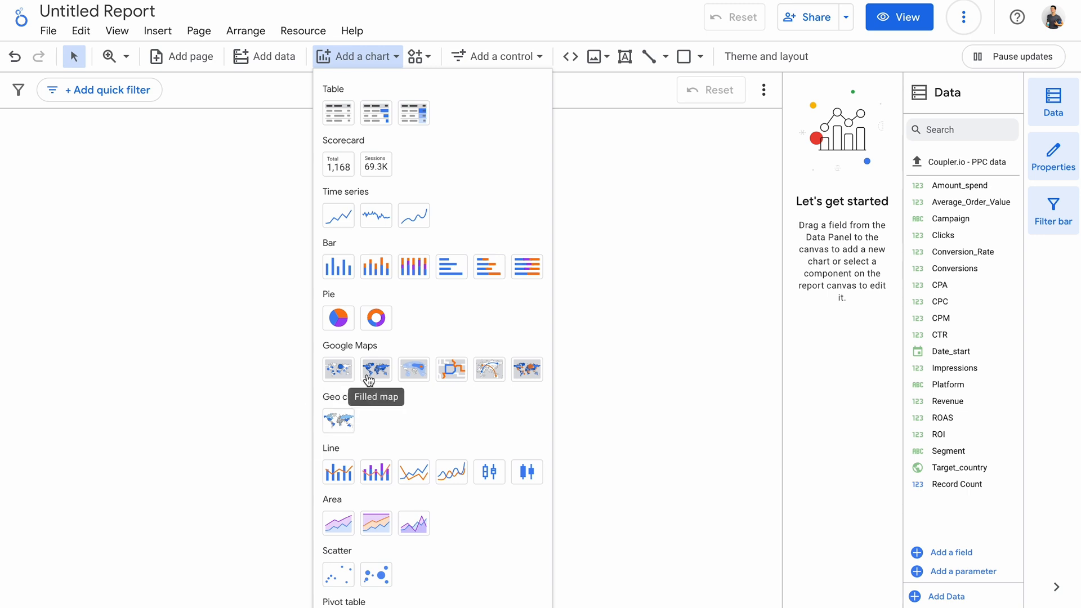
{"action": "mouse_move", "coordinate": [452, 369]}
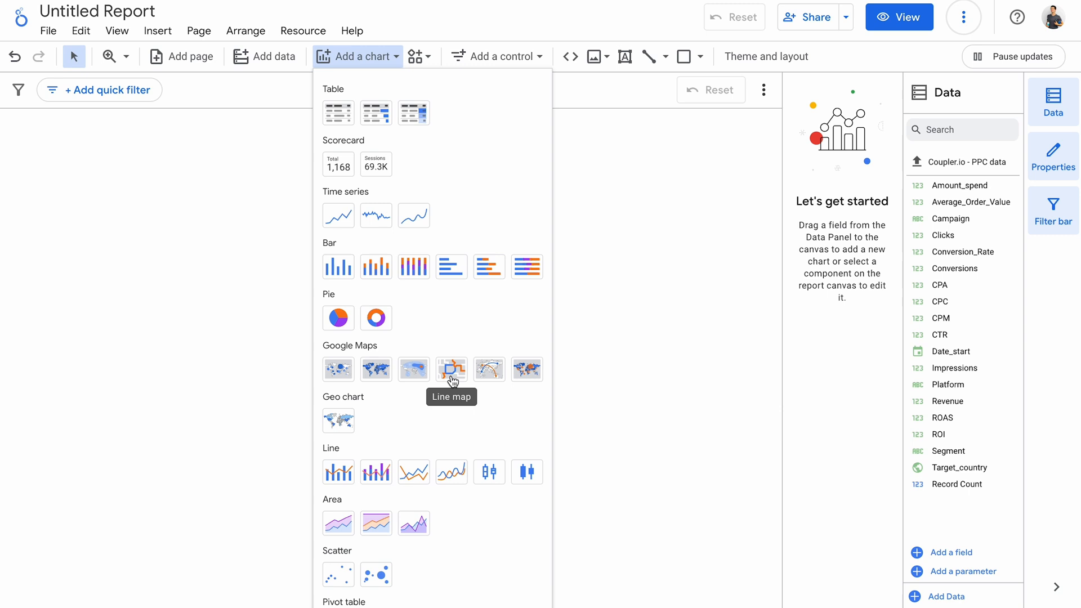
{"action": "mouse_move", "coordinate": [517, 369]}
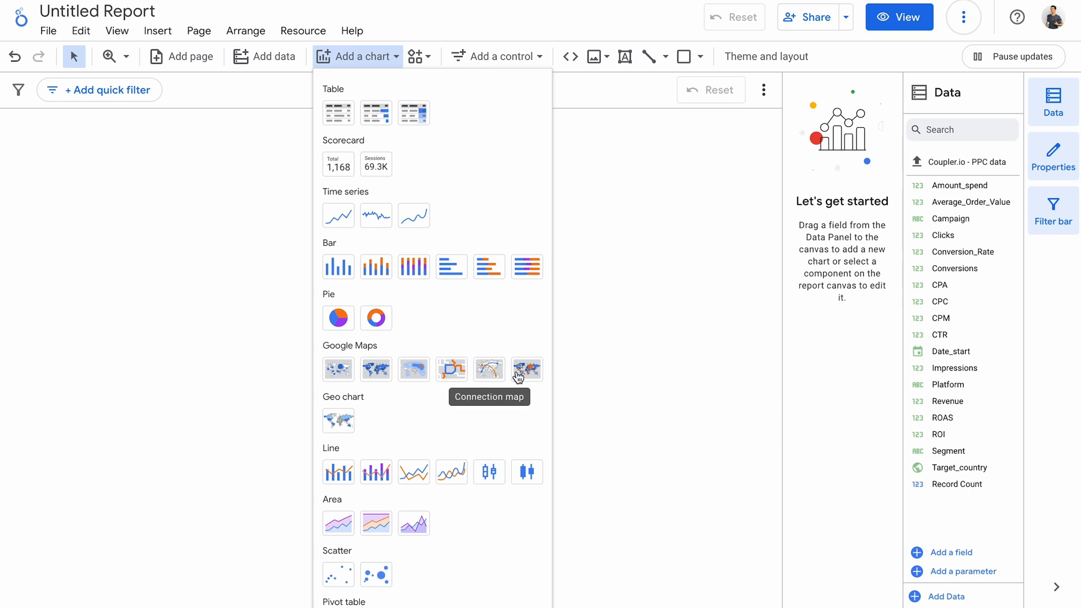
{"action": "mouse_move", "coordinate": [339, 420]}
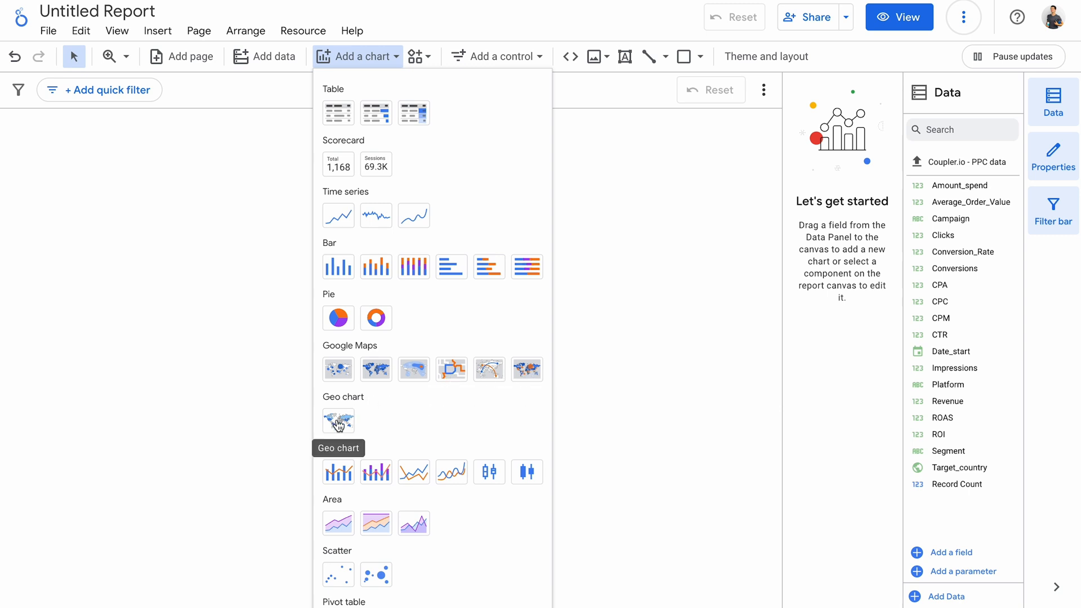
Add a geo chart of target countries shaded by average CPA.
{"action": "left_click", "coordinate": [338, 421]}
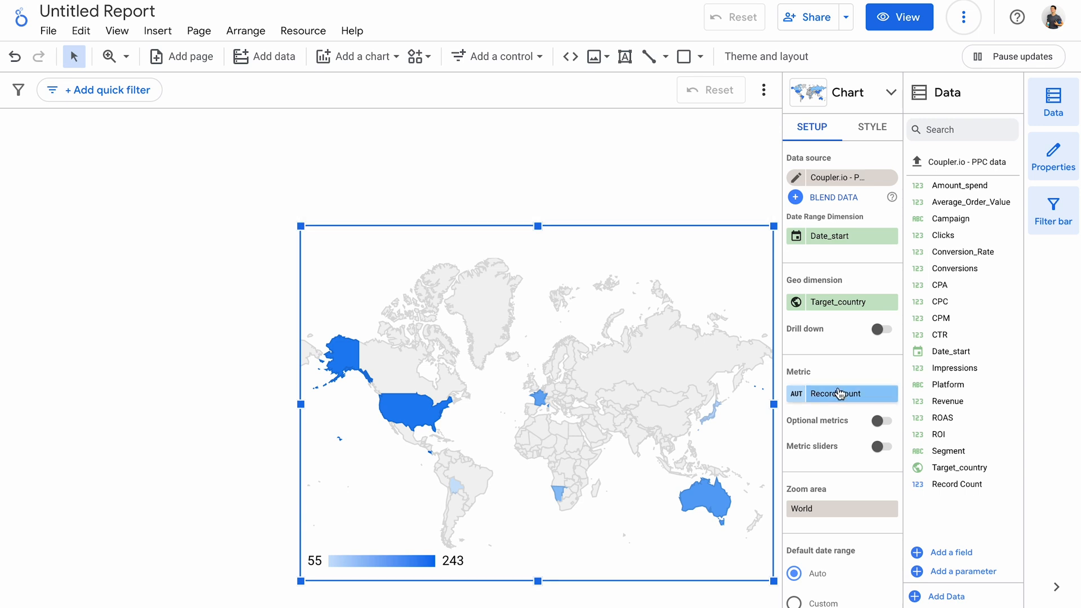
{"action": "left_click", "coordinate": [839, 395]}
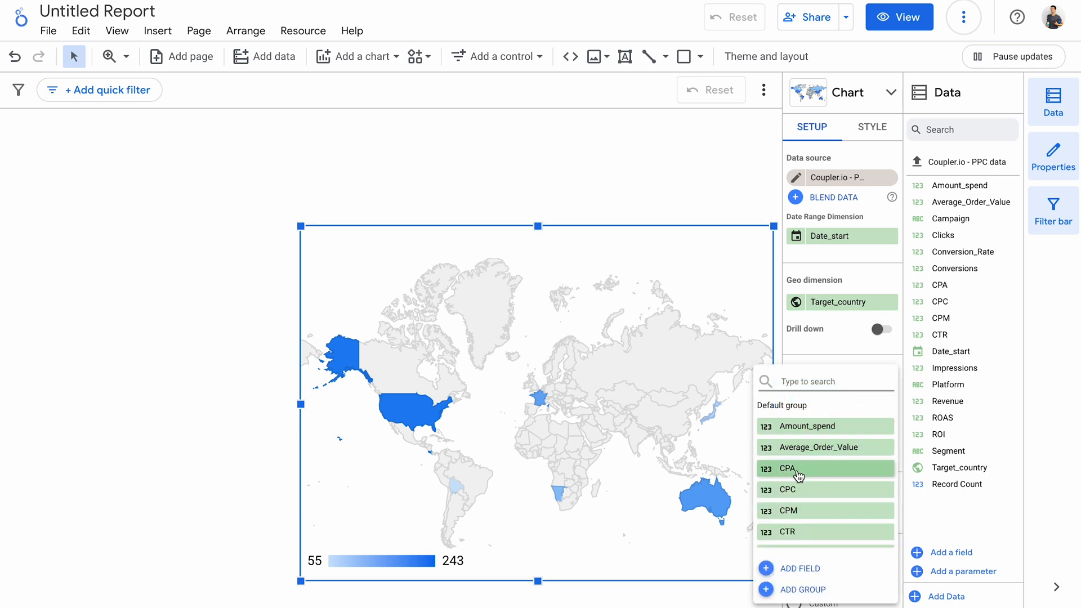
{"action": "left_click", "coordinate": [800, 469]}
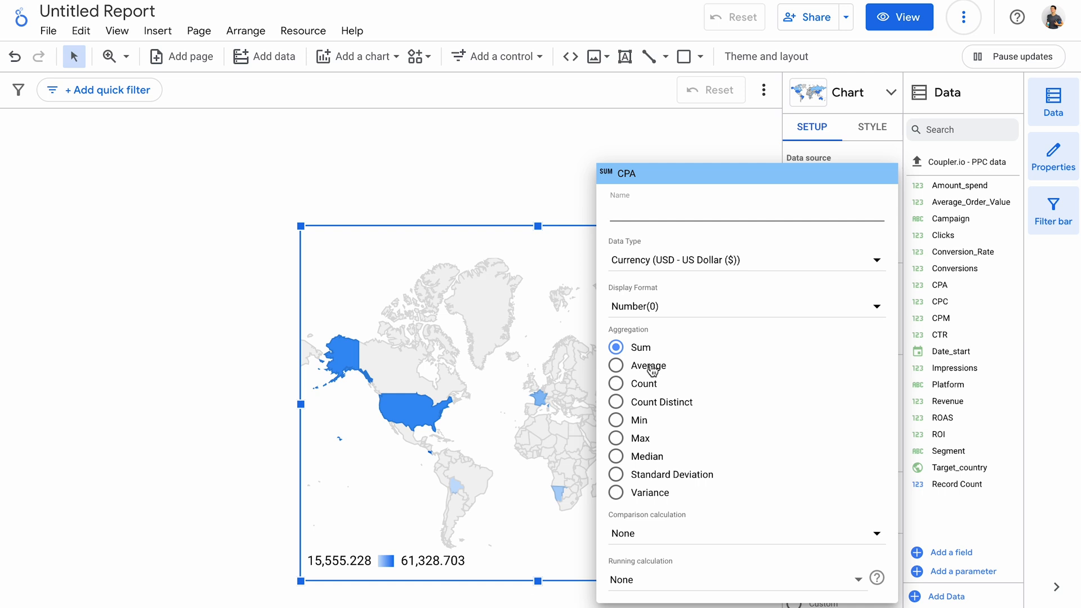
{"action": "left_click", "coordinate": [644, 365]}
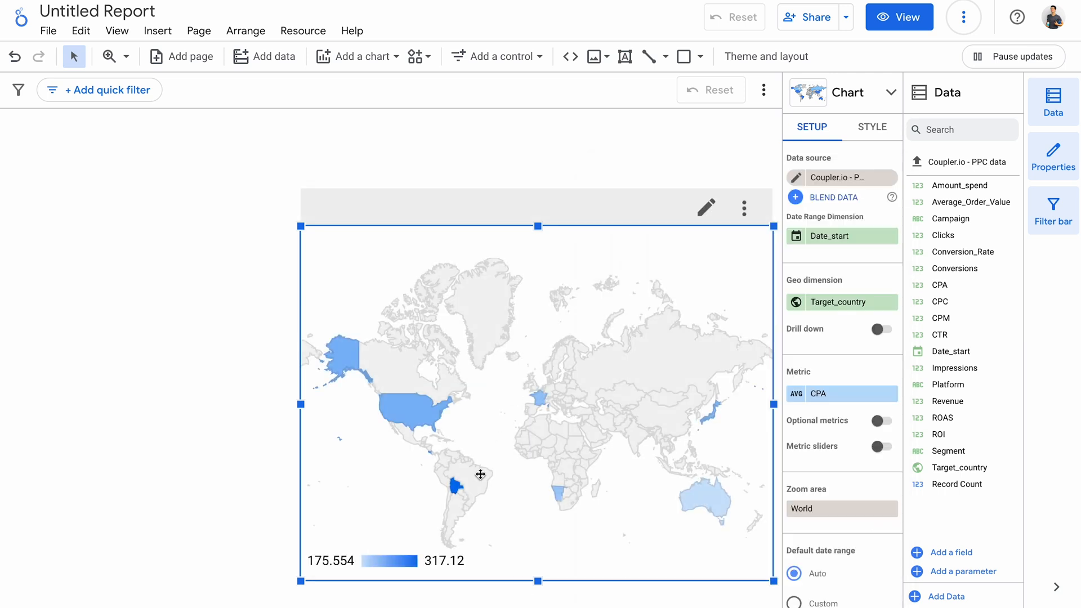
{"action": "mouse_move", "coordinate": [455, 490]}
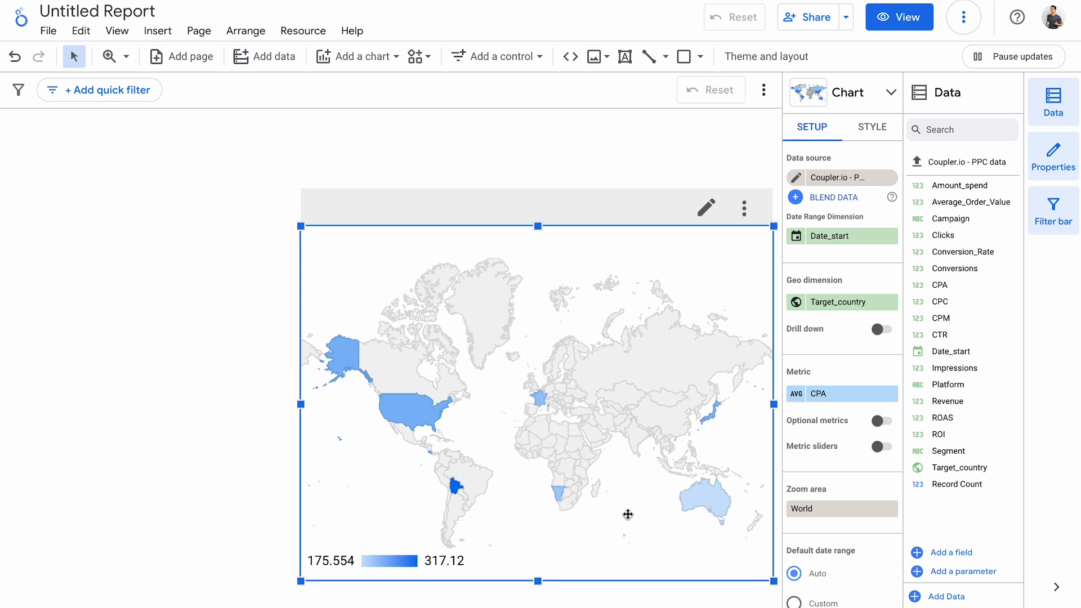
{"action": "mouse_move", "coordinate": [699, 508]}
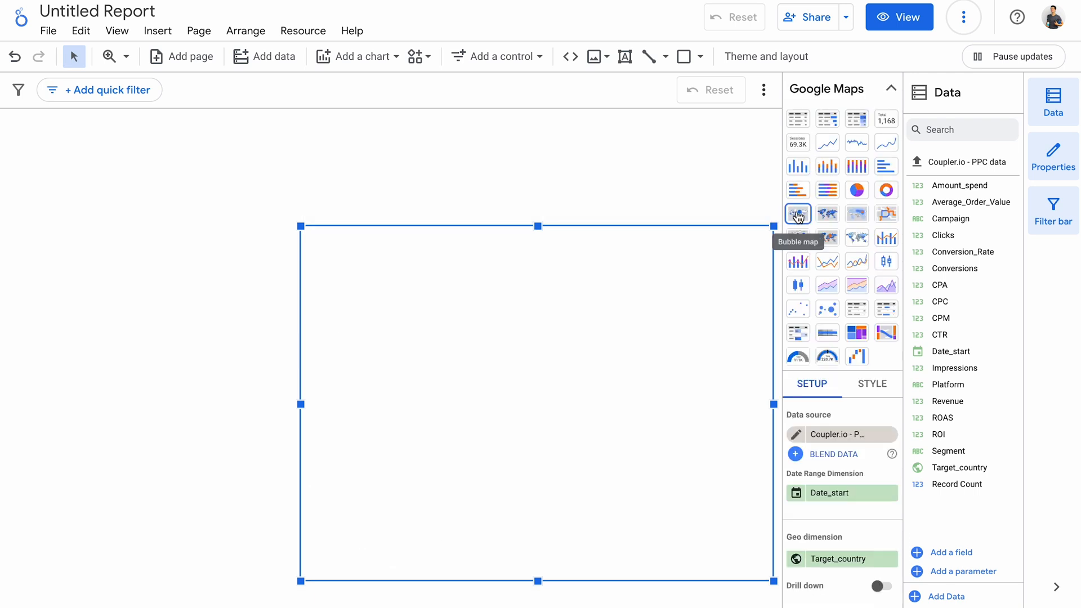
Switch the CPA country map to a bubble map, then a Google Maps heat map.
{"action": "left_click", "coordinate": [827, 213]}
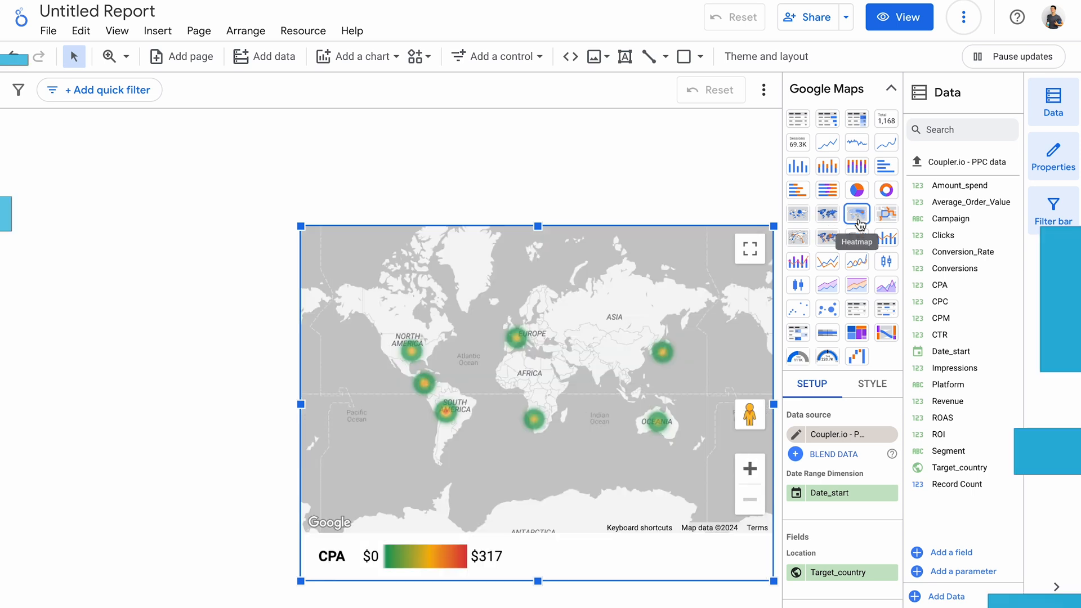
{"action": "left_click", "coordinate": [357, 57]}
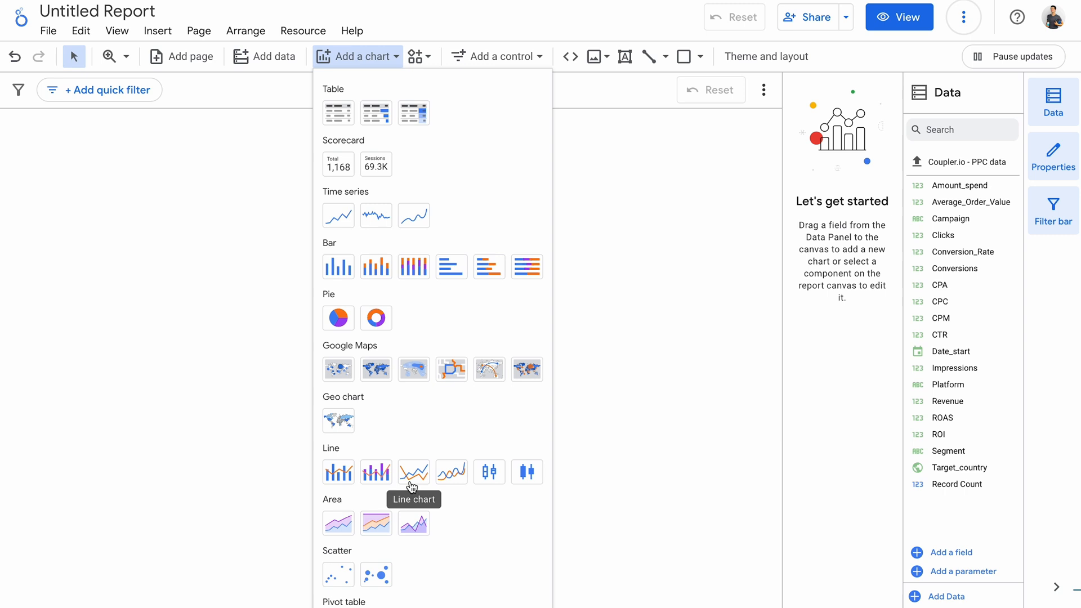
{"action": "mouse_move", "coordinate": [451, 472]}
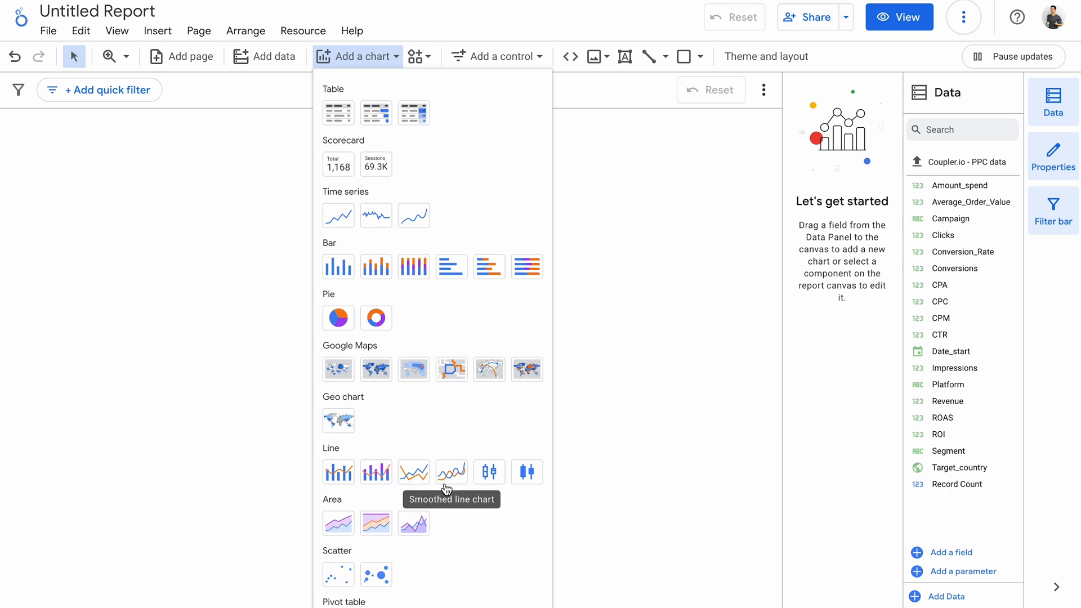
{"action": "mouse_move", "coordinate": [376, 472]}
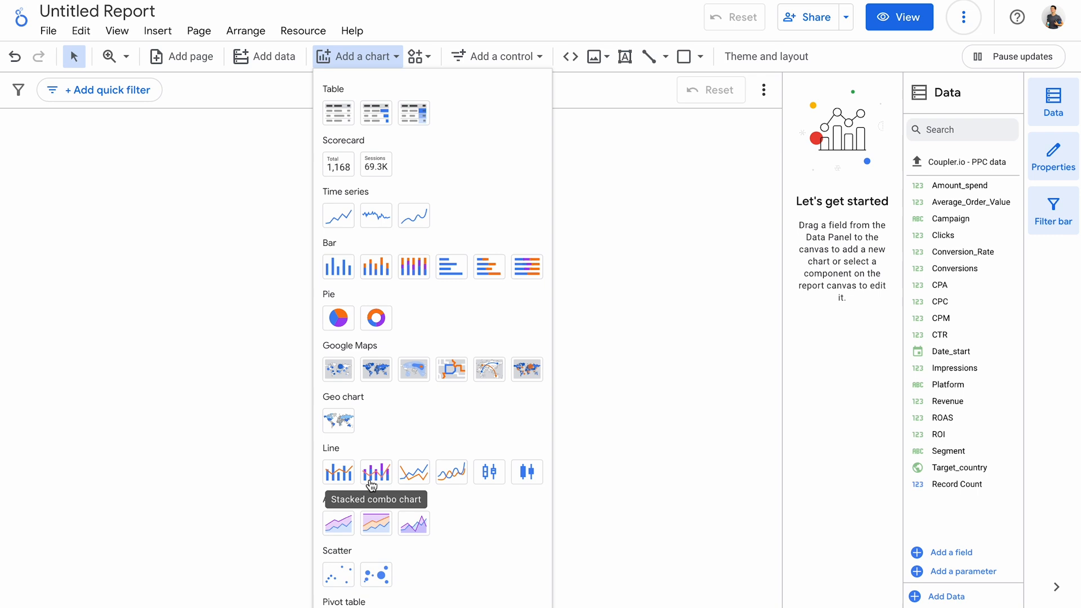
{"action": "mouse_move", "coordinate": [526, 472]}
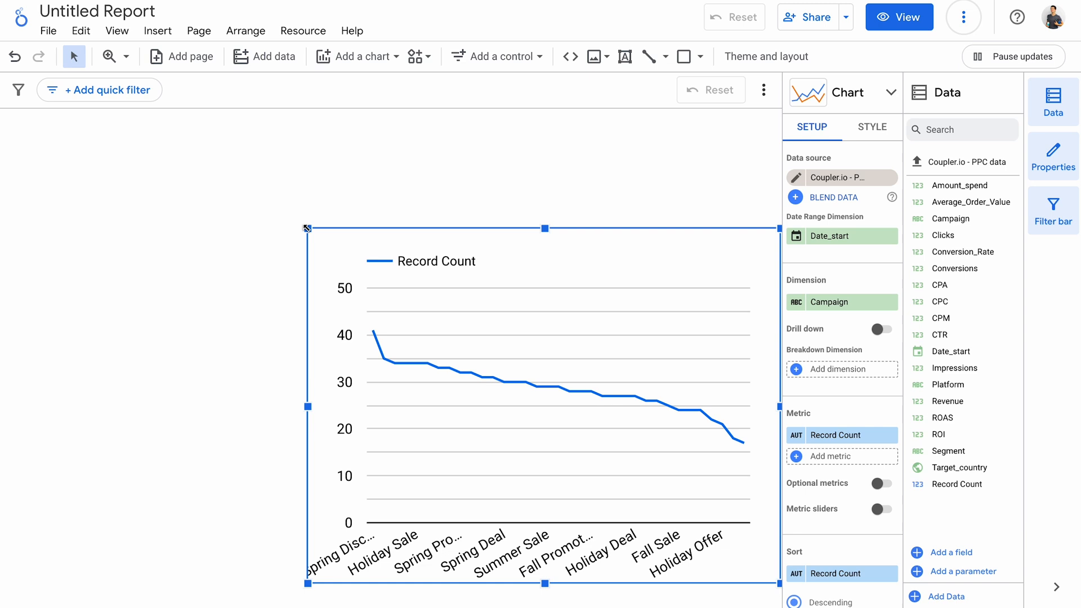
Replace the line chart's Record Count metric with Clicks alongside Impressions.
{"action": "left_click", "coordinate": [838, 369]}
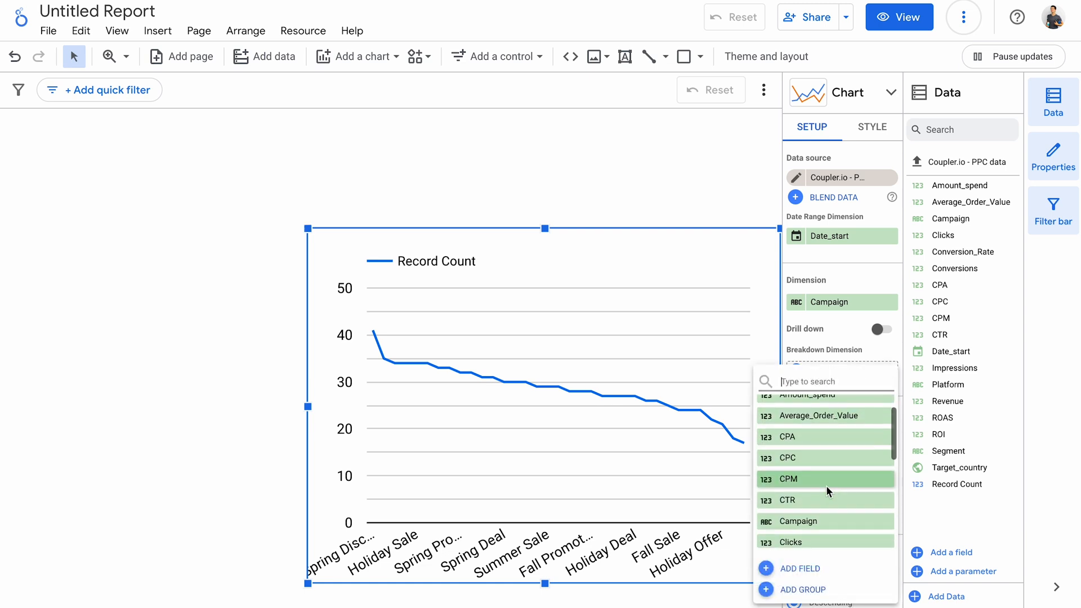
{"action": "left_click", "coordinate": [790, 480]}
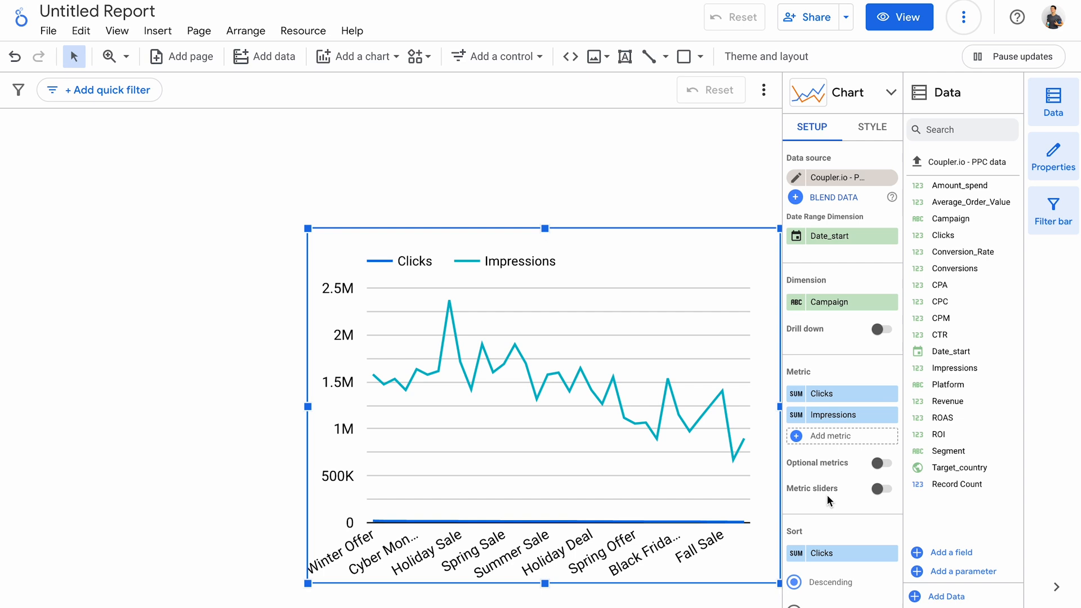
{"action": "mouse_move", "coordinate": [874, 145]}
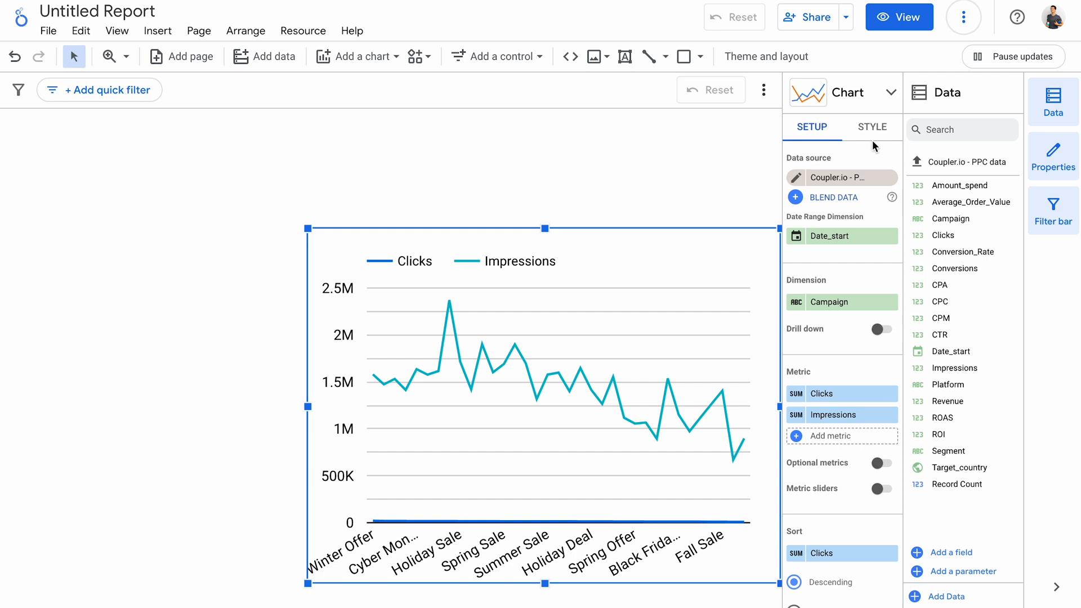
{"action": "mouse_move", "coordinate": [873, 138]}
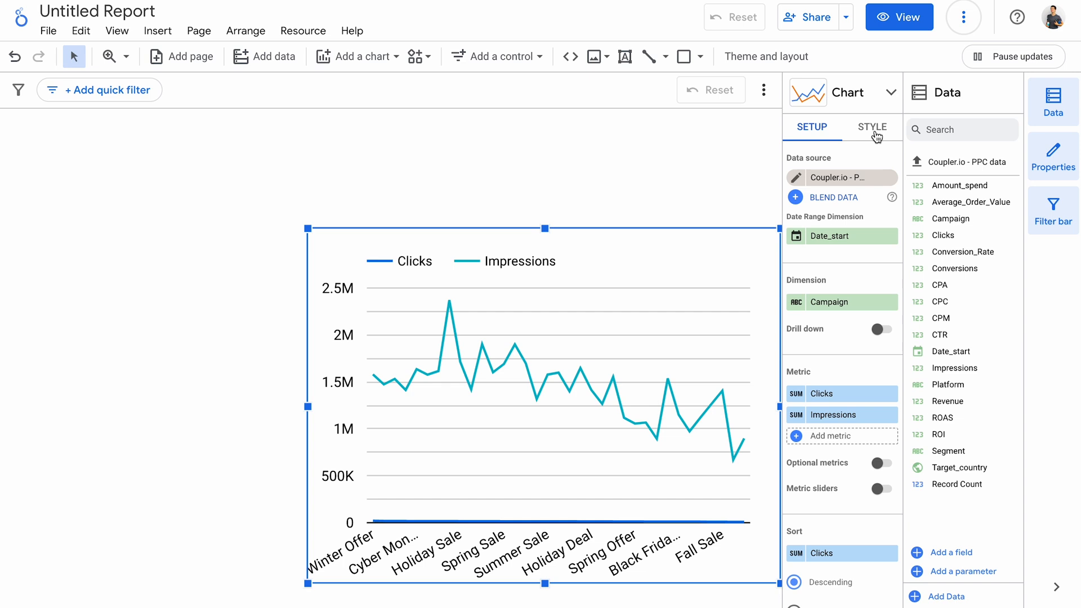
Put the Impressions series on its own right-hand axis in Style.
{"action": "left_click", "coordinate": [871, 127]}
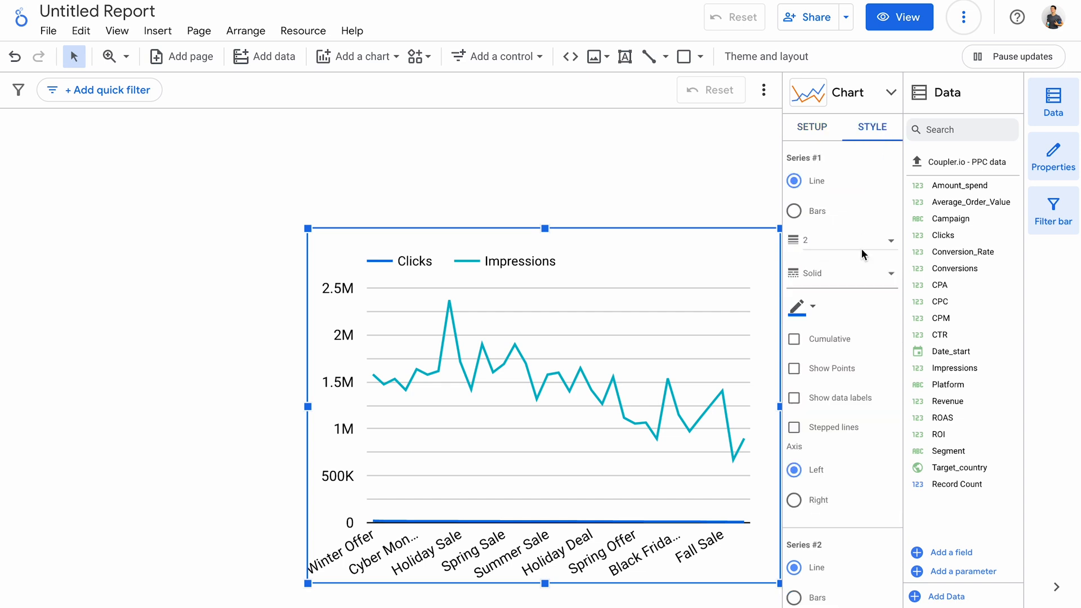
{"action": "scroll", "scroll_direction": "down", "scroll_amount": 3}
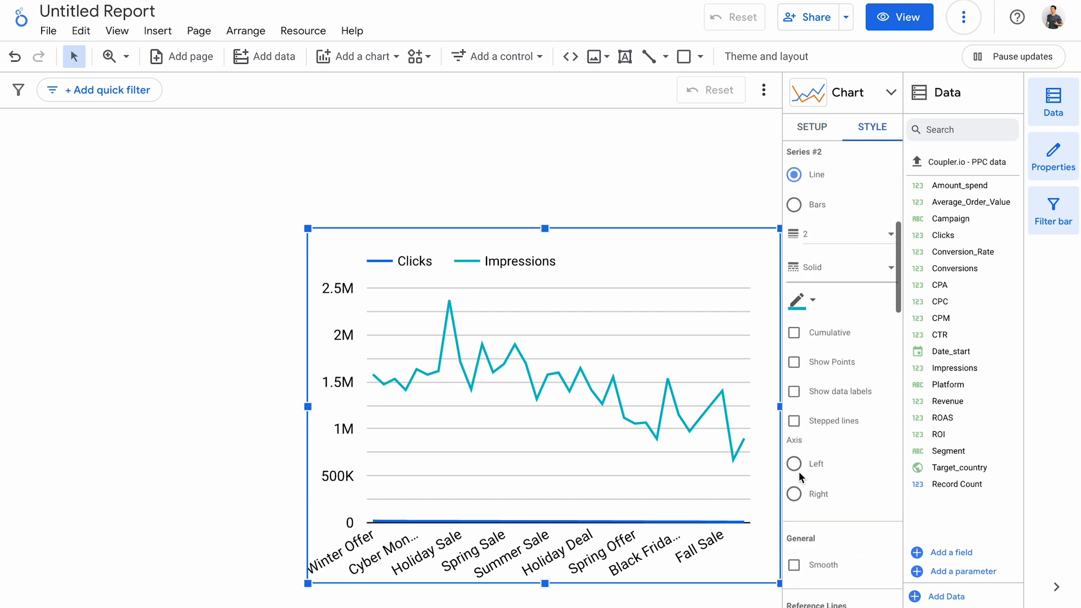
{"action": "left_click", "coordinate": [794, 493]}
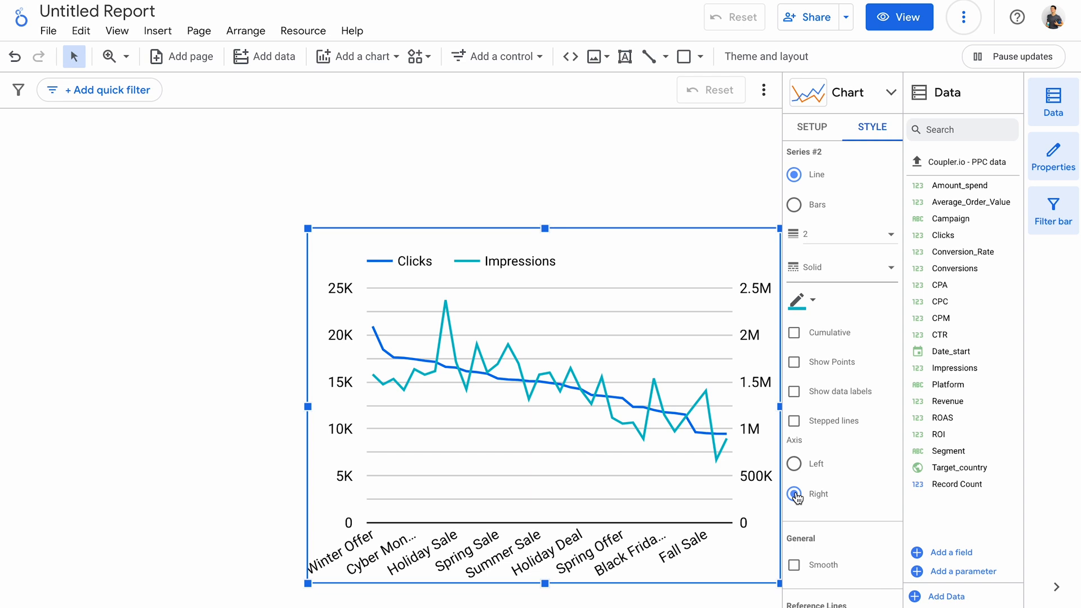
Turn the dual-axis line chart into a combo chart with Impressions as bars.
{"action": "left_click", "coordinate": [842, 92]}
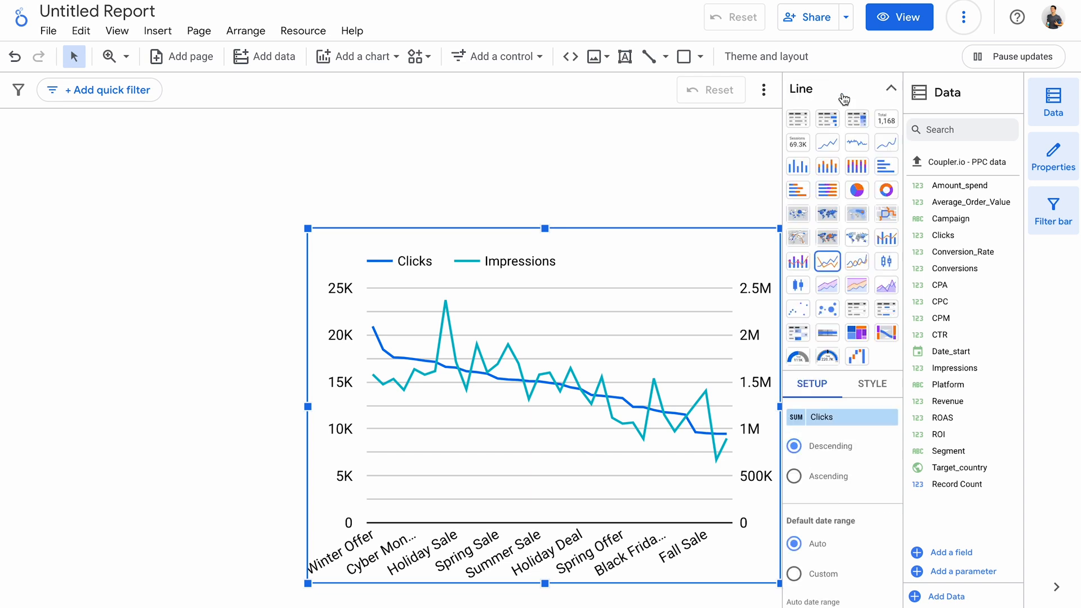
{"action": "mouse_move", "coordinate": [885, 237]}
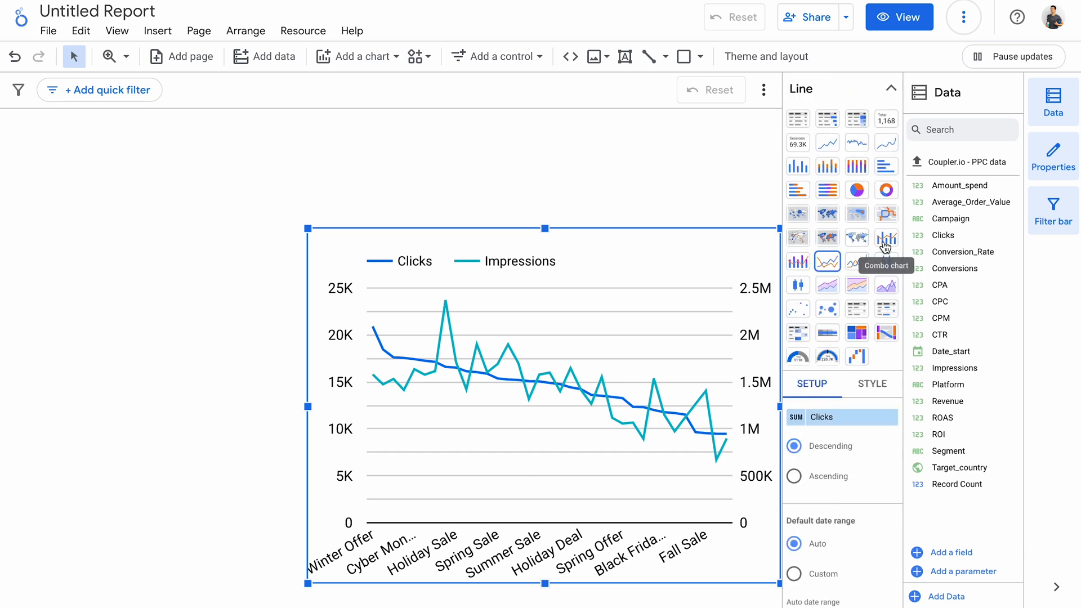
{"action": "left_click", "coordinate": [885, 238]}
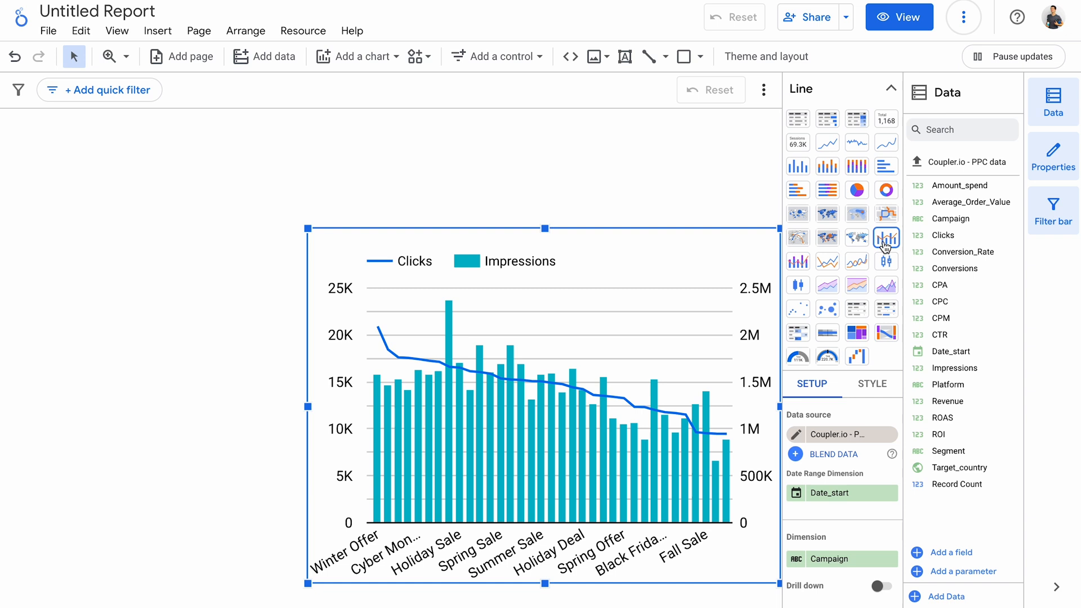
{"action": "left_click", "coordinate": [365, 56]}
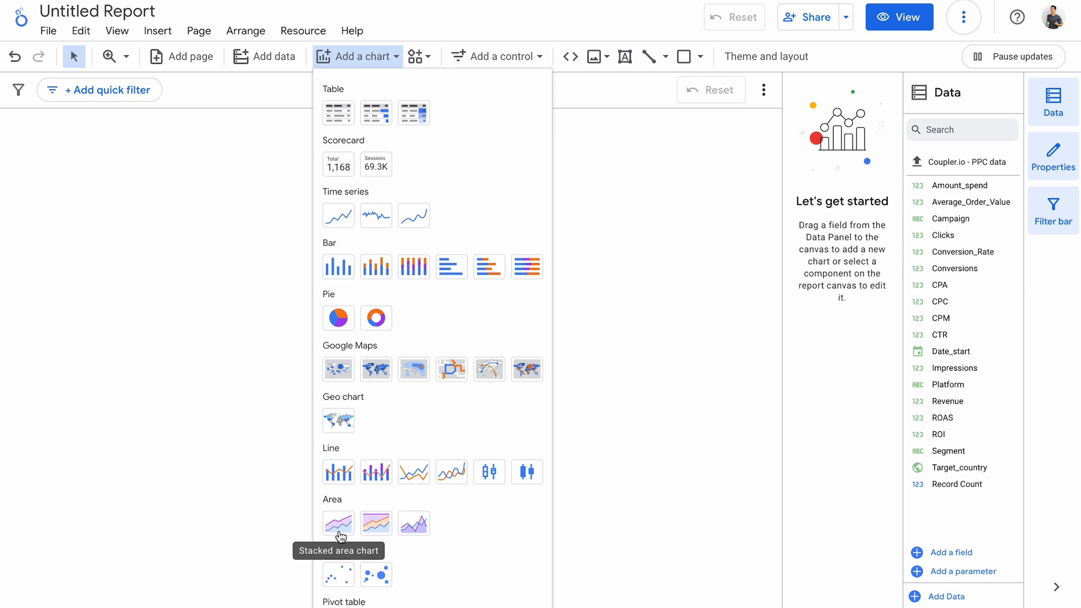
{"action": "mouse_move", "coordinate": [376, 530]}
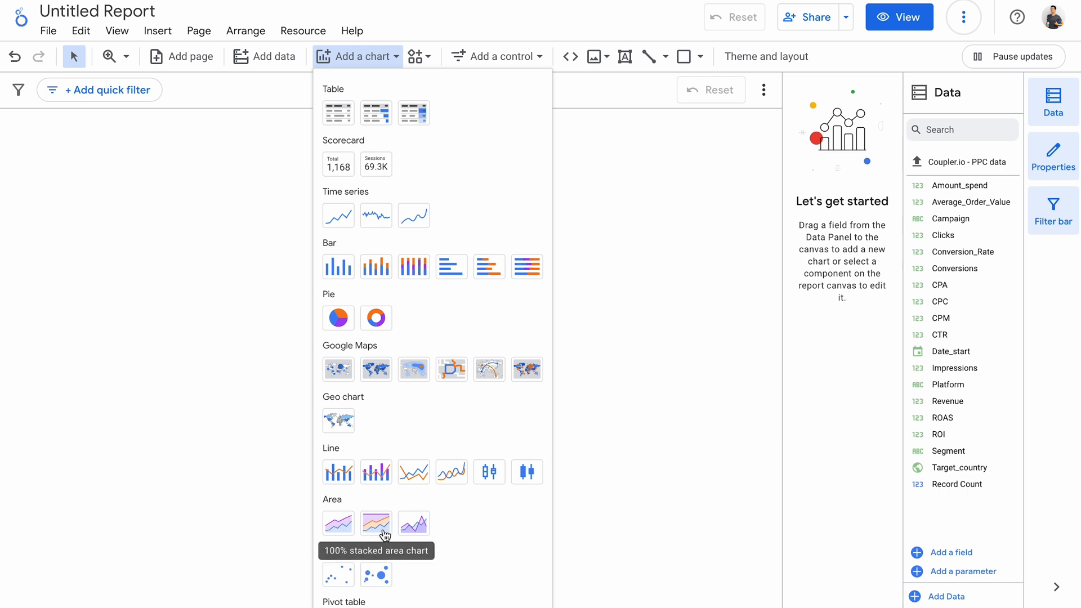
{"action": "mouse_move", "coordinate": [414, 524]}
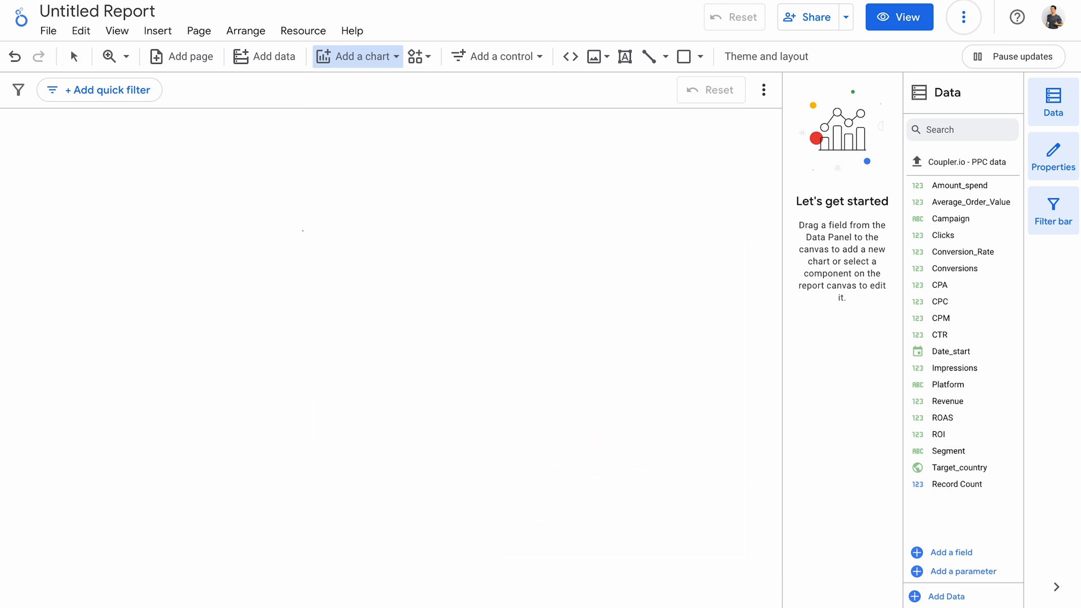
Place an area chart of Clicks by Date_start (Year Month), broken down by Platform.
{"action": "left_click", "coordinate": [356, 56]}
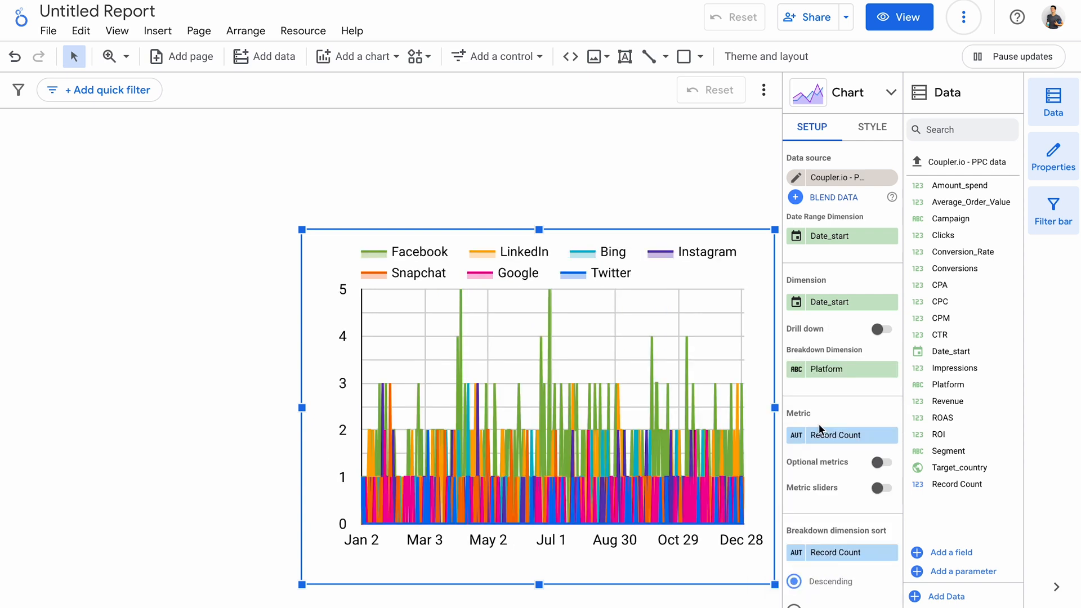
{"action": "left_click", "coordinate": [835, 435]}
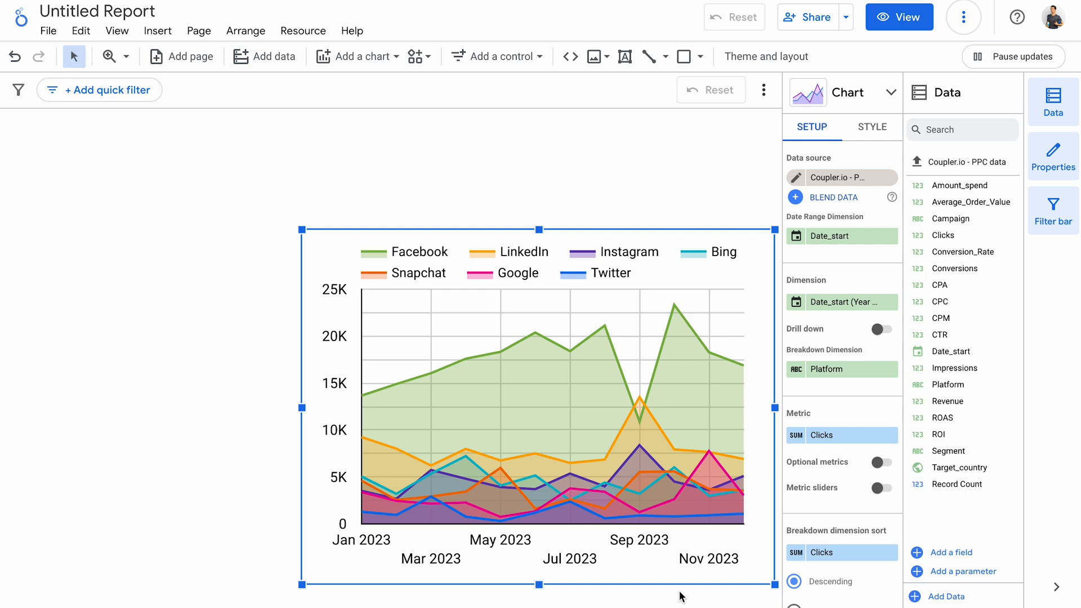
{"action": "left_click_drag", "start_coordinate": [504, 179], "coordinate": [586, 325]}
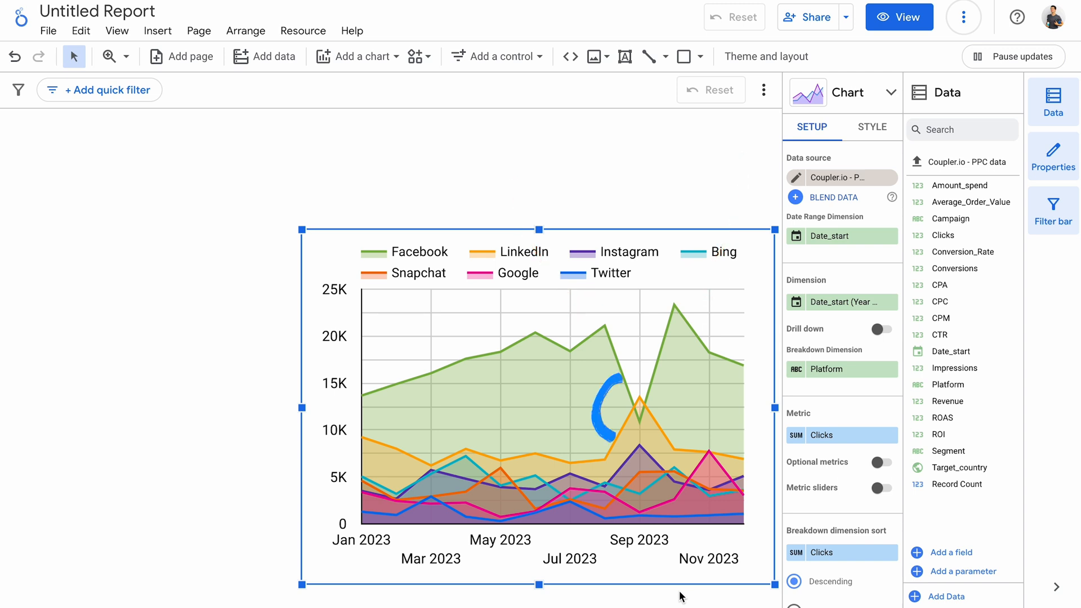
{"action": "left_click_drag", "start_coordinate": [624, 376], "coordinate": [627, 435]}
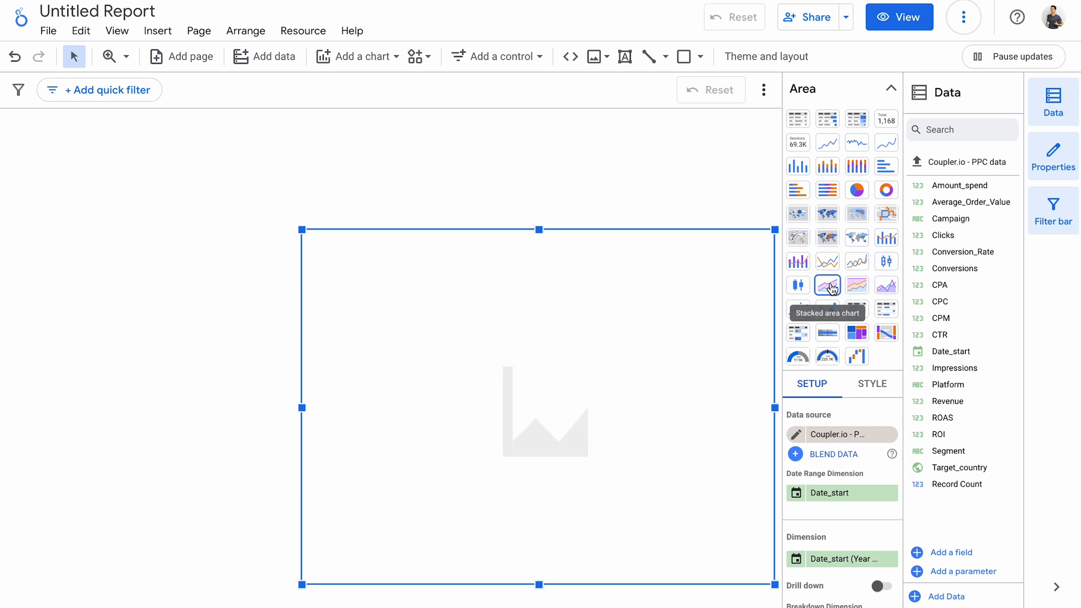
Switch the area chart to a stacked area chart.
{"action": "left_click", "coordinate": [826, 285]}
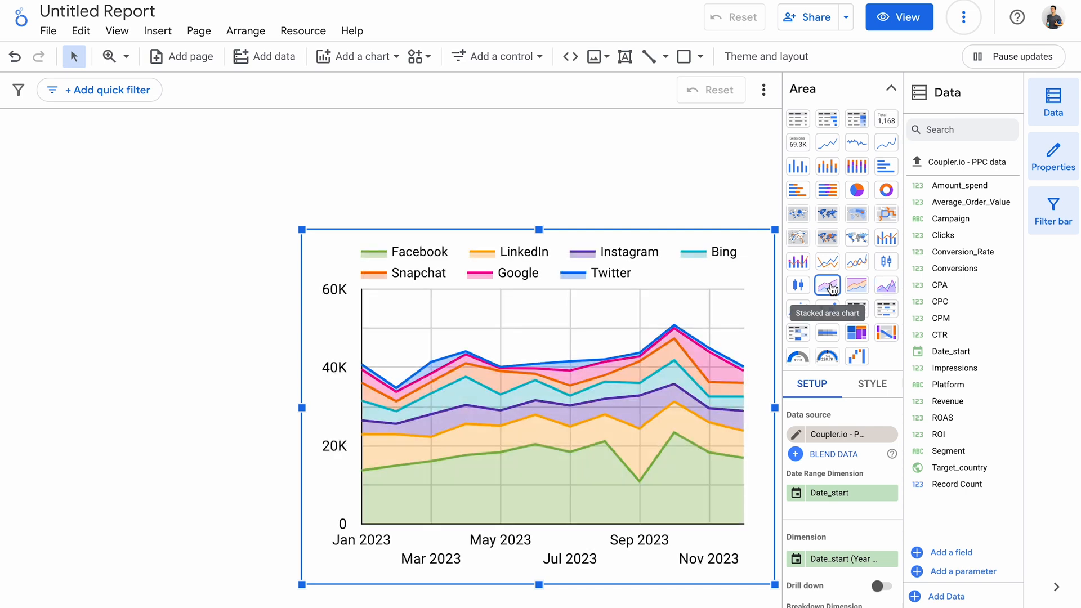
{"action": "left_click", "coordinate": [358, 56]}
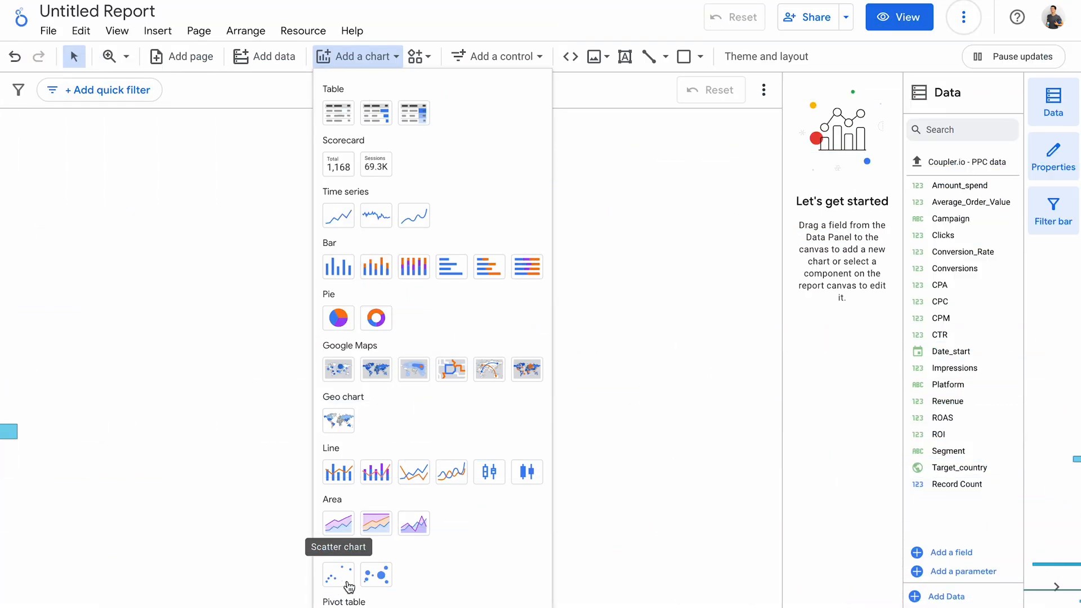
{"action": "mouse_move", "coordinate": [376, 575]}
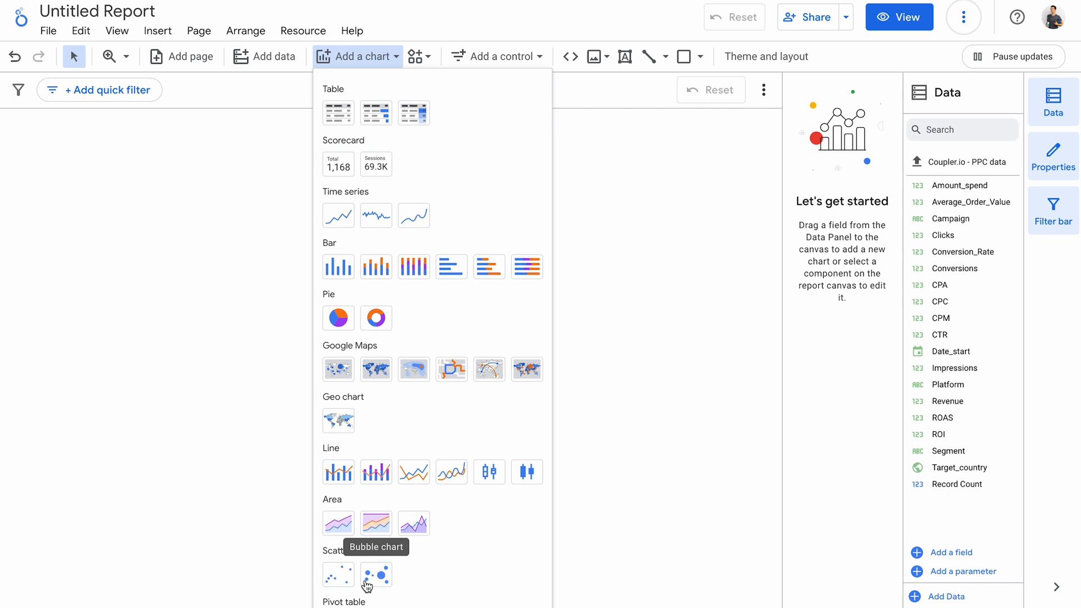
{"action": "mouse_move", "coordinate": [338, 575]}
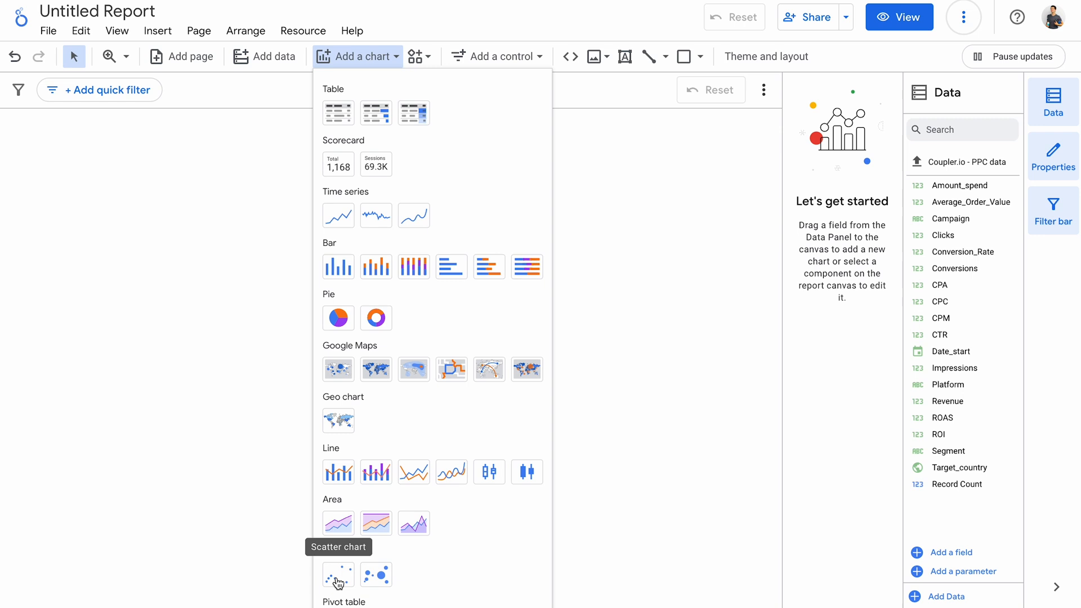
Add a scatter chart of CPC (X) against Clicks (Y) per campaign, then show it as bubbles.
{"action": "left_click", "coordinate": [338, 575]}
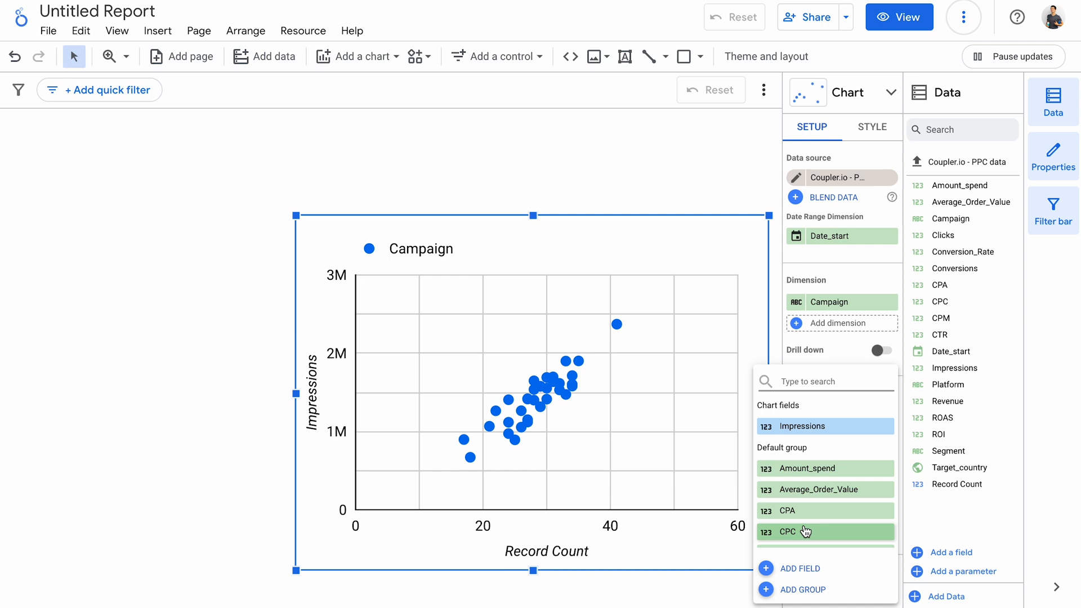
{"action": "left_click", "coordinate": [797, 531]}
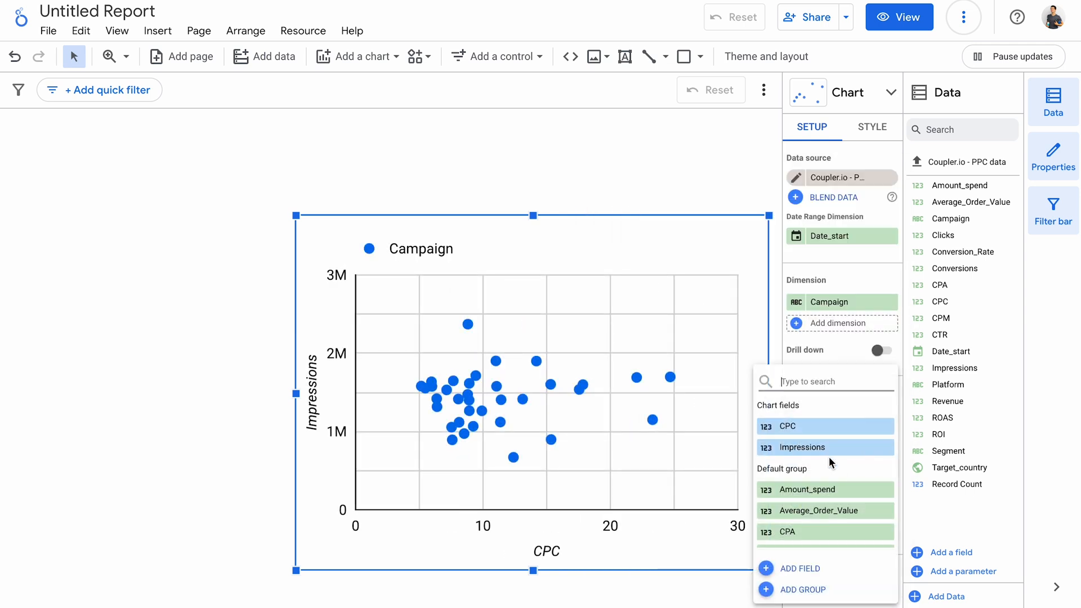
{"action": "left_click", "coordinate": [800, 447]}
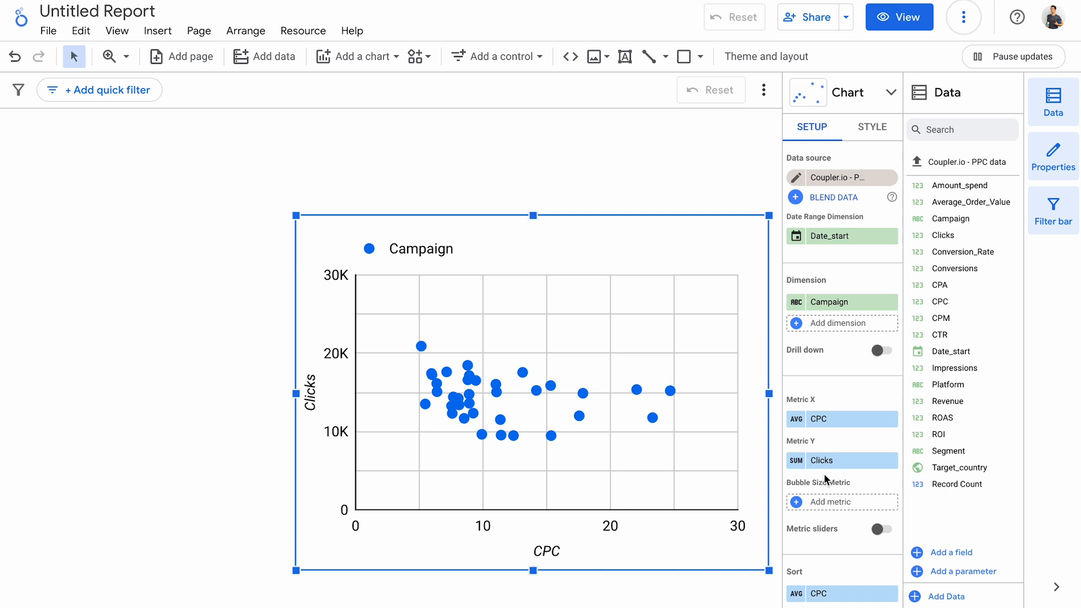
{"action": "mouse_move", "coordinate": [423, 348]}
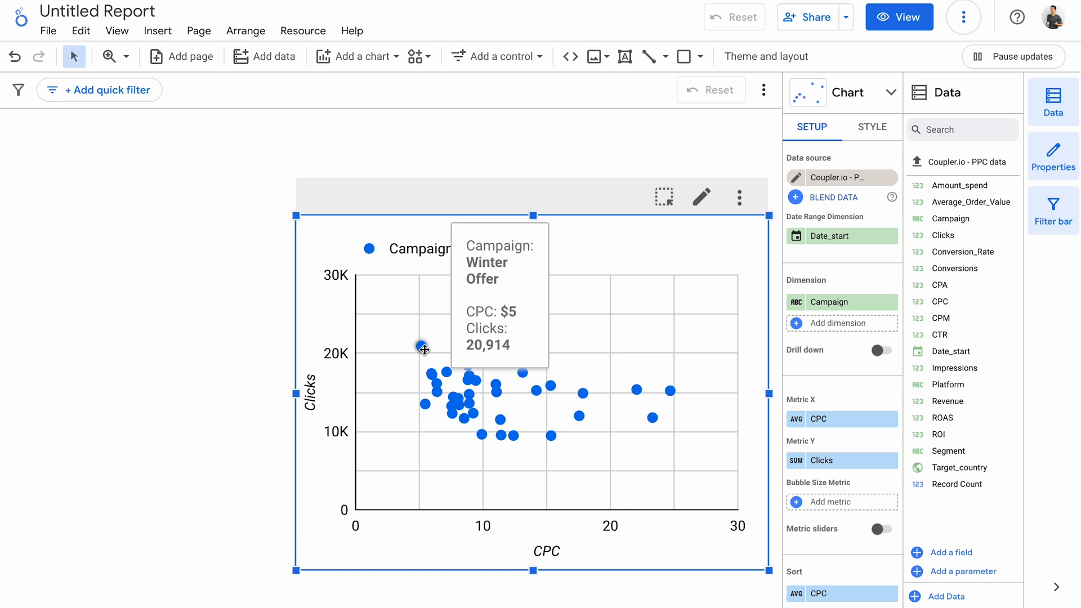
{"action": "mouse_move", "coordinate": [662, 204]}
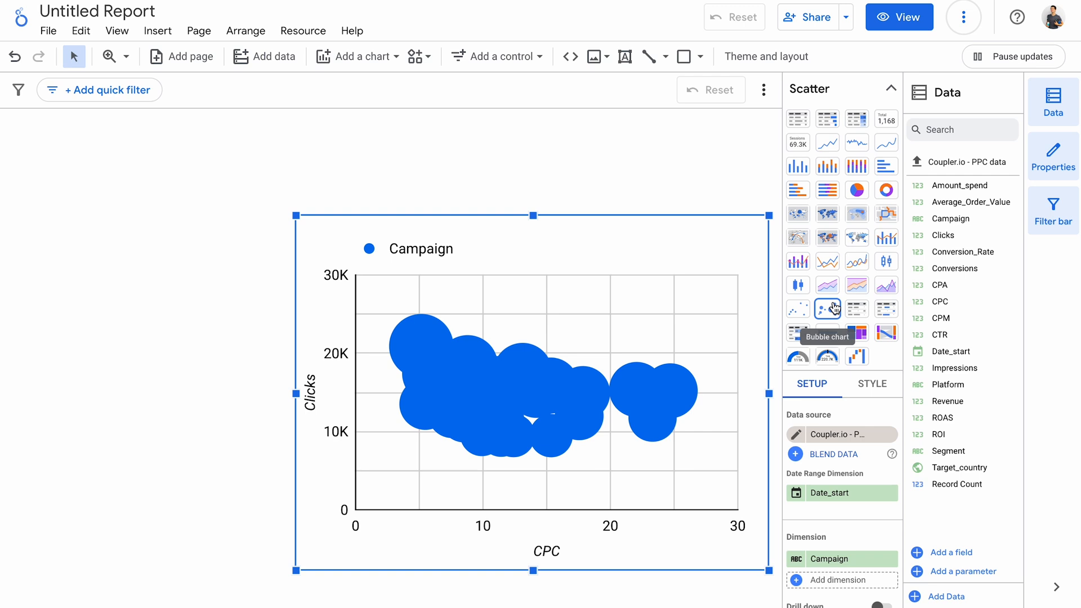
{"action": "left_click", "coordinate": [359, 57]}
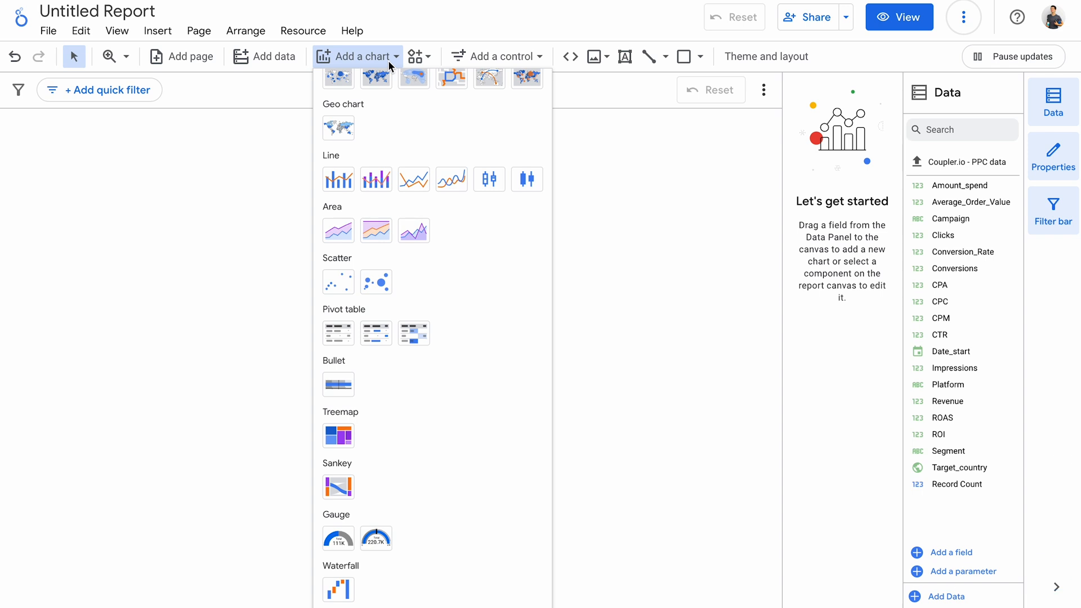
{"action": "mouse_move", "coordinate": [339, 333]}
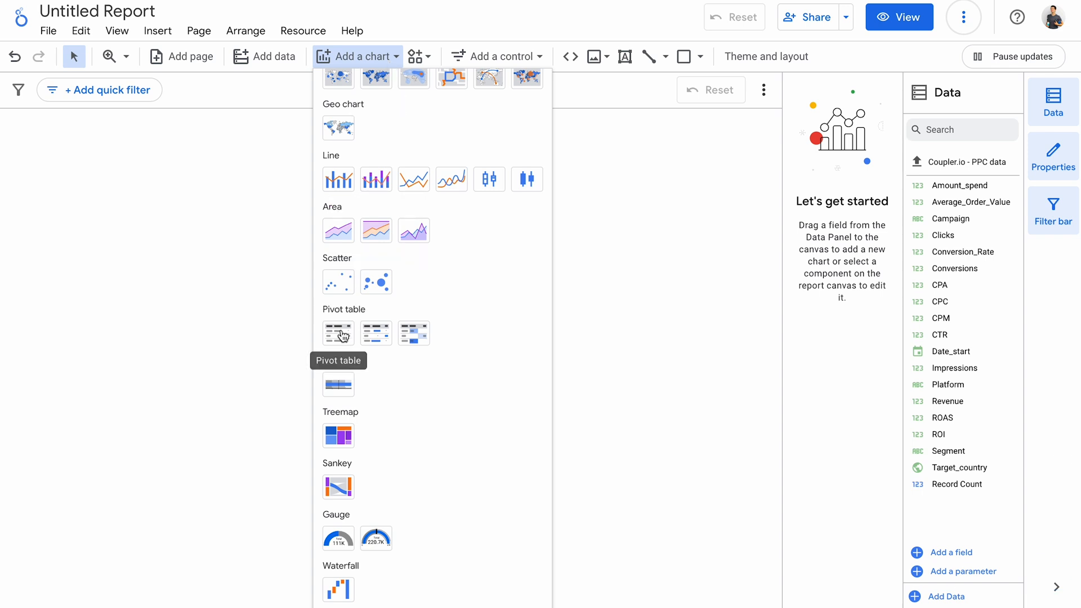
{"action": "mouse_move", "coordinate": [414, 334]}
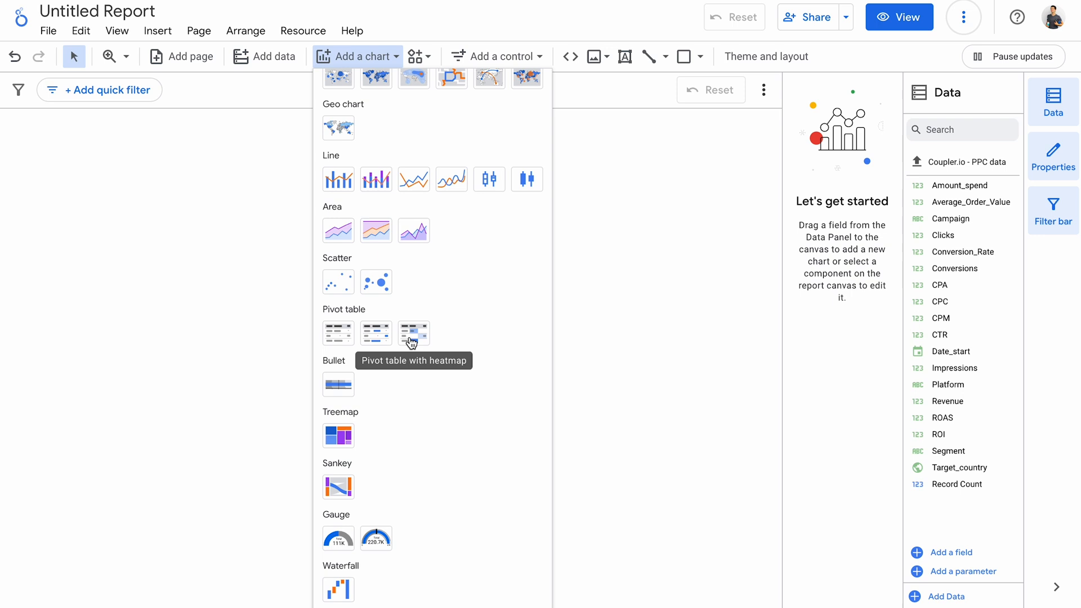
Add a pivot table with Segment columns and Conversions as values.
{"action": "left_click", "coordinate": [413, 333]}
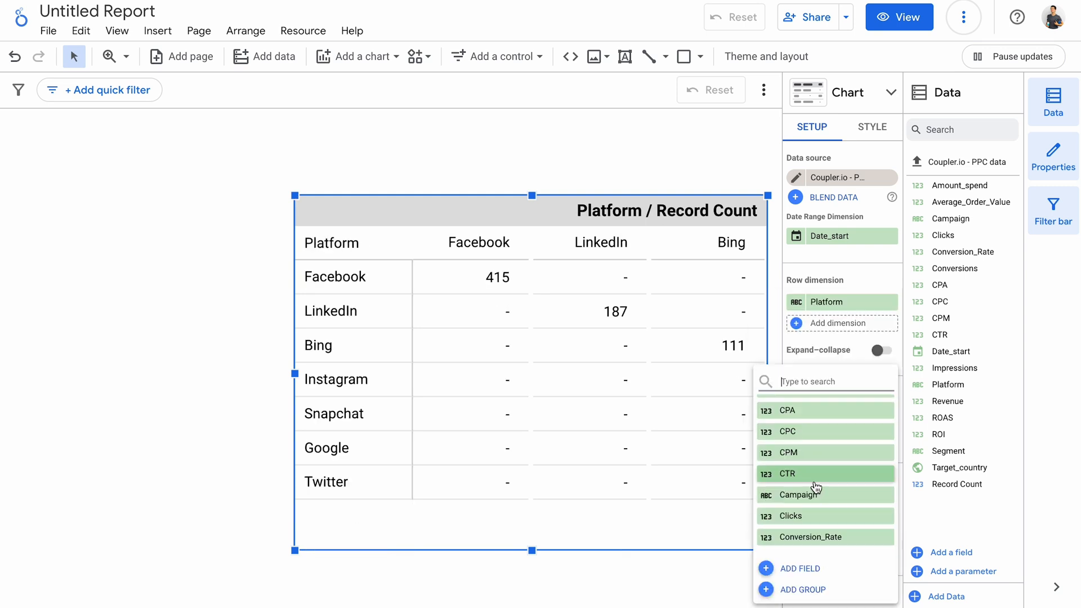
{"action": "scroll", "scroll_direction": "down", "scroll_amount": 3}
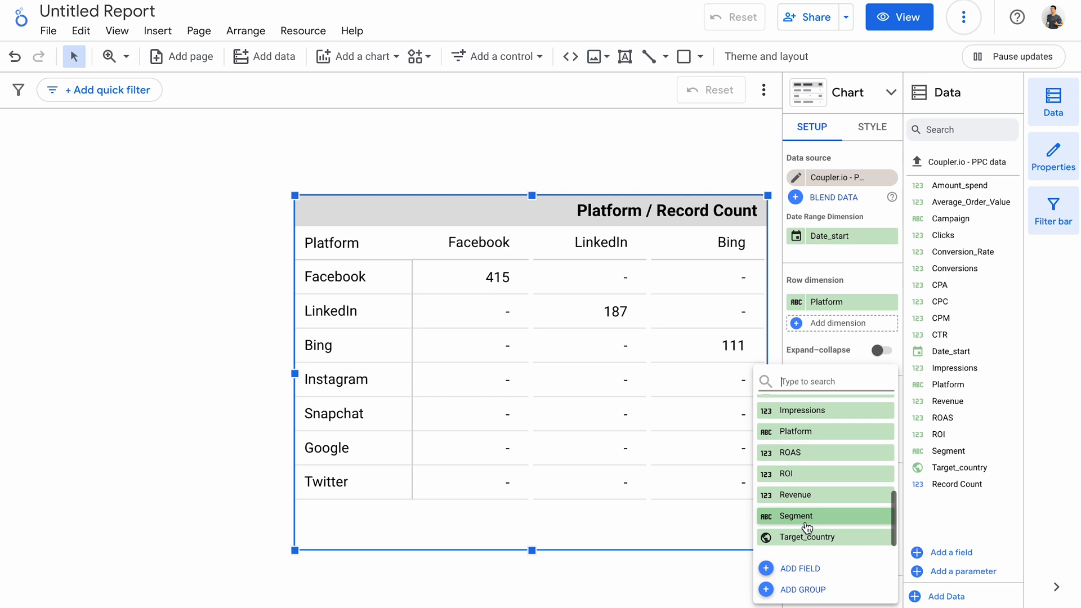
{"action": "left_click", "coordinate": [796, 516]}
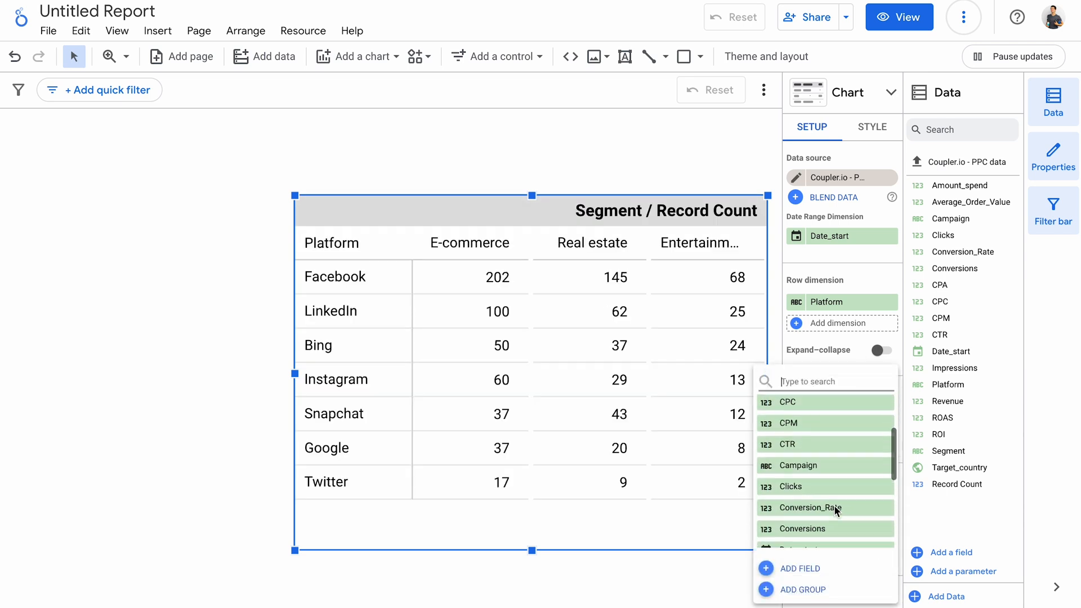
{"action": "left_click", "coordinate": [805, 530]}
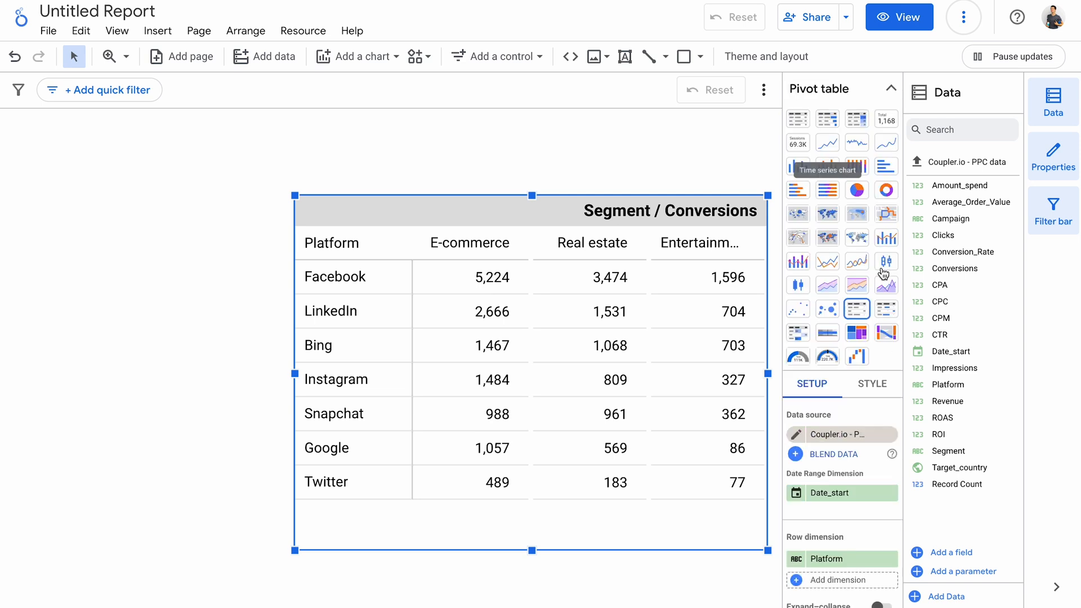
Change the pivot table type to display its values as bars.
{"action": "left_click", "coordinate": [886, 309]}
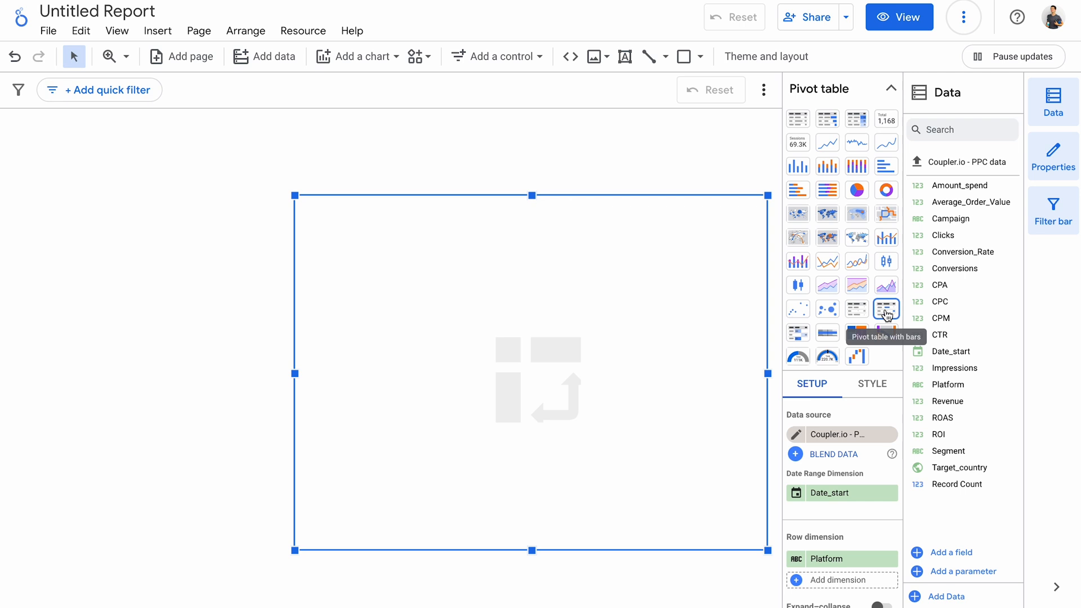
{"action": "left_click", "coordinate": [886, 308]}
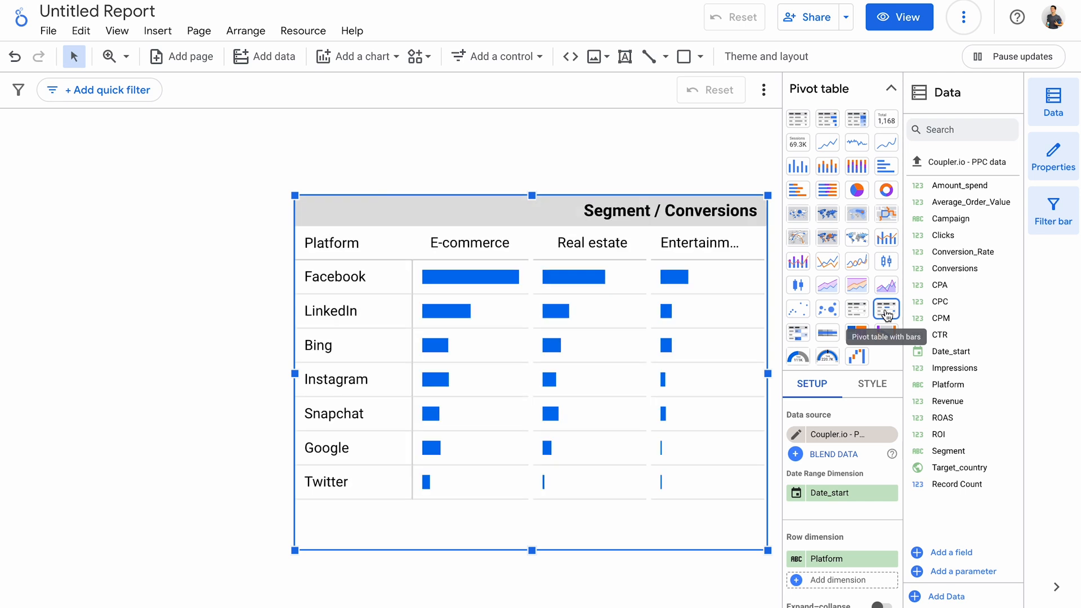
{"action": "left_click", "coordinate": [798, 333]}
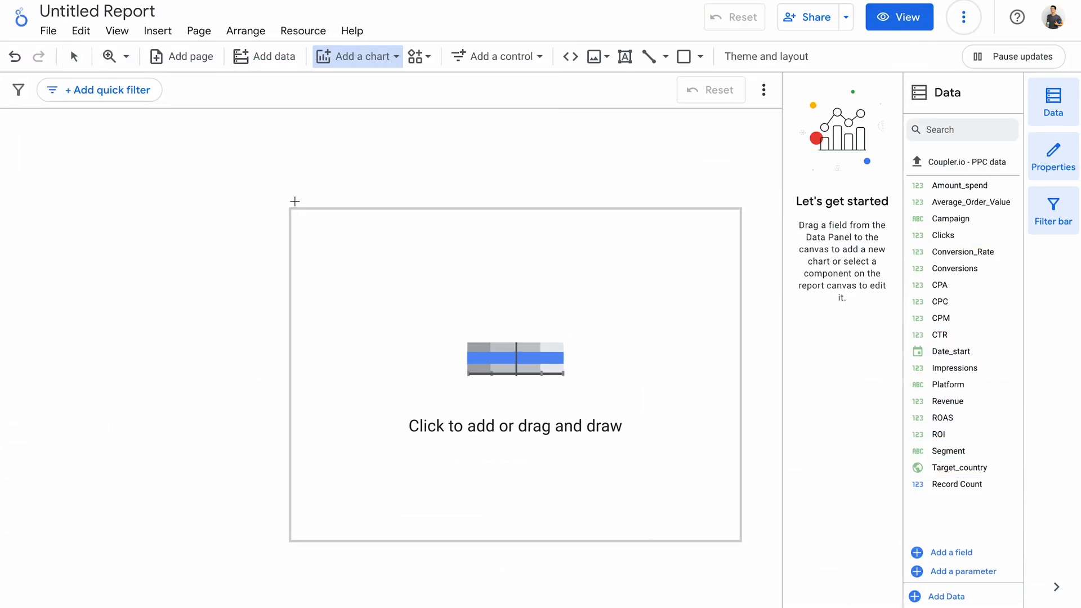
Place a bullet chart of average ROI with range limits 0, 3, 6 and target 4.
{"action": "left_click", "coordinate": [515, 358]}
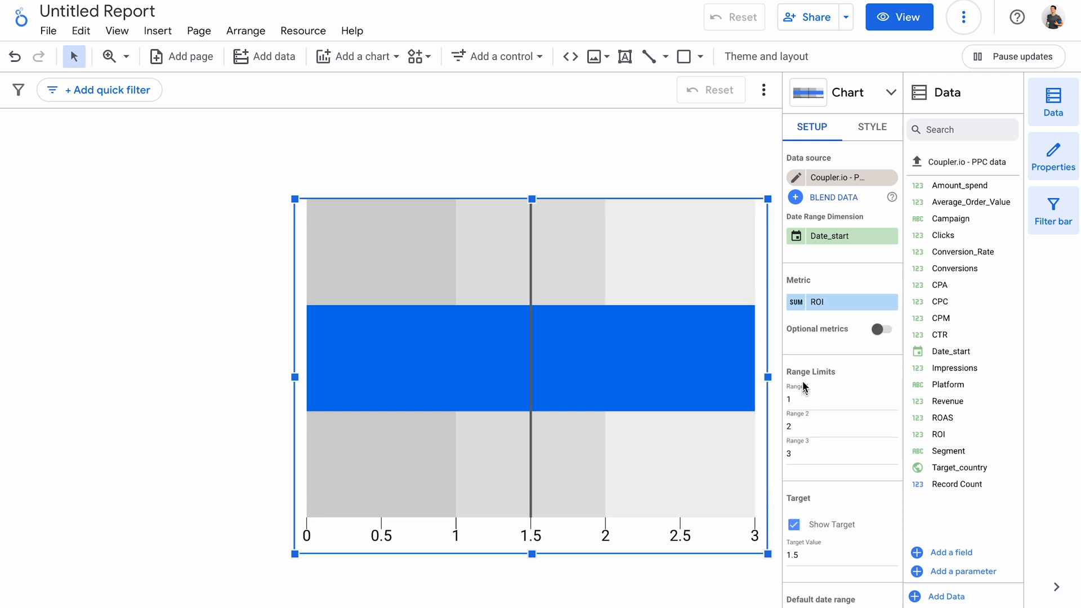
{"action": "left_click", "coordinate": [818, 302]}
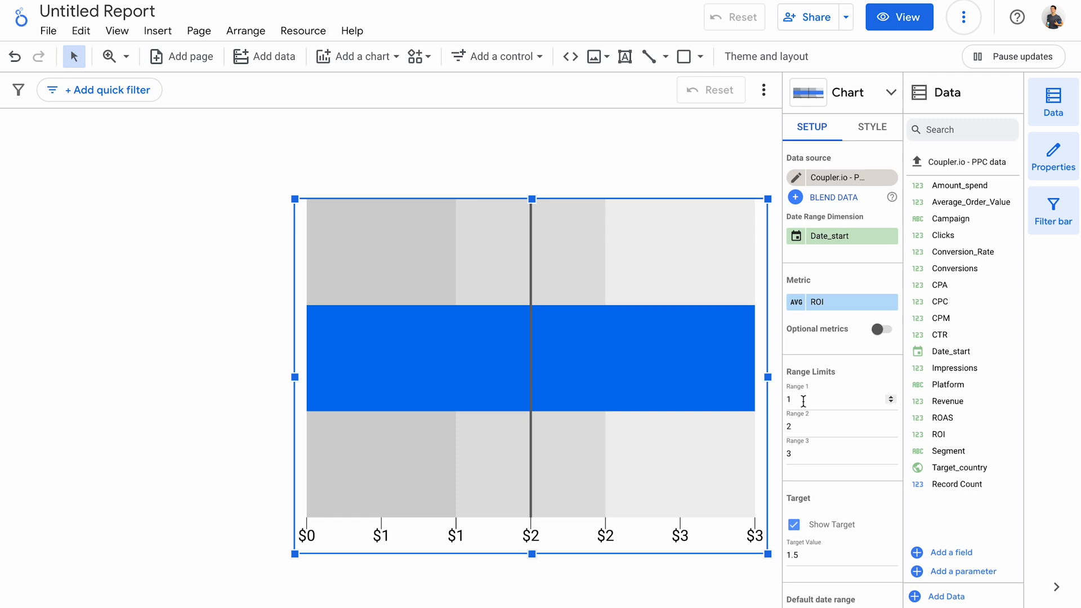
{"action": "left_click", "coordinate": [799, 399]}
{"action": "type", "text": "0"}
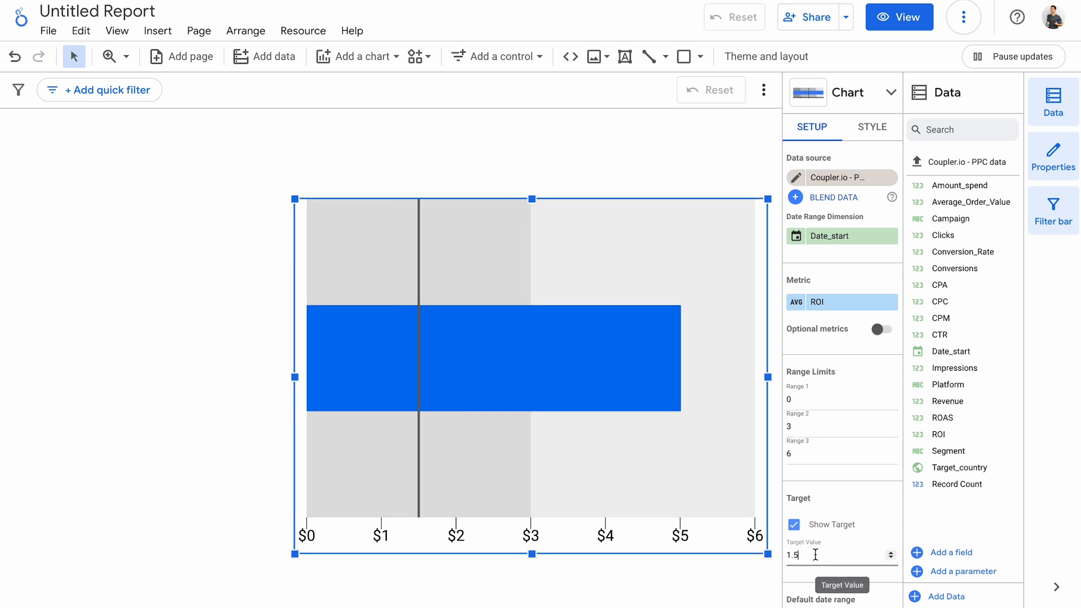
{"action": "type", "text": "4"}
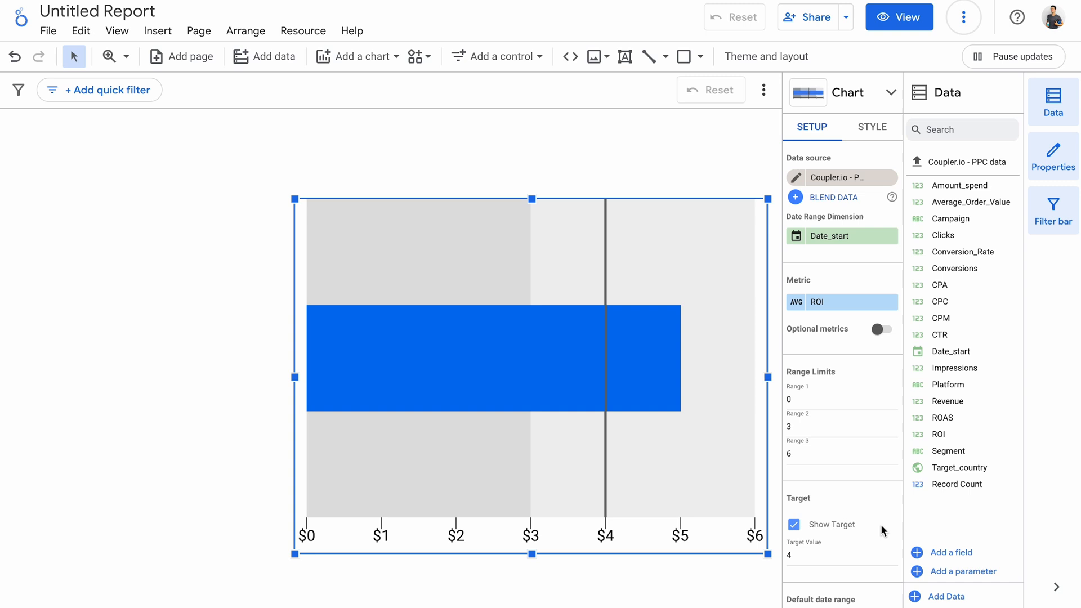
{"action": "left_click", "coordinate": [357, 57]}
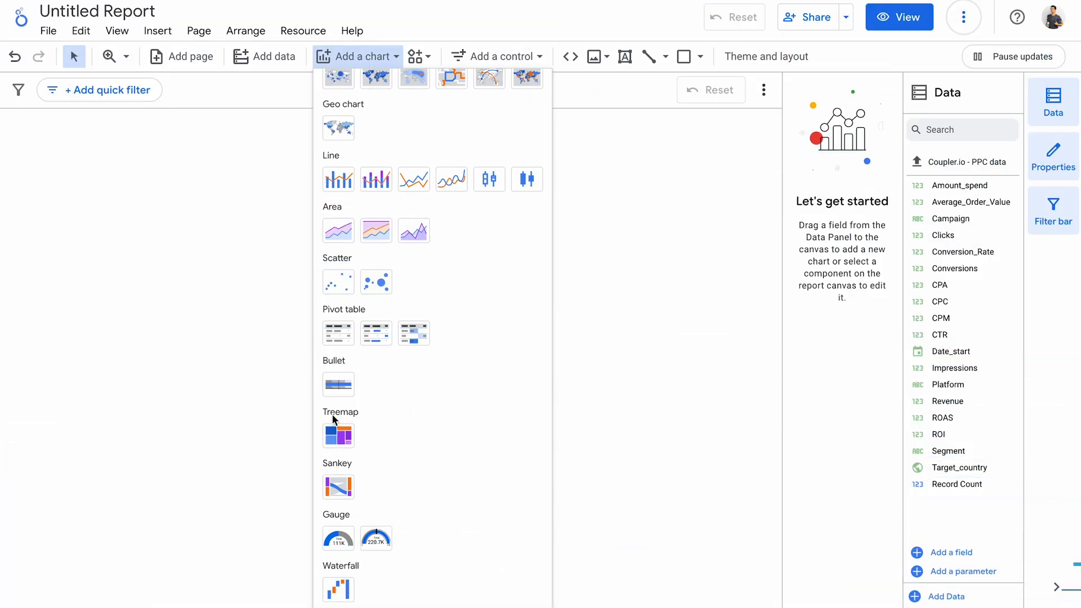
Add a treemap of campaigns sized by Average_Order_Value, aggregated as Average.
{"action": "left_click", "coordinate": [274, 222]}
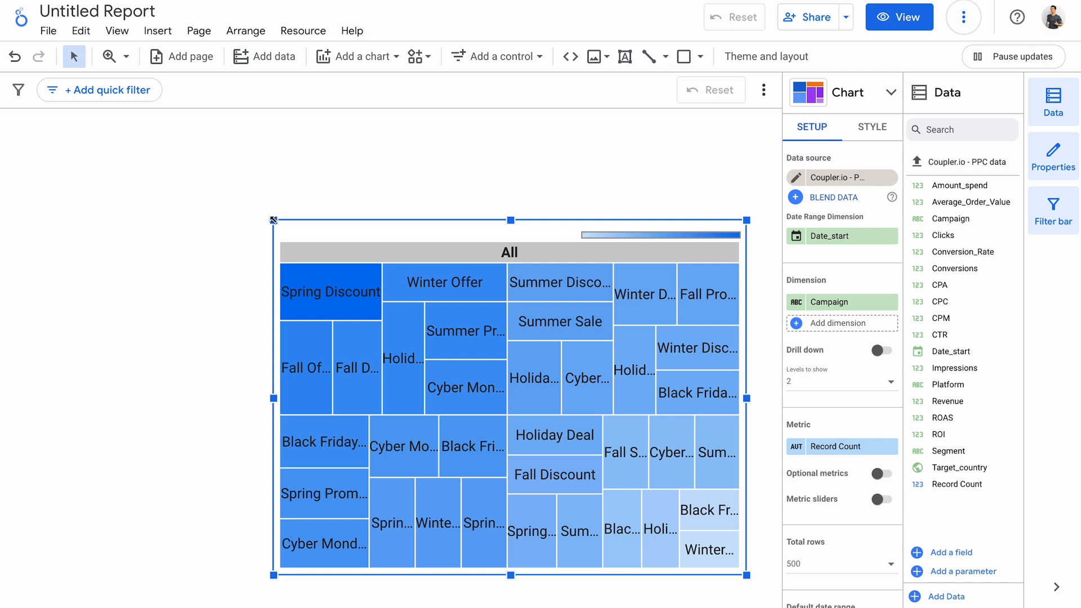
{"action": "left_click", "coordinate": [852, 446]}
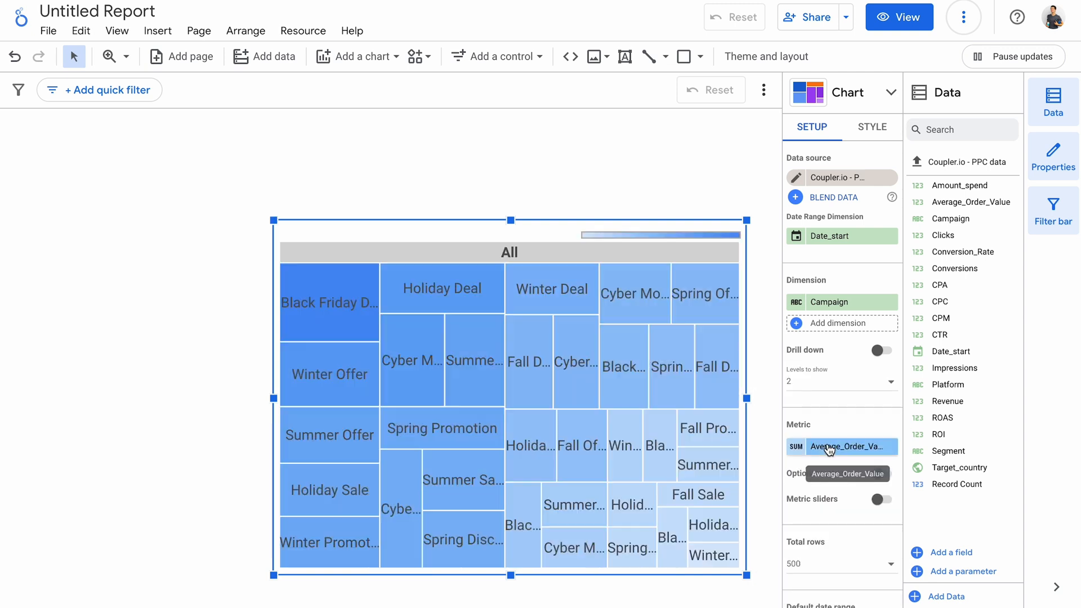
{"action": "left_click", "coordinate": [796, 447]}
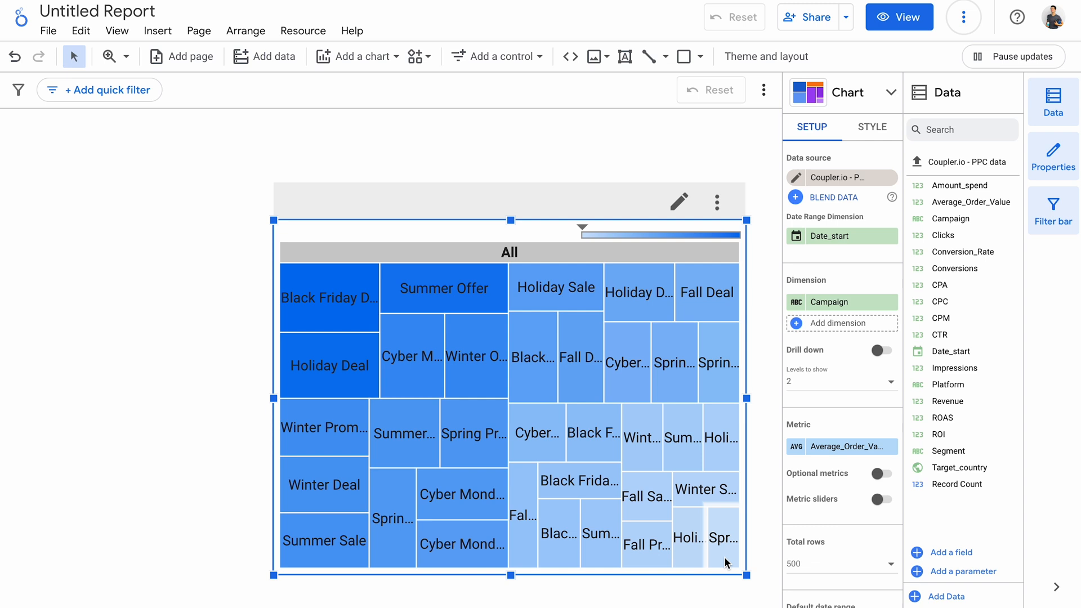
{"action": "mouse_move", "coordinate": [724, 562]}
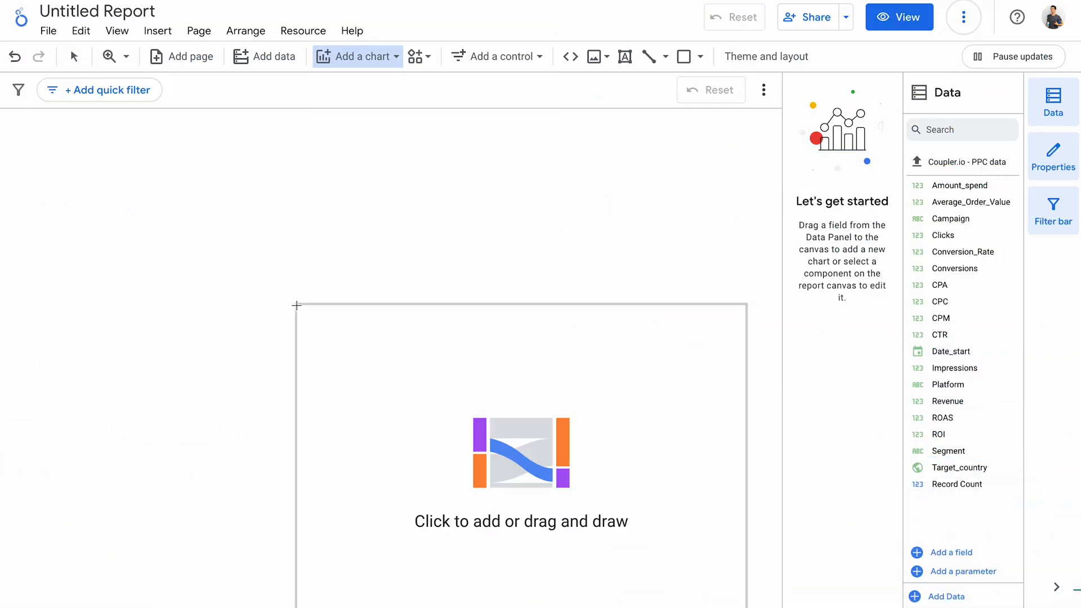
Place a Sankey chart and set its dimensions to Platform and Segment.
{"action": "left_click", "coordinate": [521, 452]}
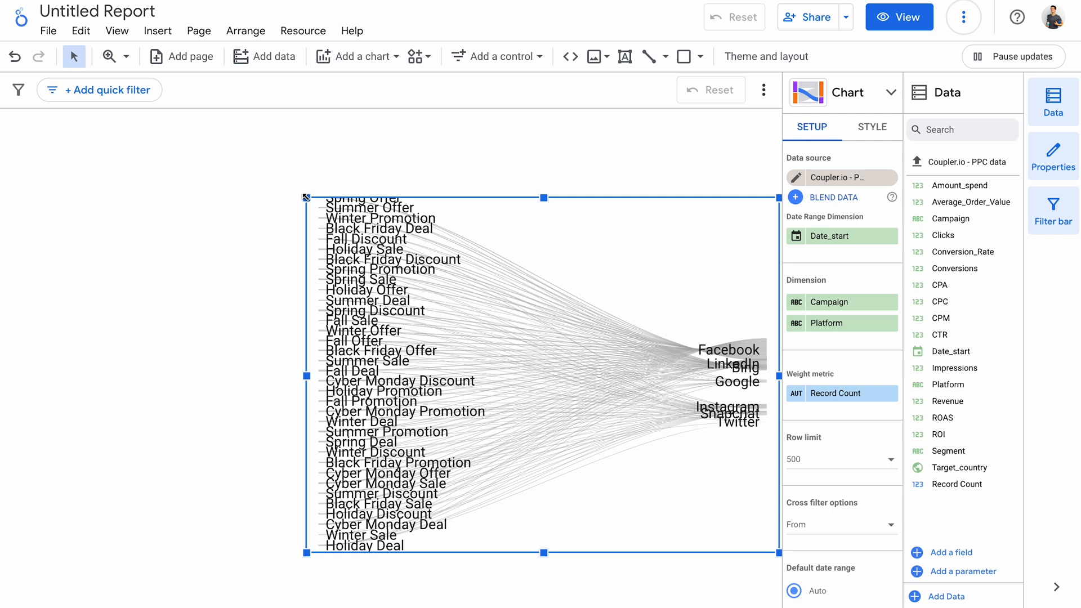
{"action": "mouse_move", "coordinate": [372, 207]}
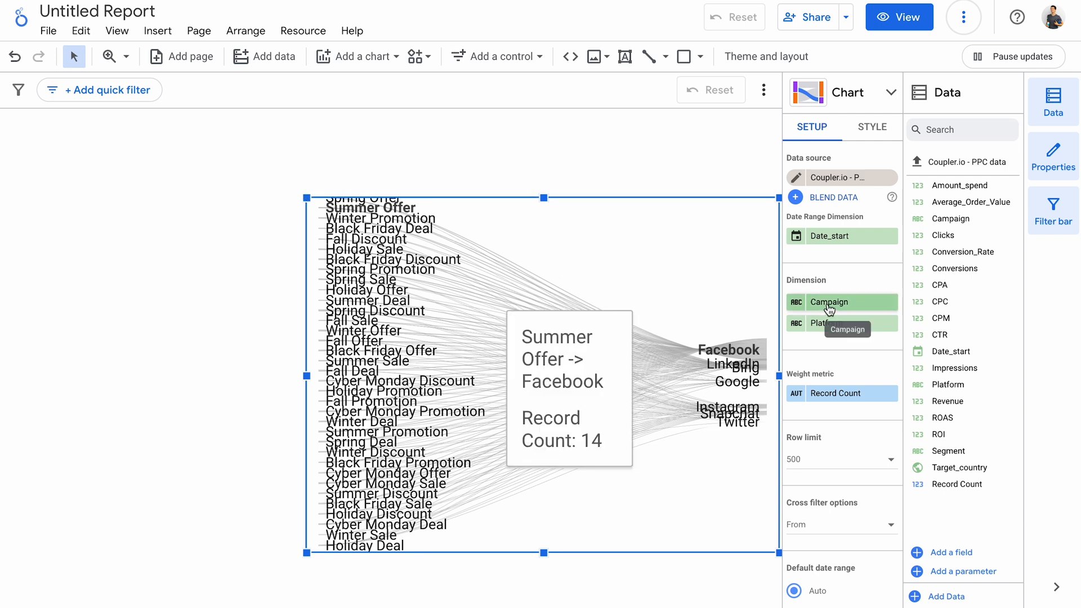
{"action": "left_click", "coordinate": [835, 323]}
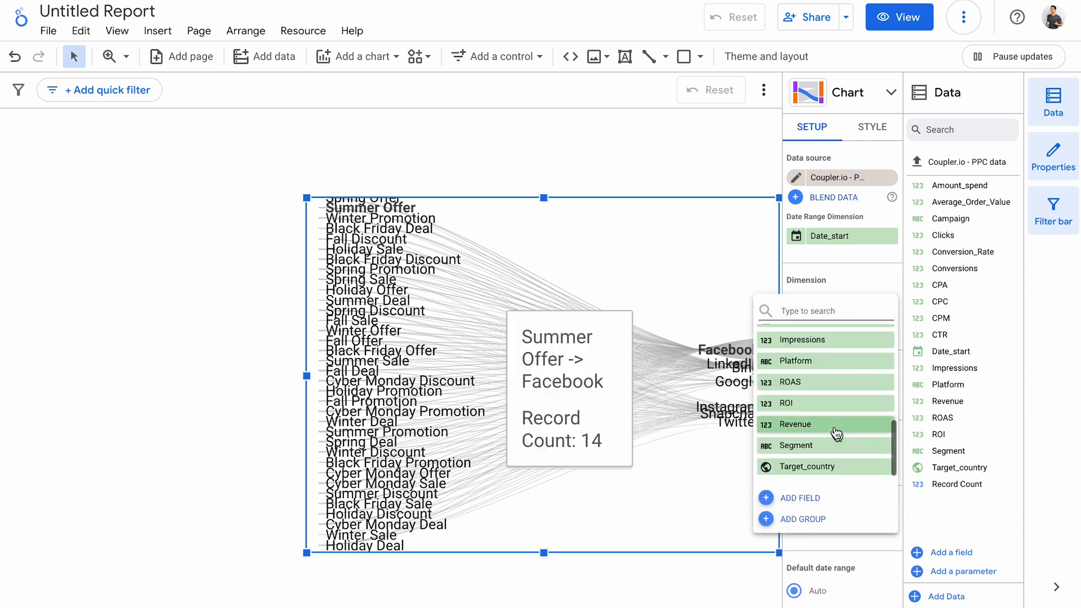
{"action": "left_click", "coordinate": [796, 360]}
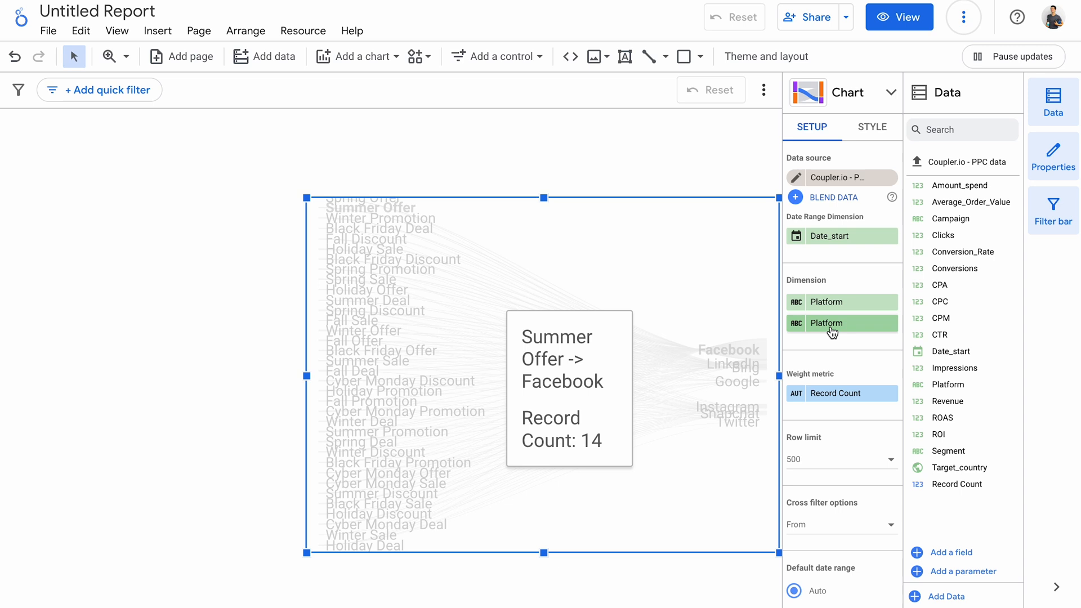
{"action": "left_click", "coordinate": [841, 323]}
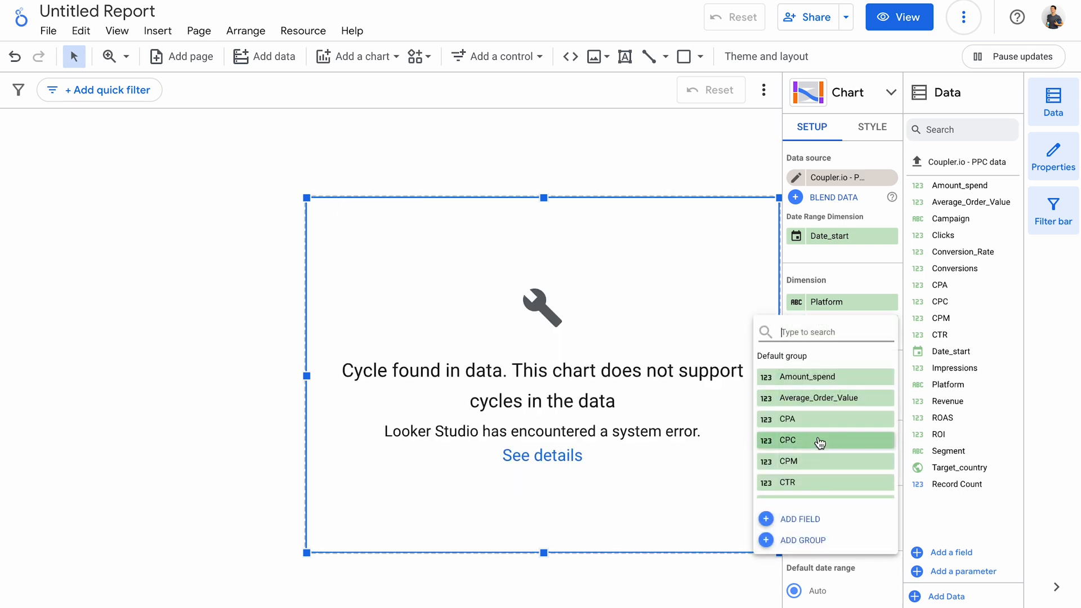
{"action": "scroll", "scroll_direction": "down", "scroll_amount": 3}
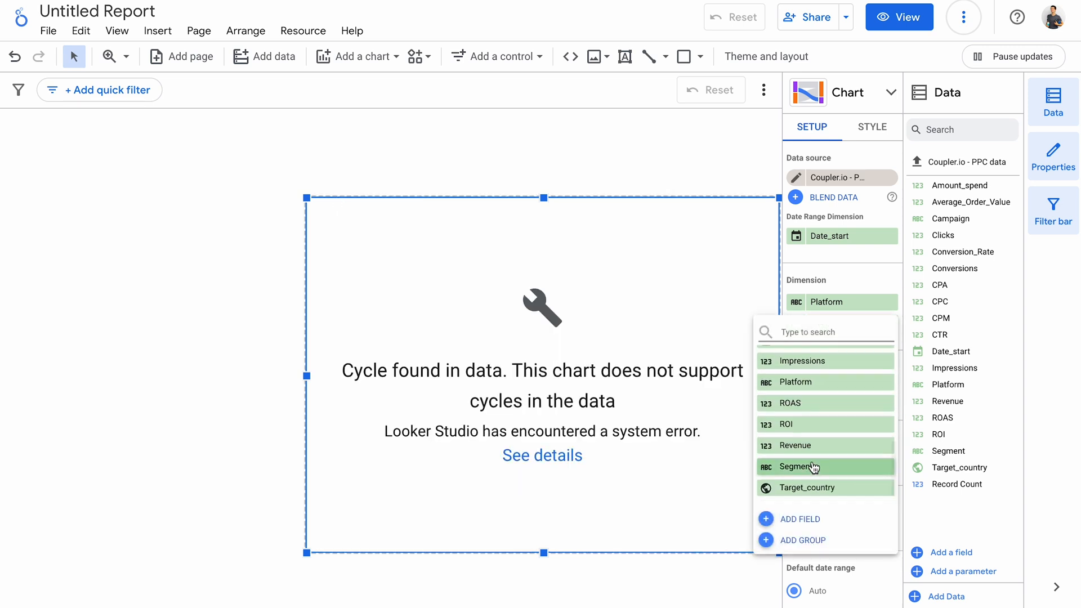
{"action": "left_click", "coordinate": [796, 467]}
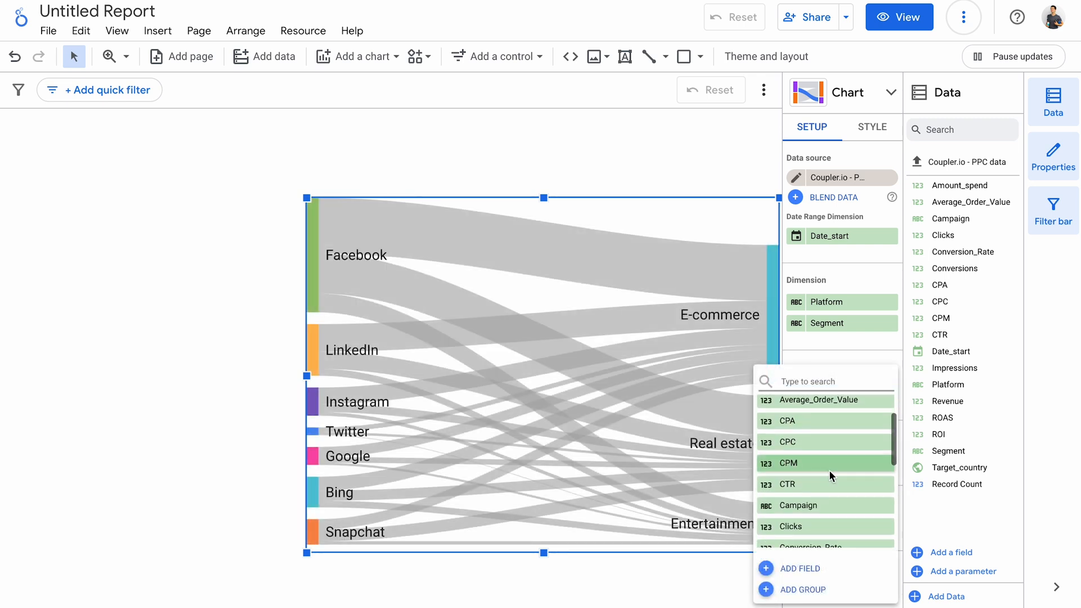
Weight the Sankey flows by Clicks instead of Record Count.
{"action": "left_click", "coordinate": [791, 526]}
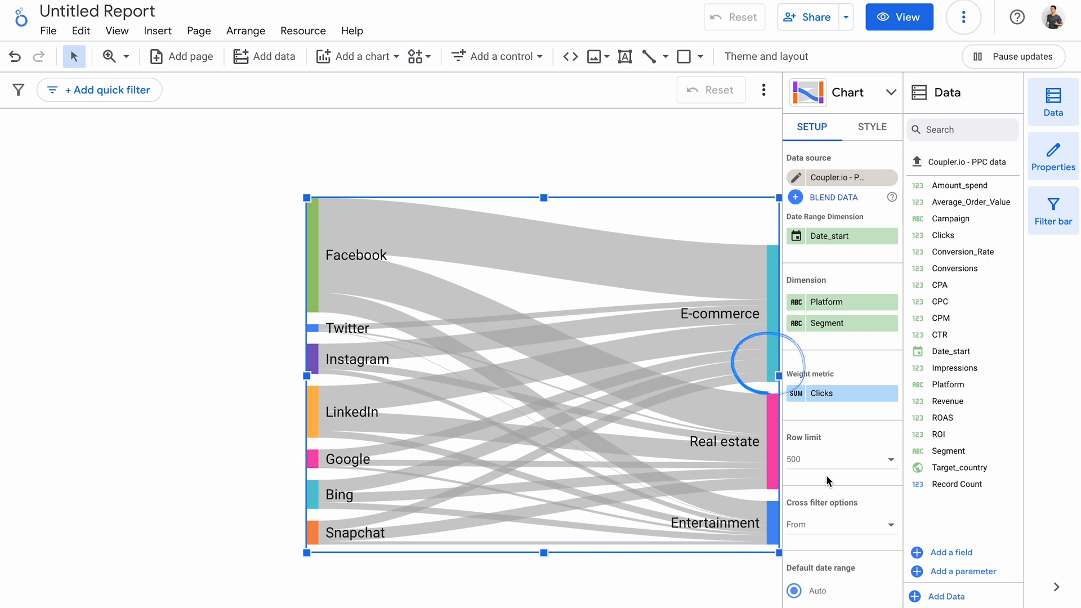
{"action": "left_click", "coordinate": [357, 57]}
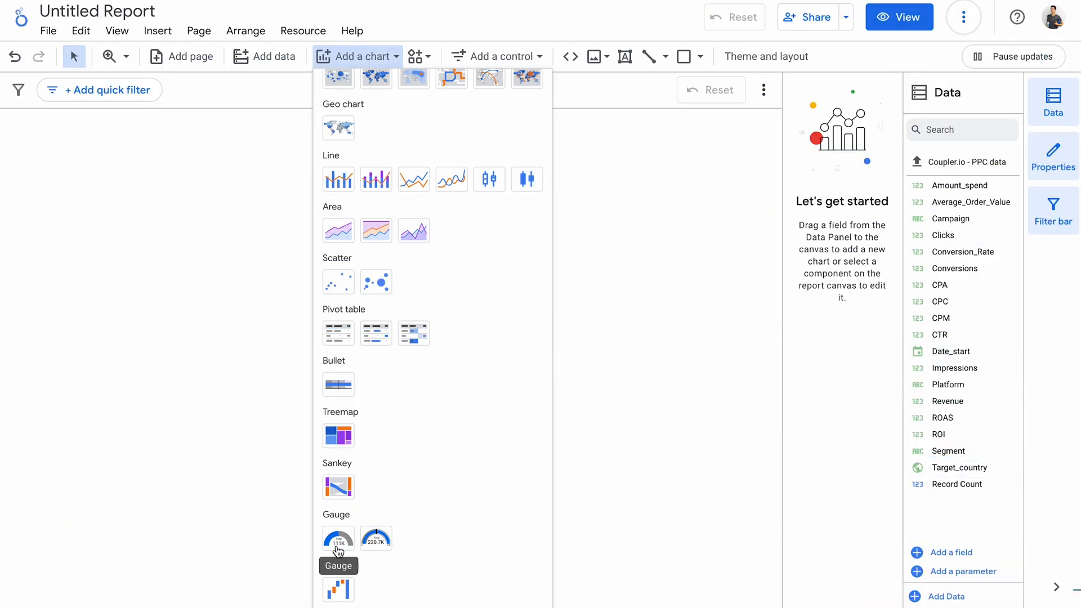
{"action": "mouse_move", "coordinate": [376, 538]}
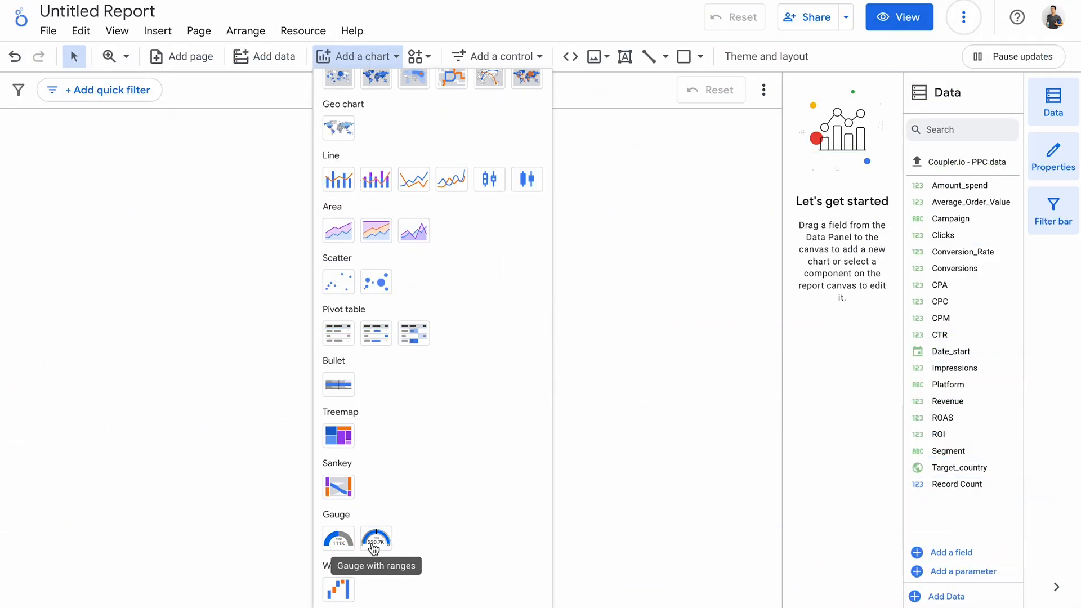
Add a gauge chart and show total Conversions (25.8K) instead of Record Count.
{"action": "left_click", "coordinate": [338, 540]}
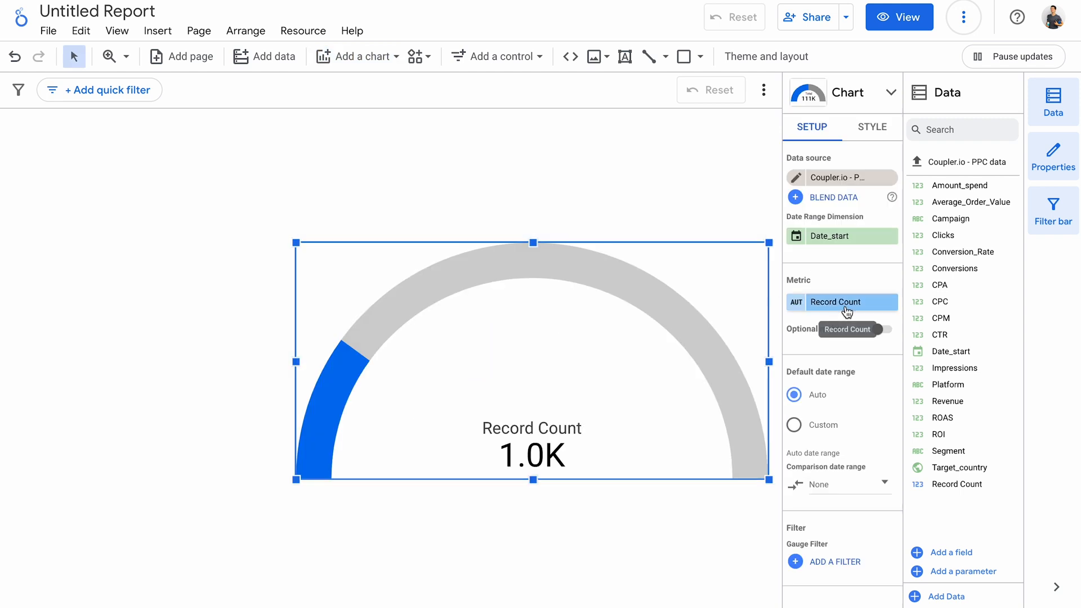
{"action": "left_click", "coordinate": [835, 302]}
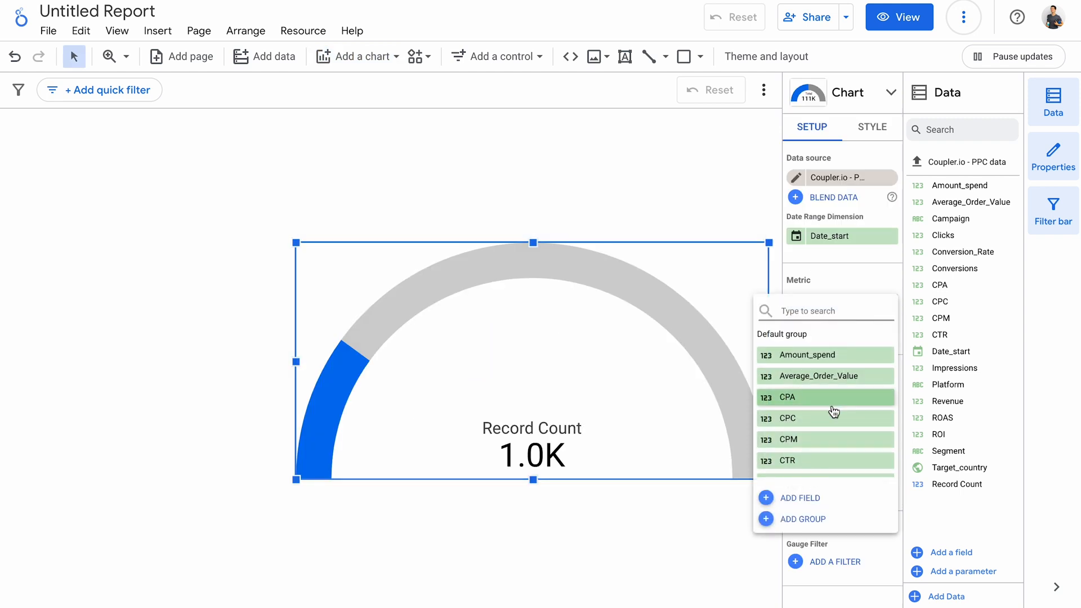
{"action": "scroll", "scroll_direction": "down", "scroll_amount": 3}
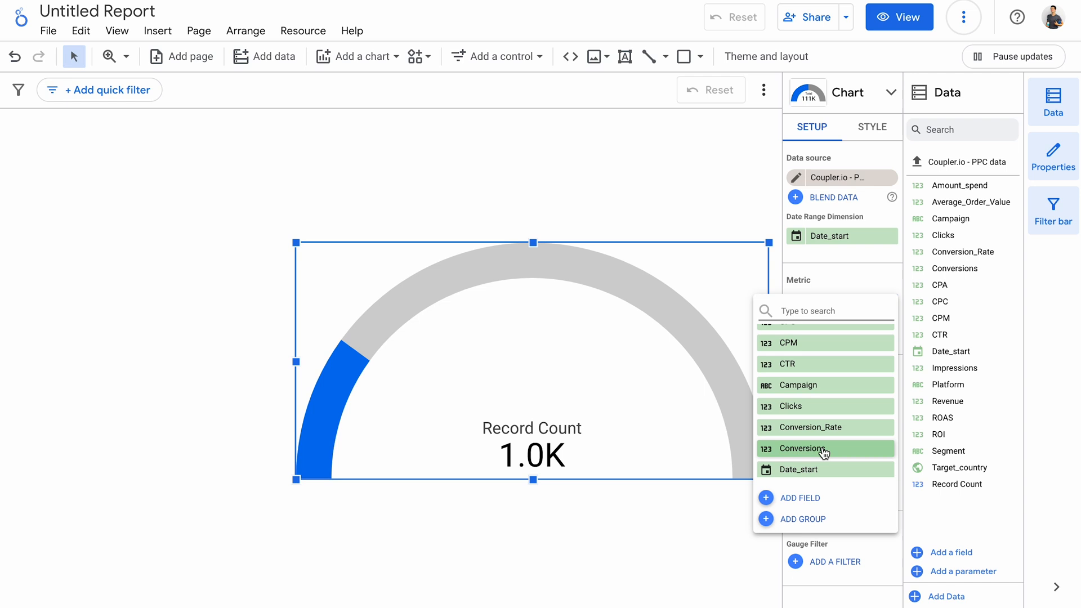
{"action": "left_click", "coordinate": [803, 450]}
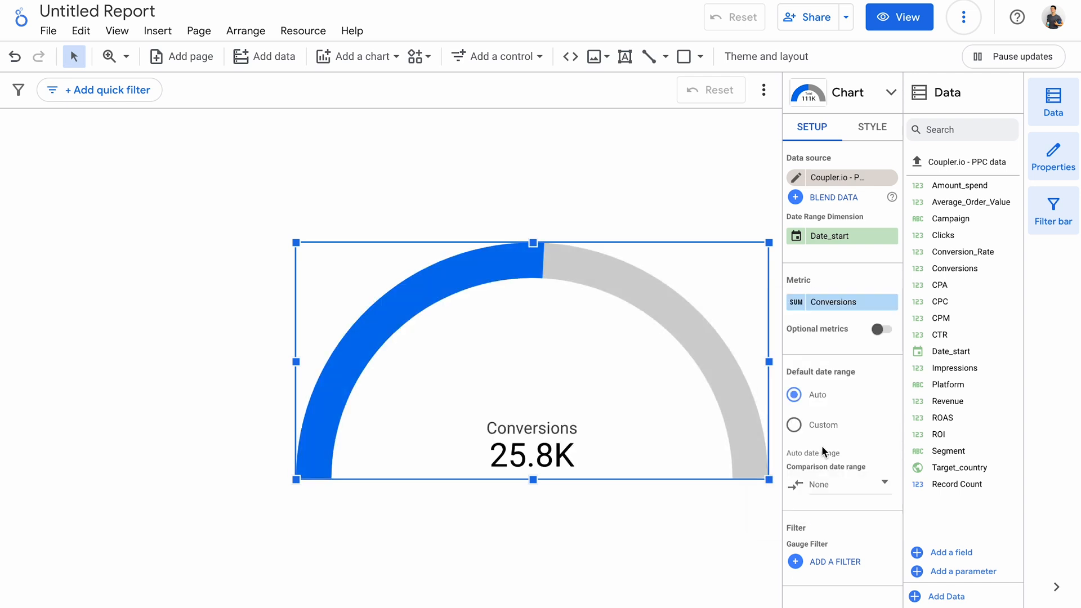
{"action": "left_click", "coordinate": [870, 127]}
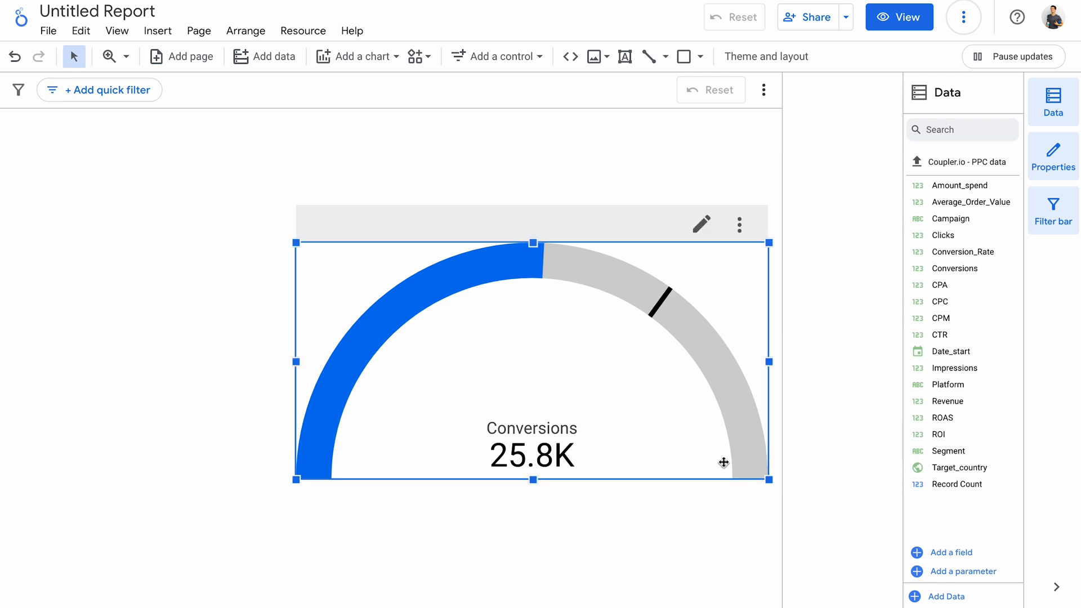
{"action": "left_click", "coordinate": [357, 56]}
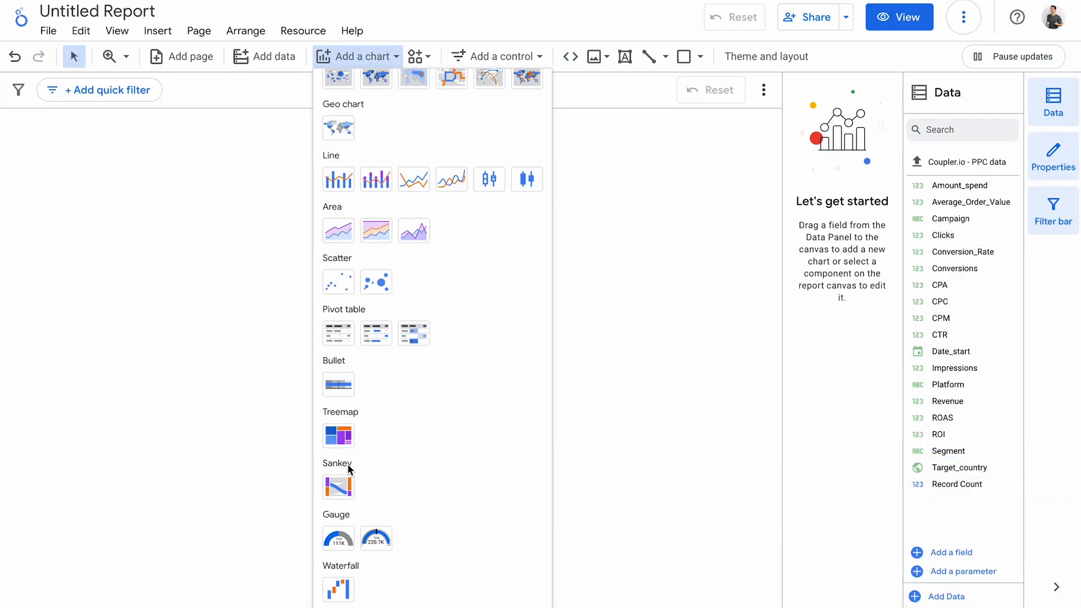
Insert a waterfall chart with Platform as dimension and Clicks as metric.
{"action": "left_click", "coordinate": [338, 589]}
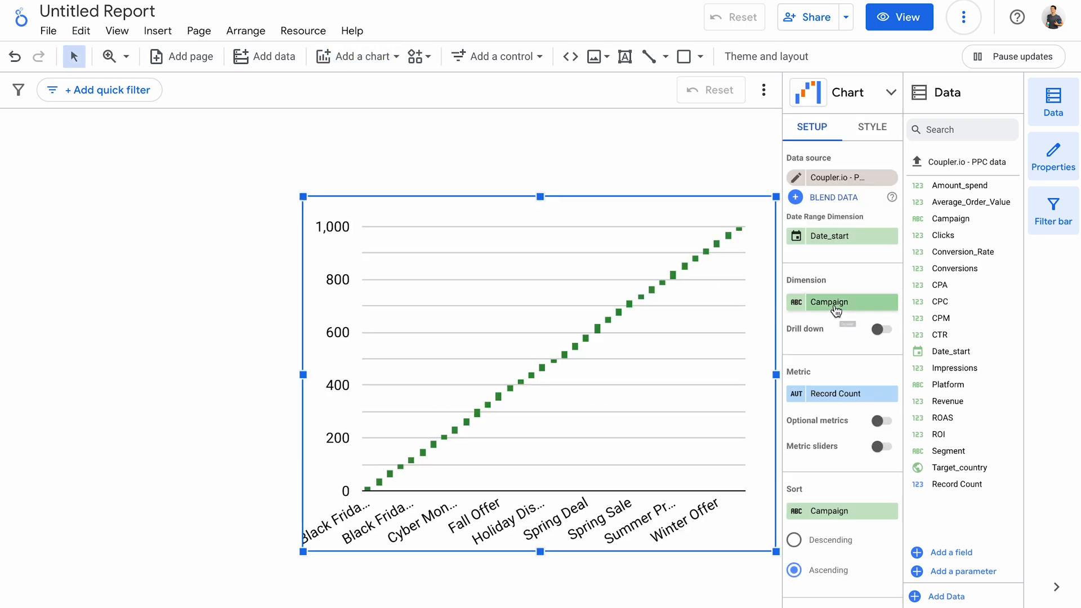
{"action": "left_click", "coordinate": [835, 302]}
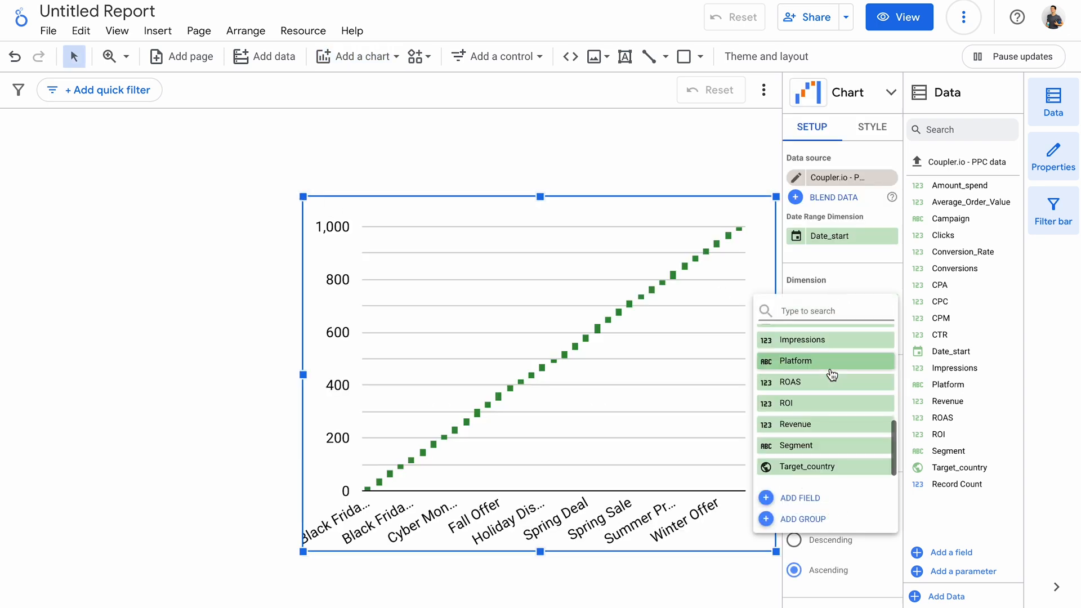
{"action": "left_click", "coordinate": [794, 361]}
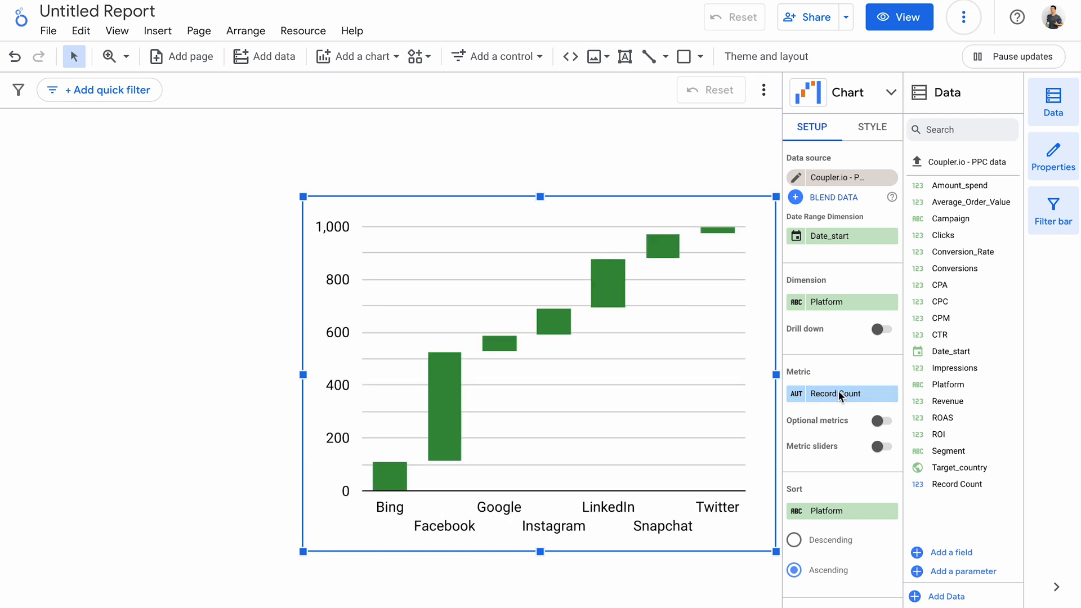
{"action": "left_click", "coordinate": [835, 393]}
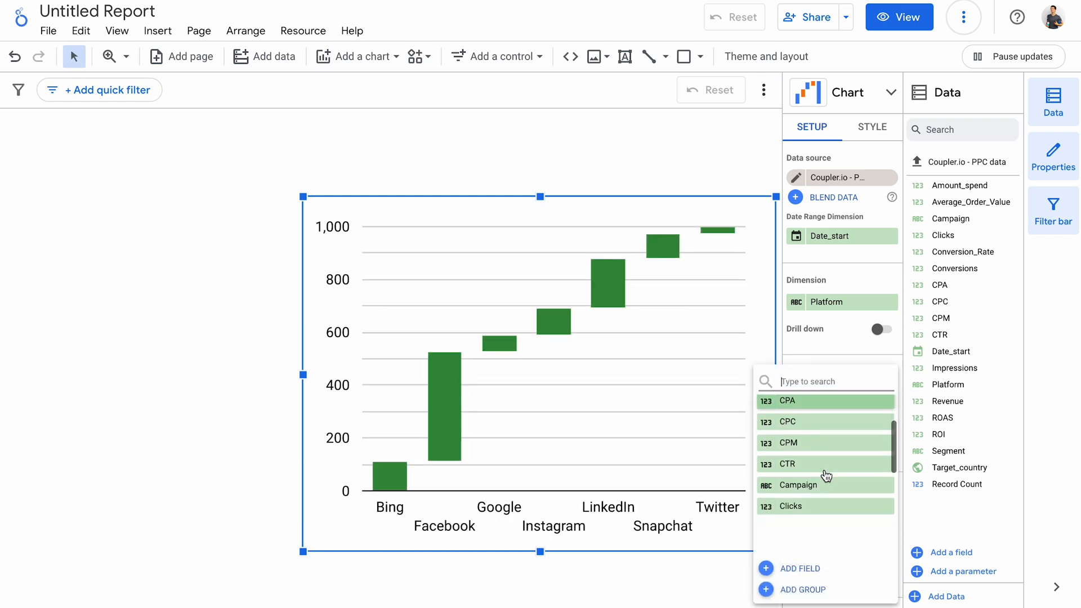
{"action": "left_click", "coordinate": [793, 506]}
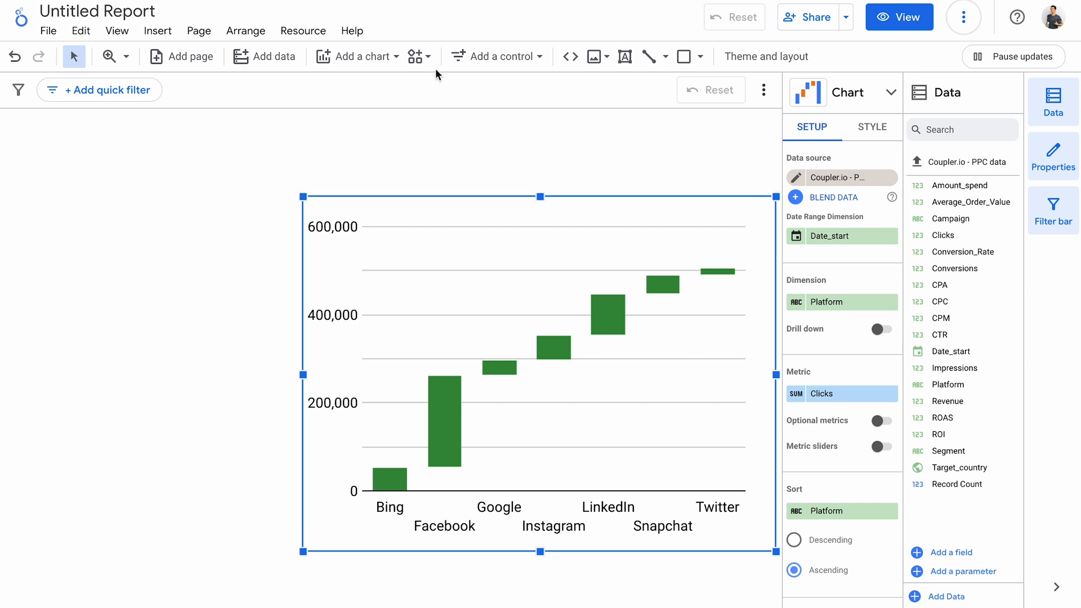
{"action": "left_click", "coordinate": [416, 57]}
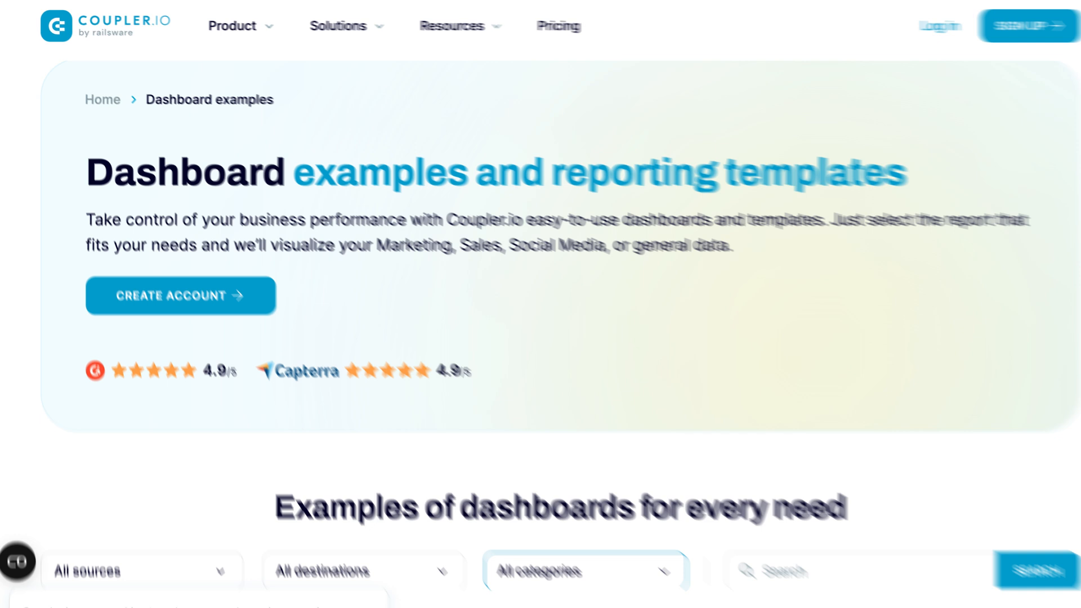
Scroll through the template cards down to CRM, Salesforce, Calendly, LinkedIn Ads and Sales KPI dashboards.
{"action": "scroll", "scroll_direction": "down", "scroll_amount": 3}
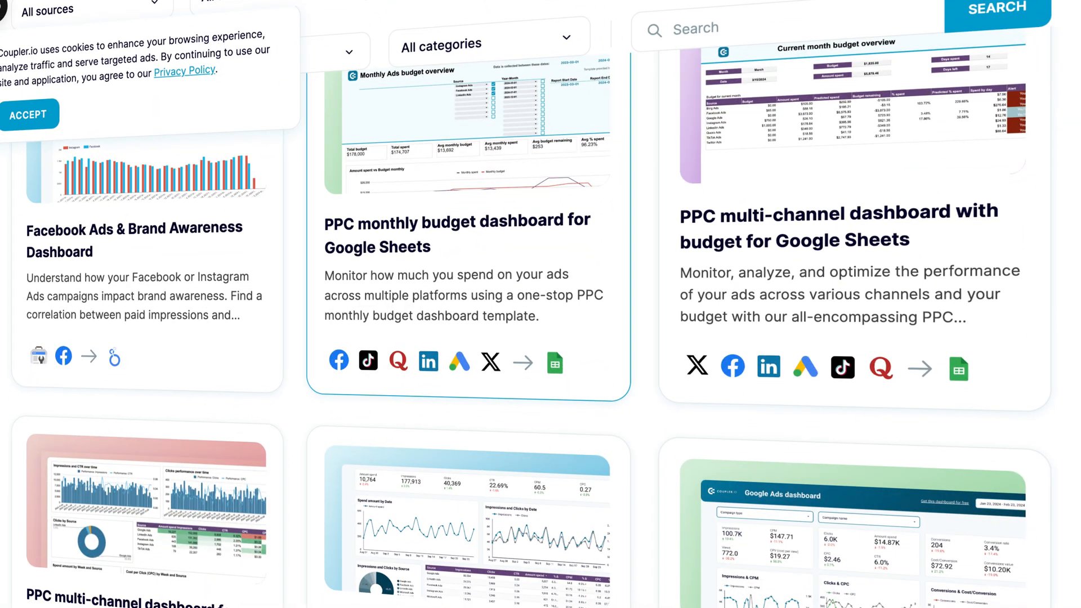
{"action": "scroll", "scroll_direction": "down", "scroll_amount": 3}
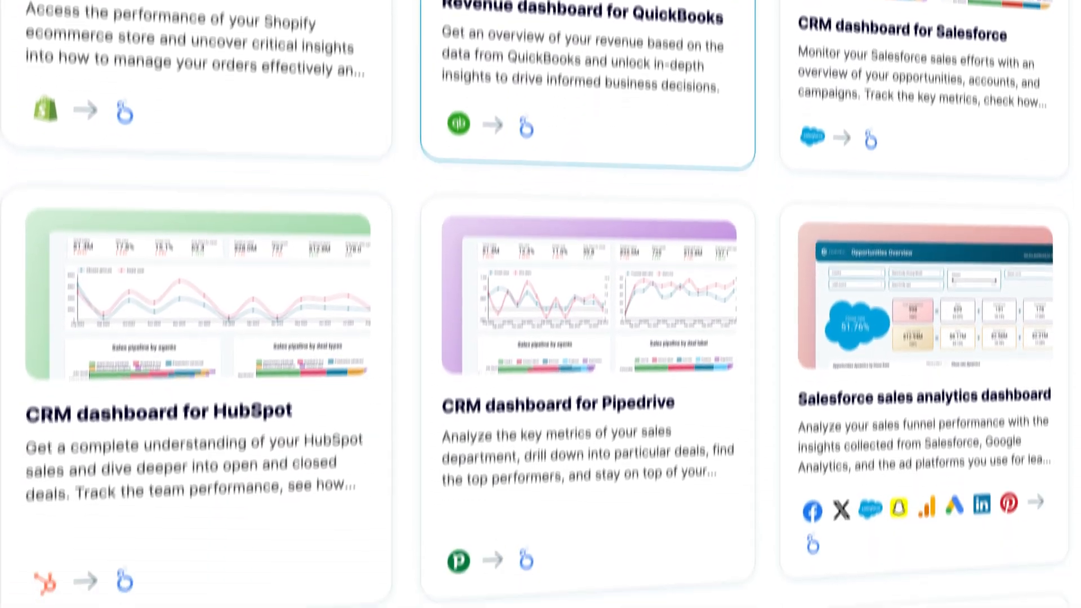
{"action": "scroll", "scroll_direction": "down", "scroll_amount": 3}
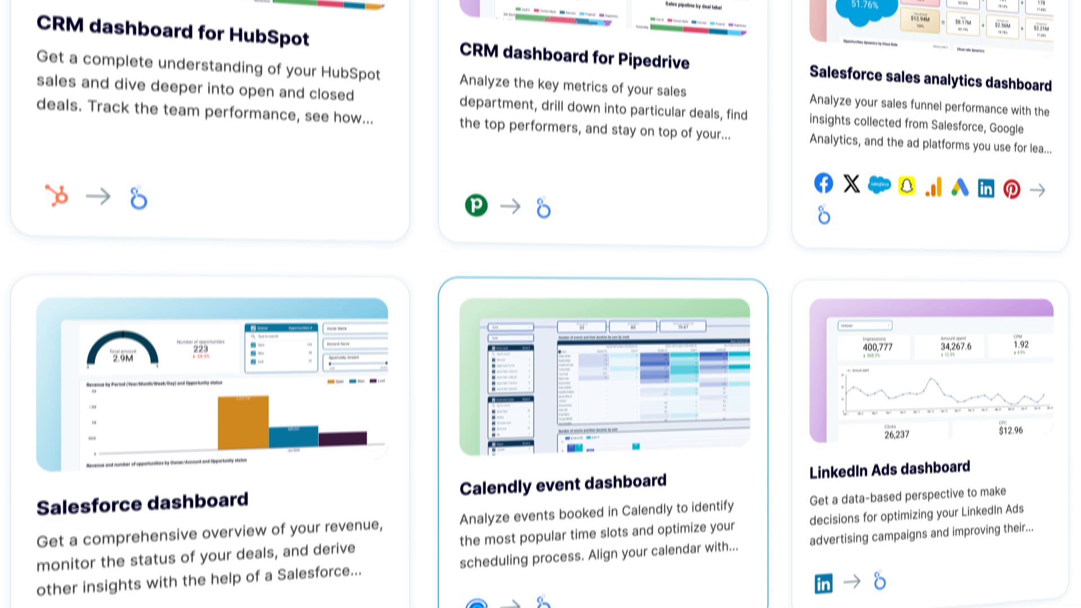
{"action": "scroll", "scroll_direction": "down", "scroll_amount": 3}
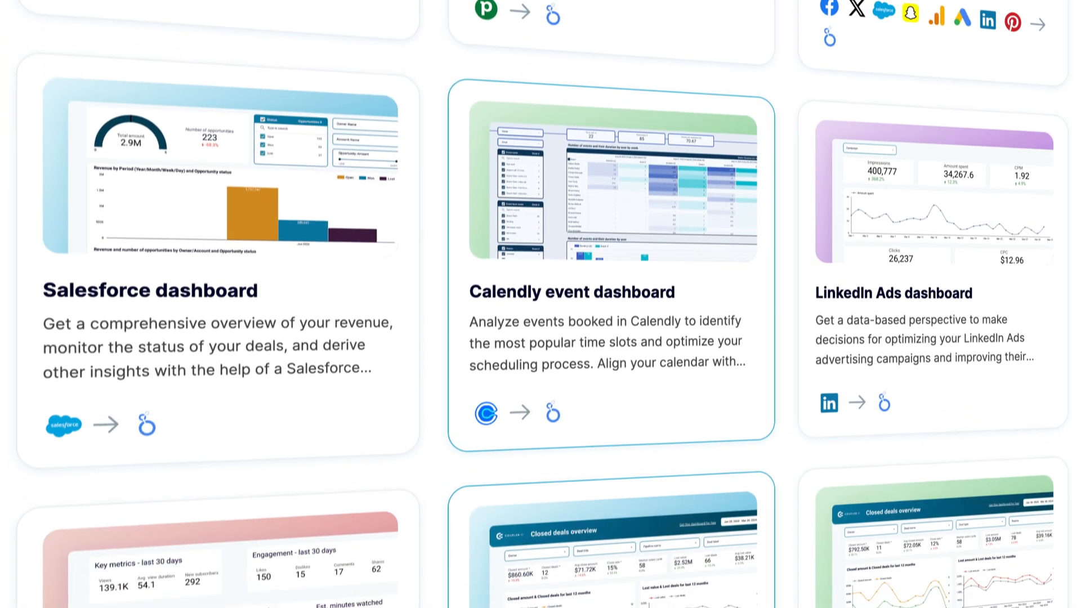
{"action": "scroll", "scroll_direction": "down", "scroll_amount": 3}
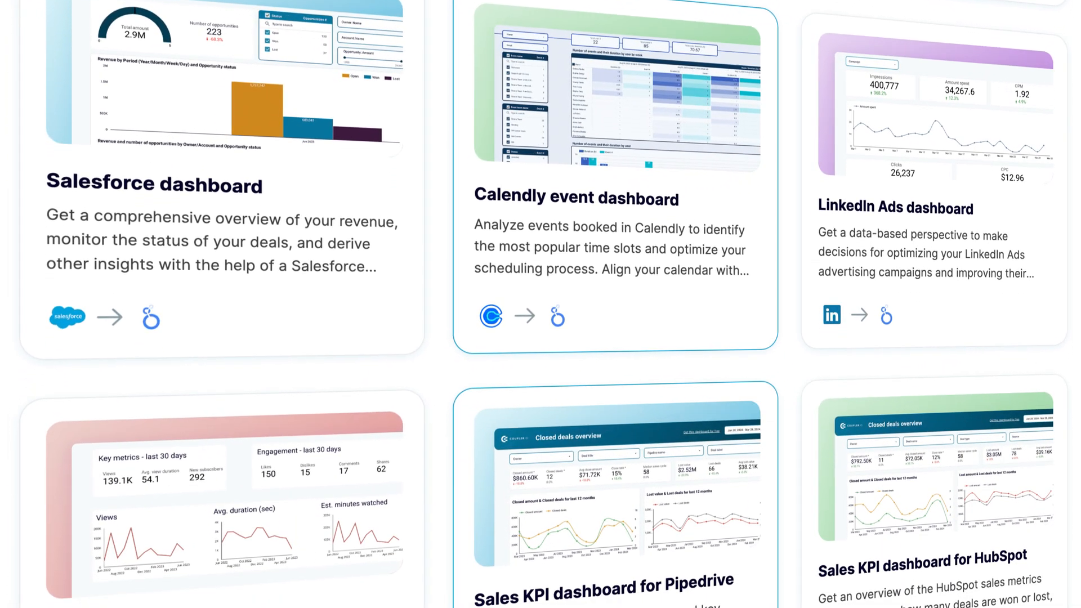
{"action": "scroll", "scroll_direction": "down", "scroll_amount": 3}
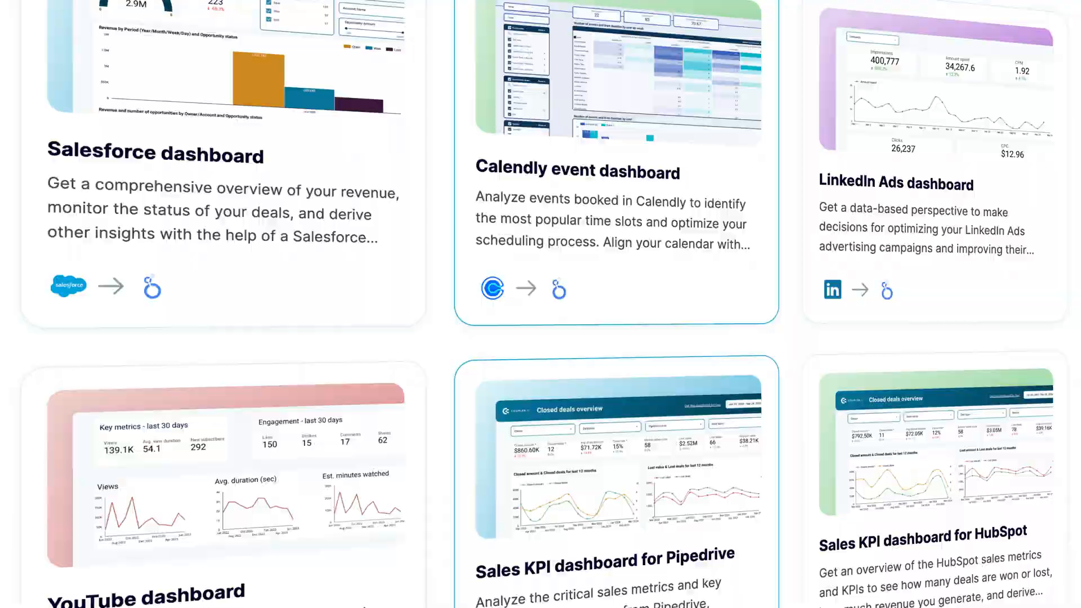